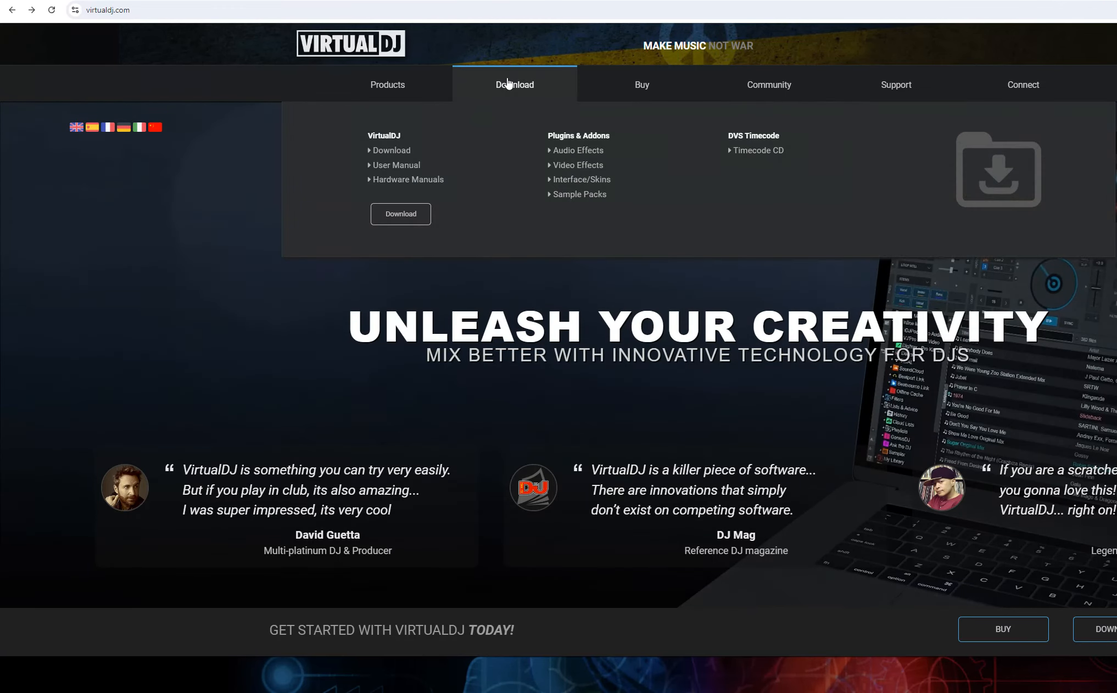
Step: Reach the Download previous builds page via Download, Support and the knowledge database wiki
{"action": "left_click", "coordinate": [401, 214]}
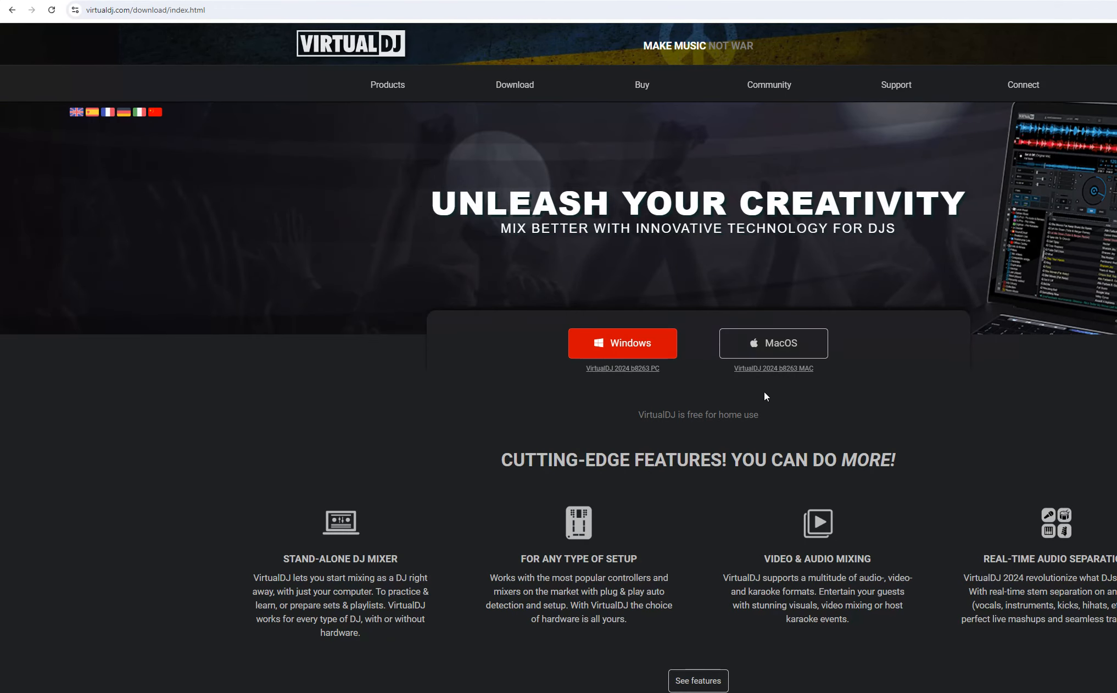
{"action": "mouse_move", "coordinate": [788, 388]}
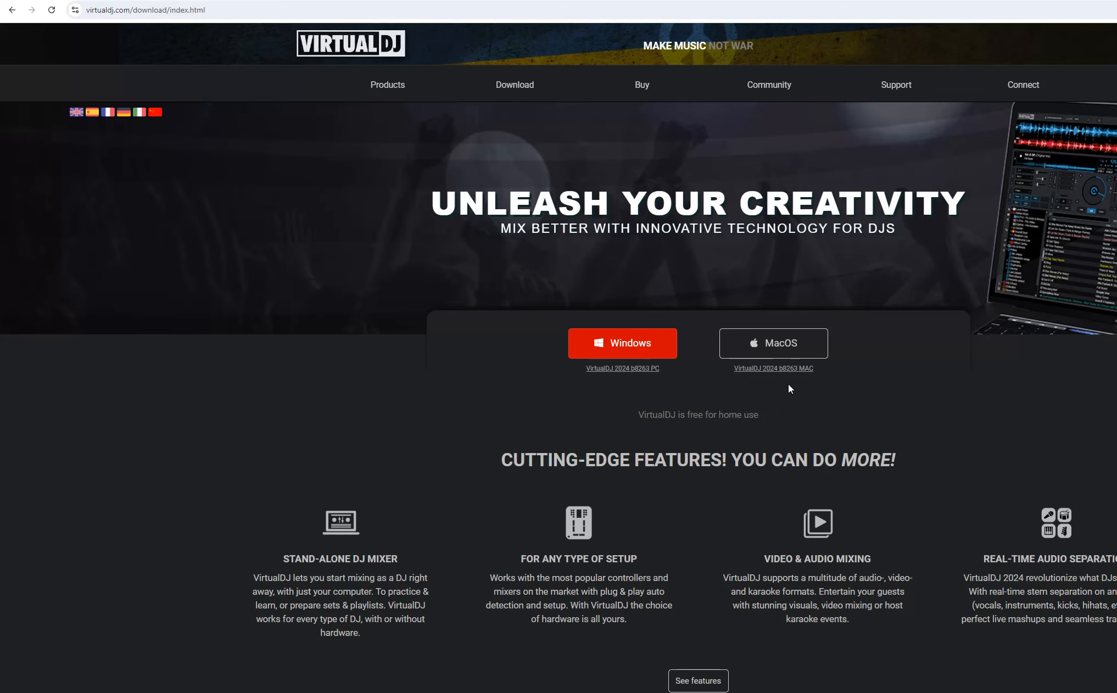
{"action": "mouse_move", "coordinate": [895, 85]}
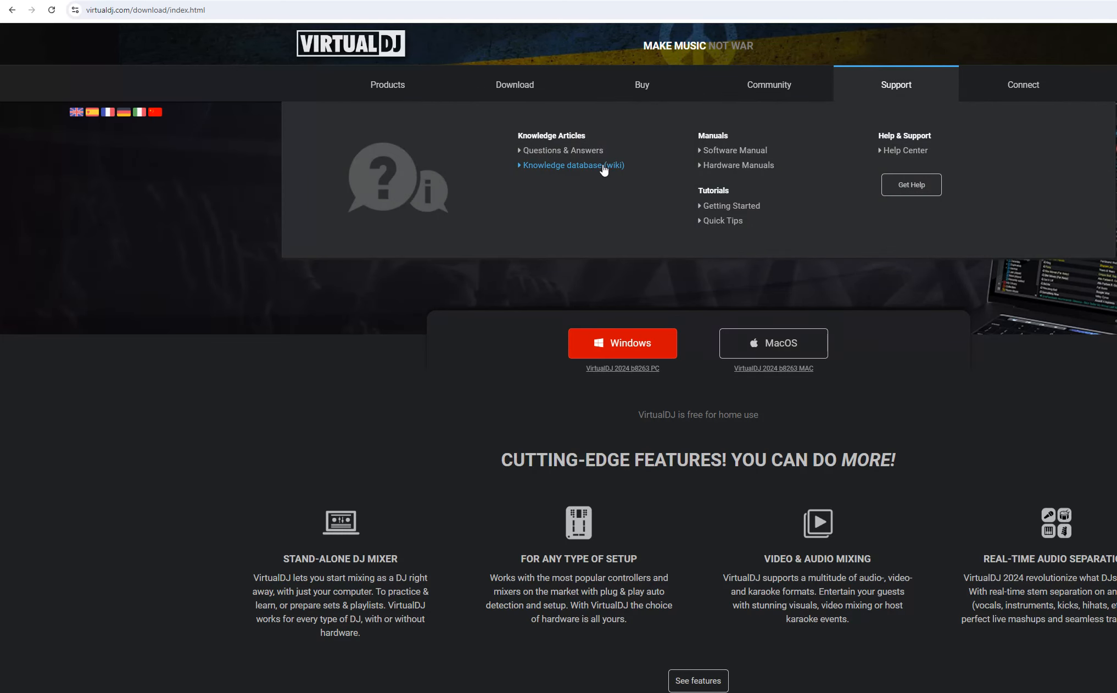
{"action": "left_click", "coordinate": [572, 165]}
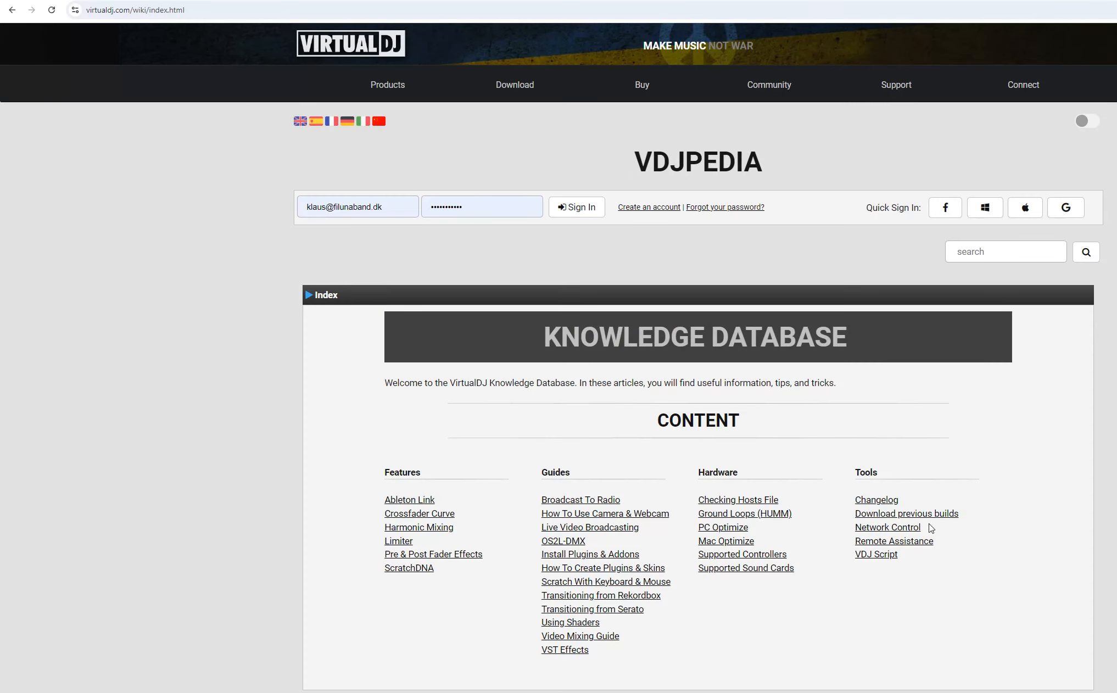
{"action": "left_click", "coordinate": [905, 514]}
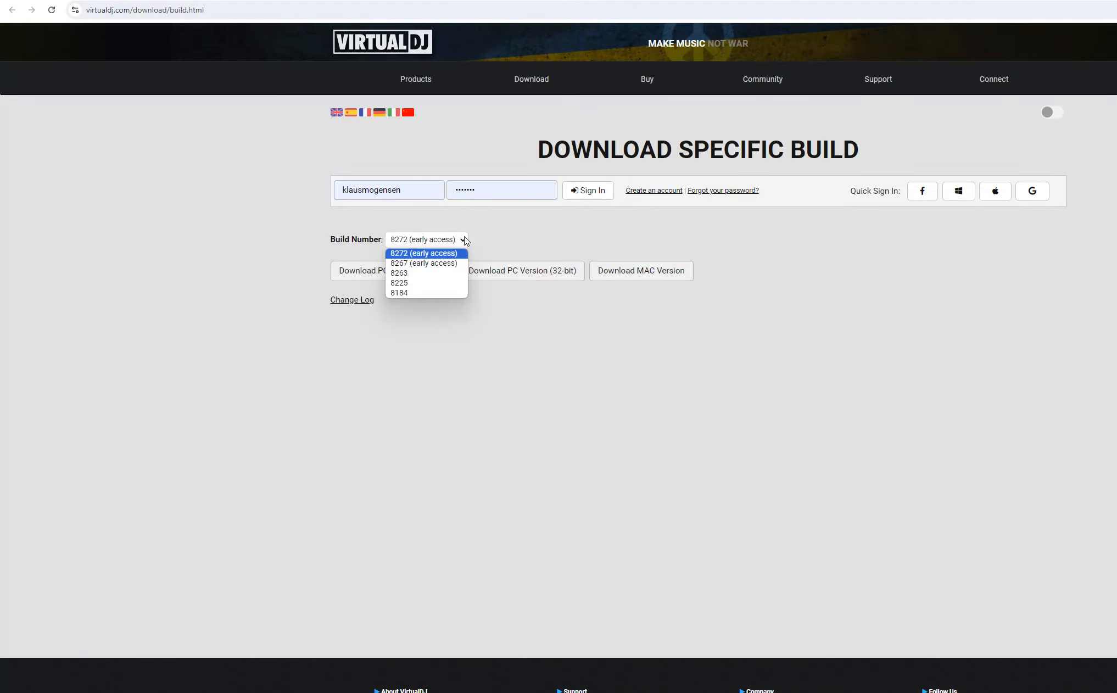
{"action": "mouse_move", "coordinate": [426, 293]}
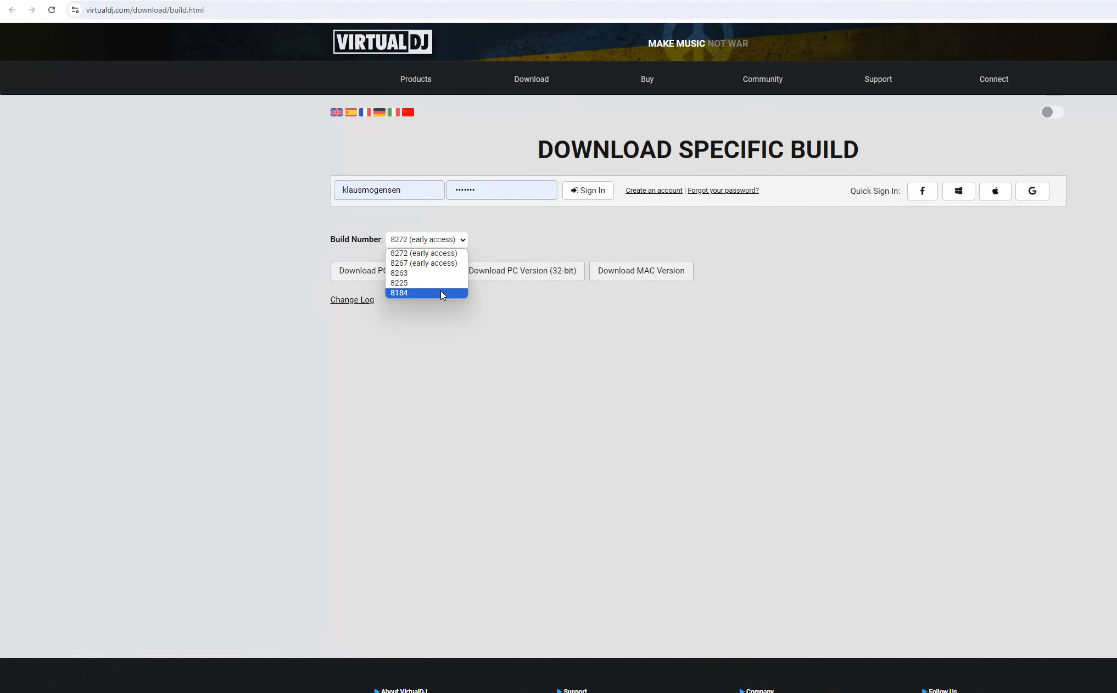
{"action": "mouse_move", "coordinate": [441, 274]}
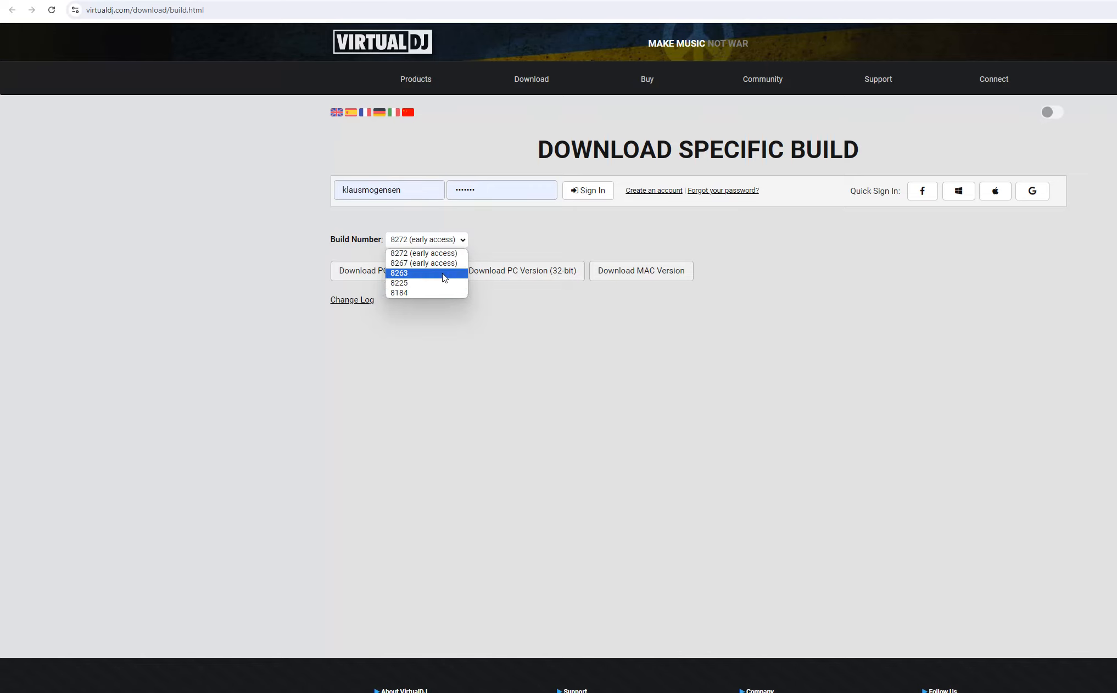
{"action": "mouse_move", "coordinate": [442, 254]}
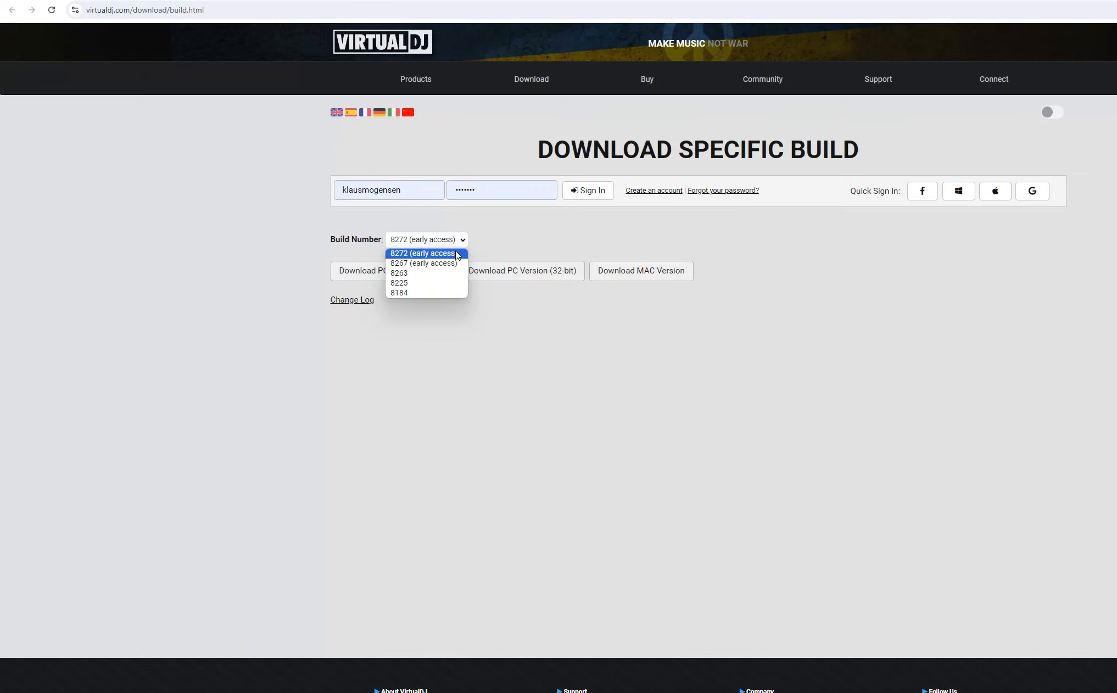
Step: Keep build 8272 in the Build Number list and head to the change log
{"action": "left_click", "coordinate": [426, 253]}
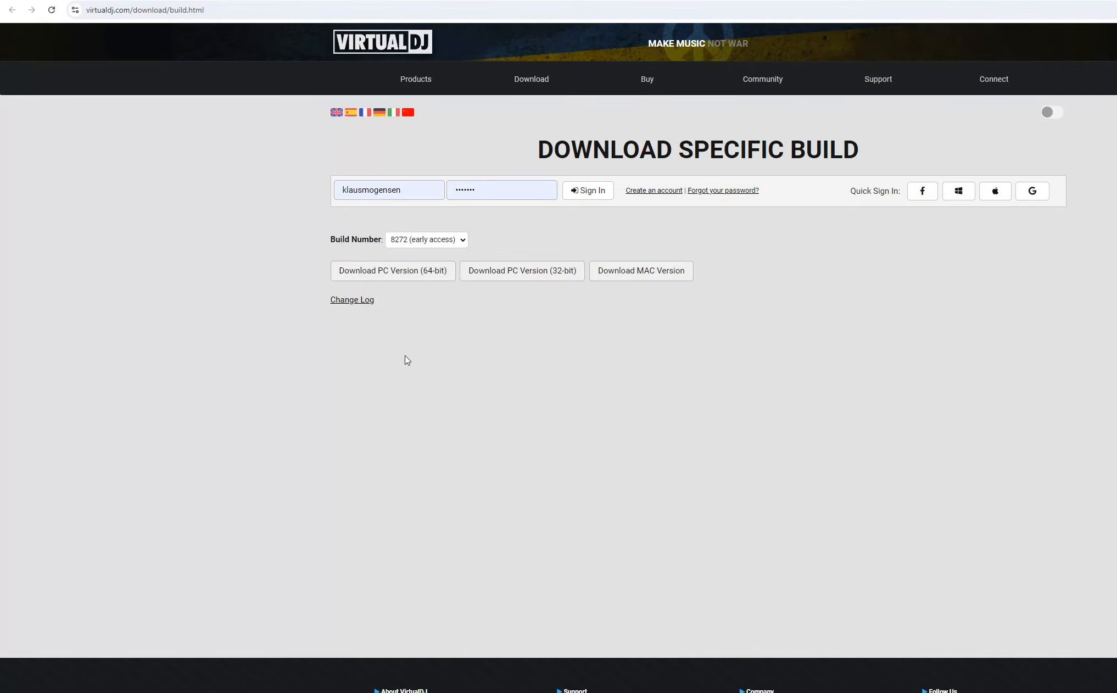
{"action": "left_click", "coordinate": [351, 299]}
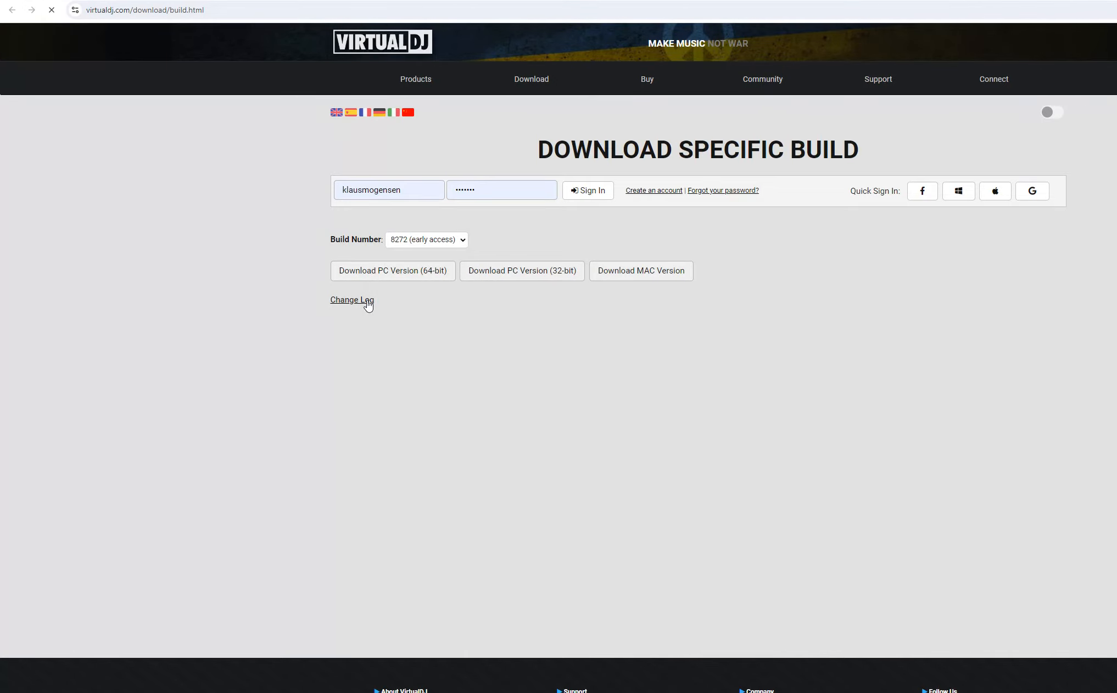
Step: Scroll down the change log through the build entries to older 2023 builds
{"action": "left_click", "coordinate": [352, 300]}
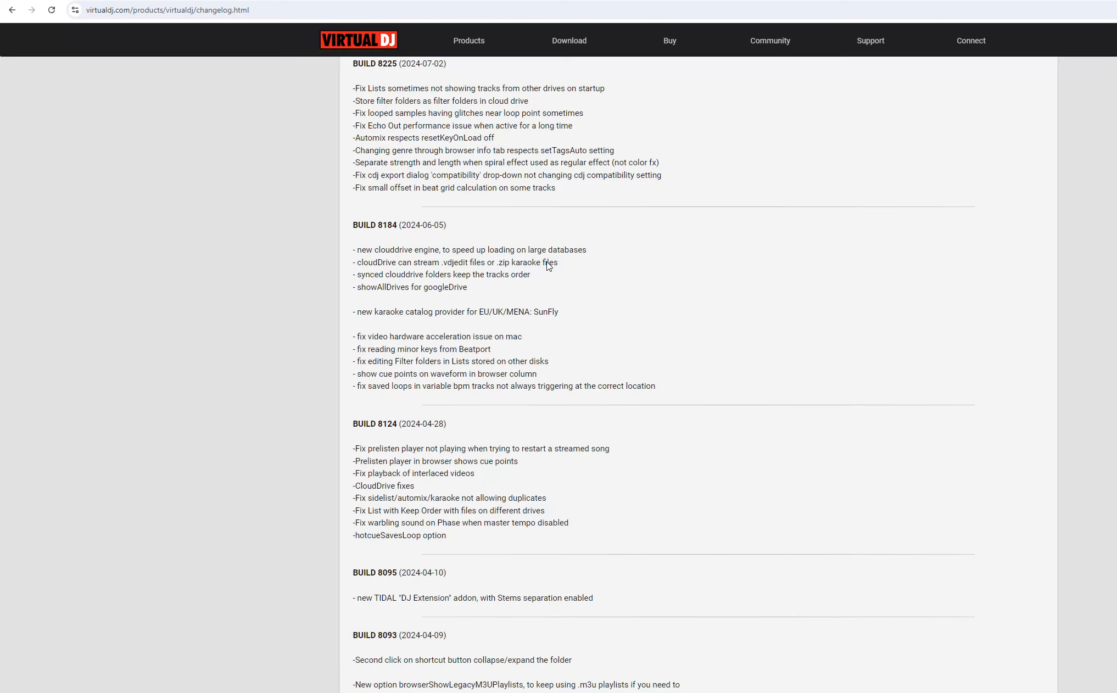
{"action": "mouse_move", "coordinate": [378, 225]}
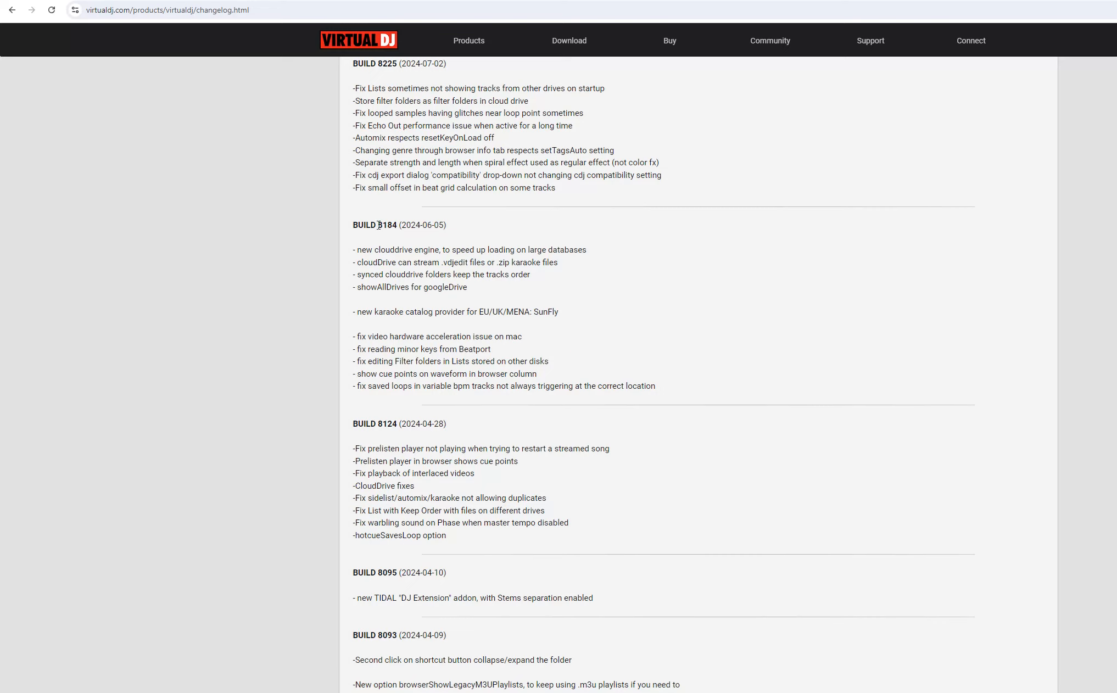
{"action": "mouse_move", "coordinate": [402, 220]}
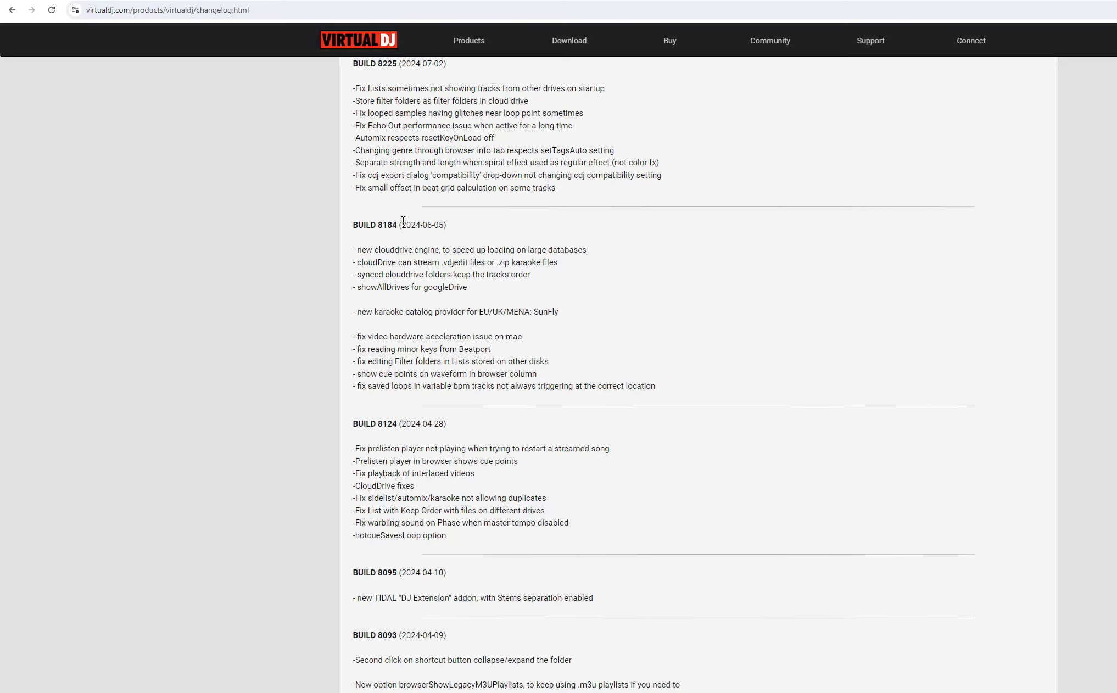
{"action": "scroll", "scroll_direction": "down", "scroll_amount": 3}
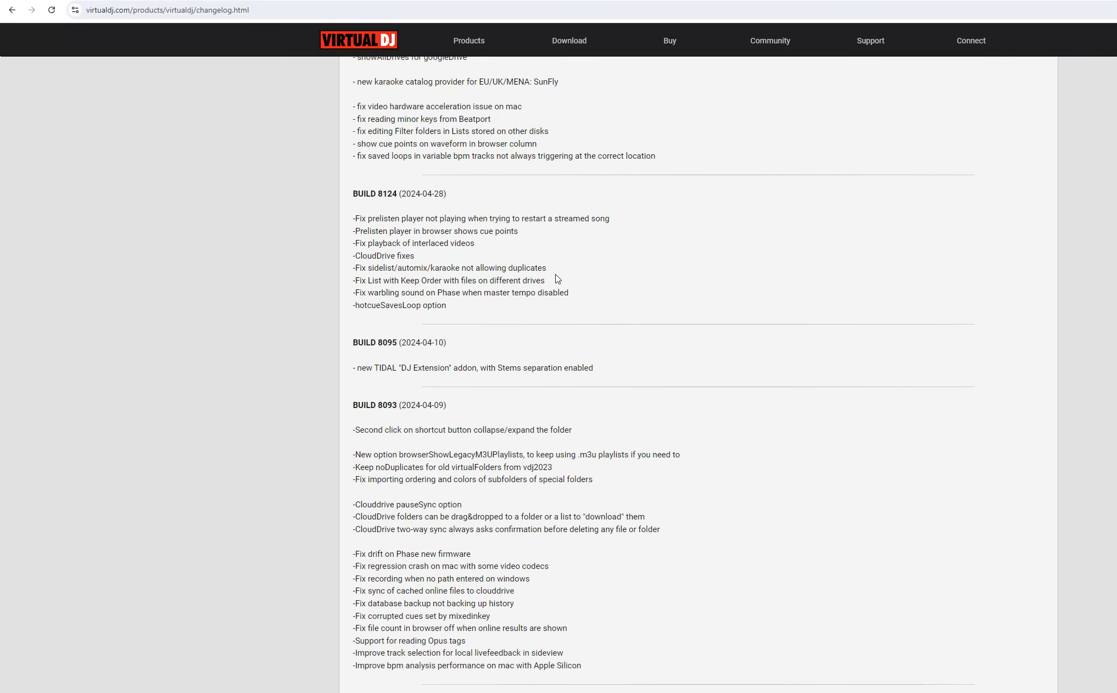
{"action": "scroll", "scroll_direction": "down", "scroll_amount": 3}
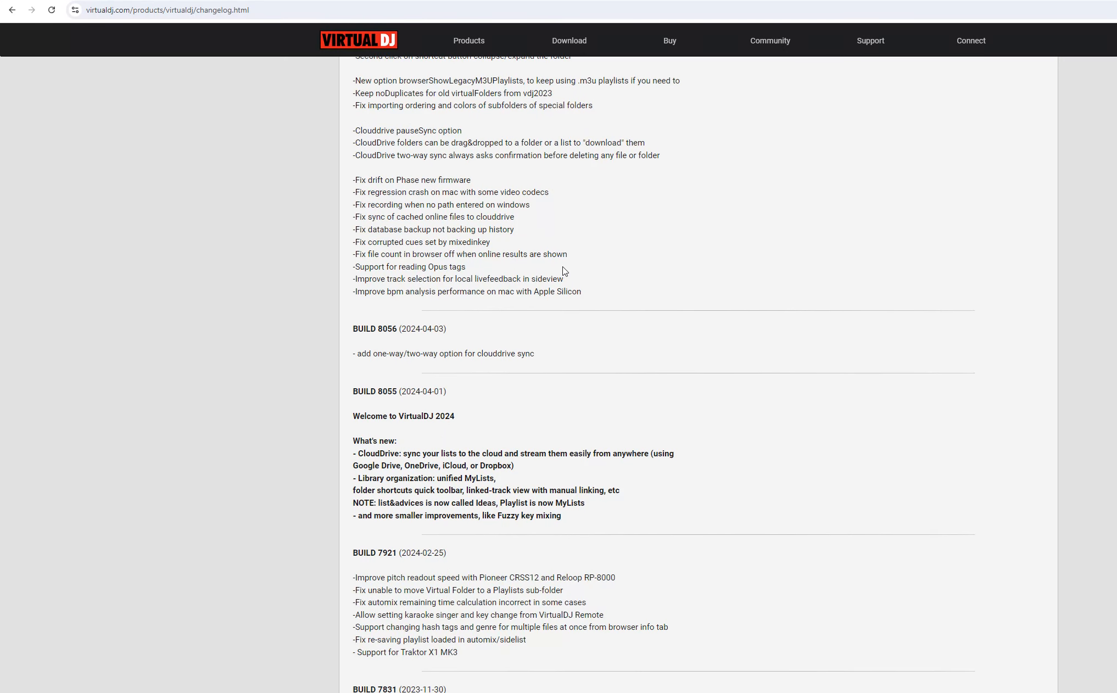
{"action": "mouse_move", "coordinate": [408, 414]}
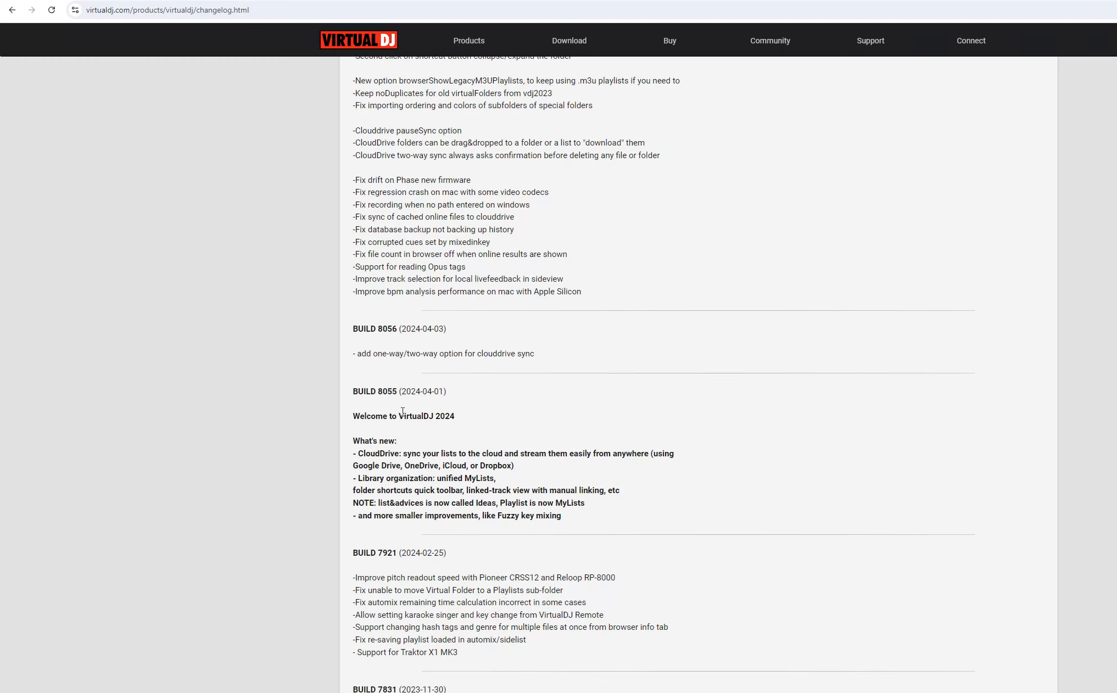
{"action": "scroll", "scroll_direction": "down", "scroll_amount": 3}
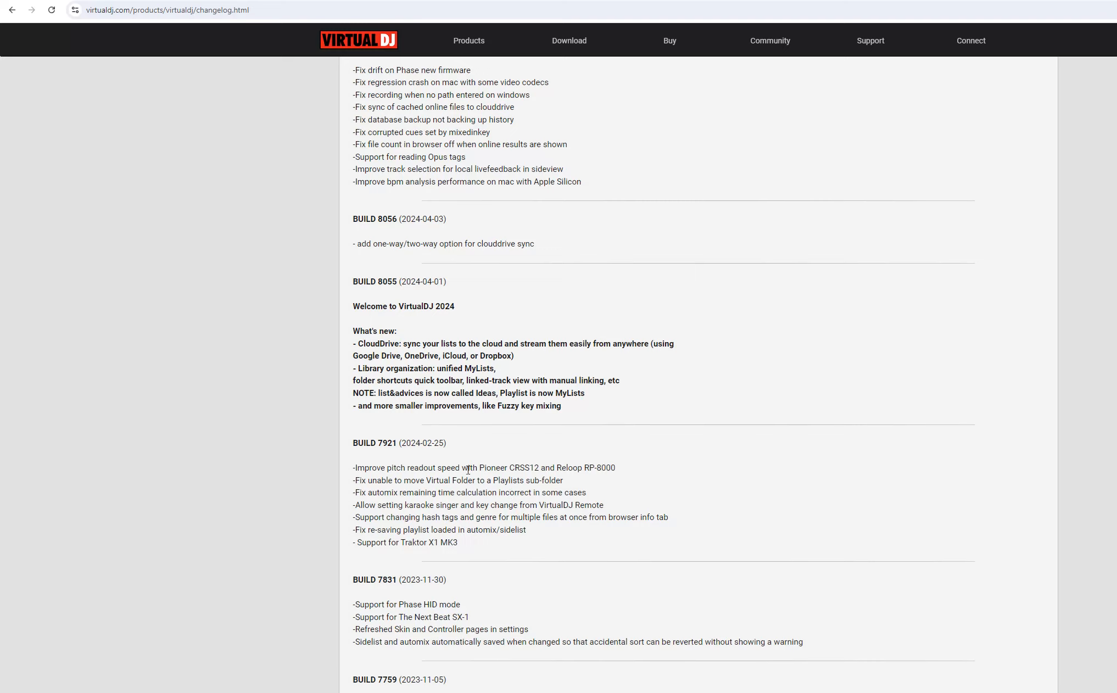
{"action": "mouse_move", "coordinate": [546, 433]}
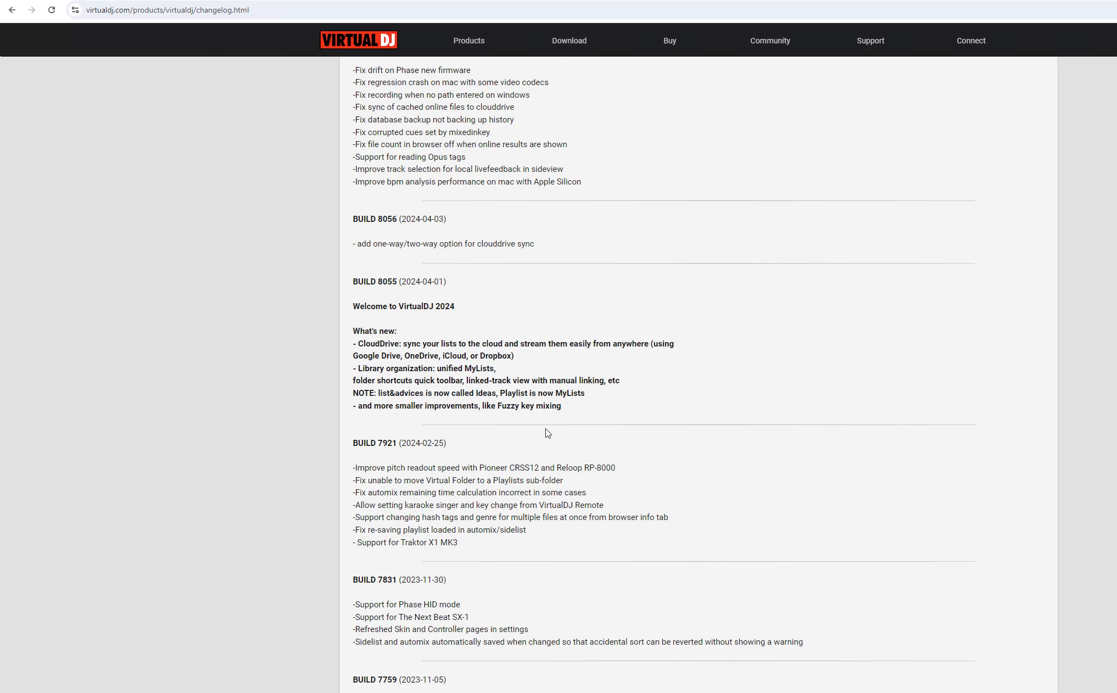
{"action": "scroll", "scroll_direction": "down", "scroll_amount": 3}
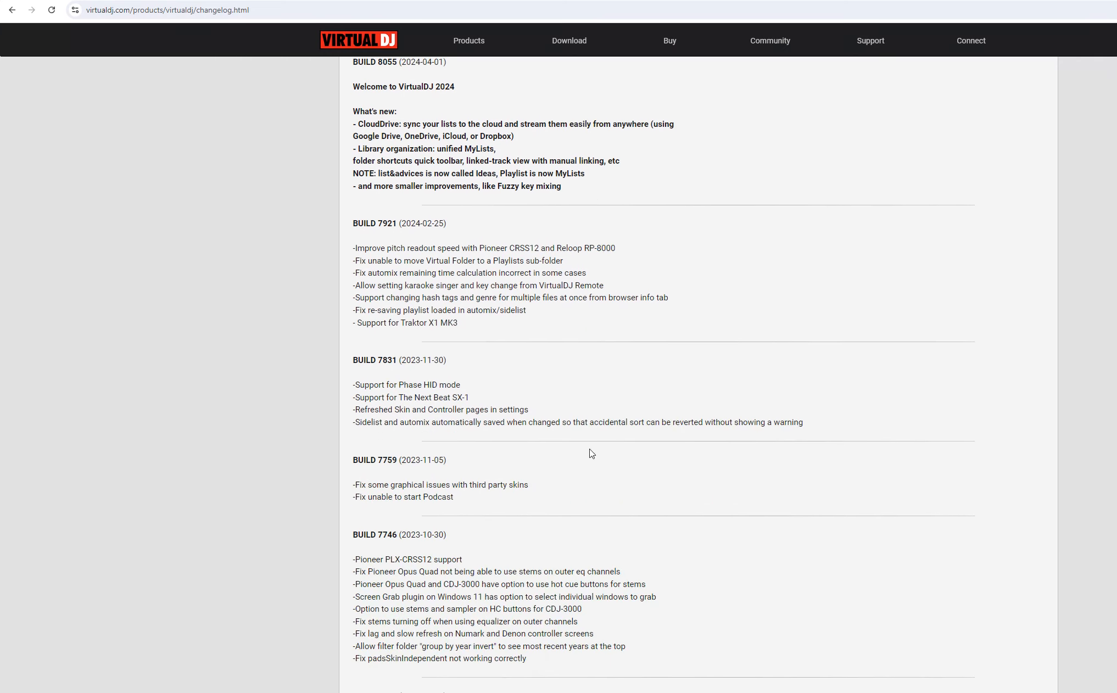
{"action": "scroll", "scroll_direction": "up", "scroll_amount": 3}
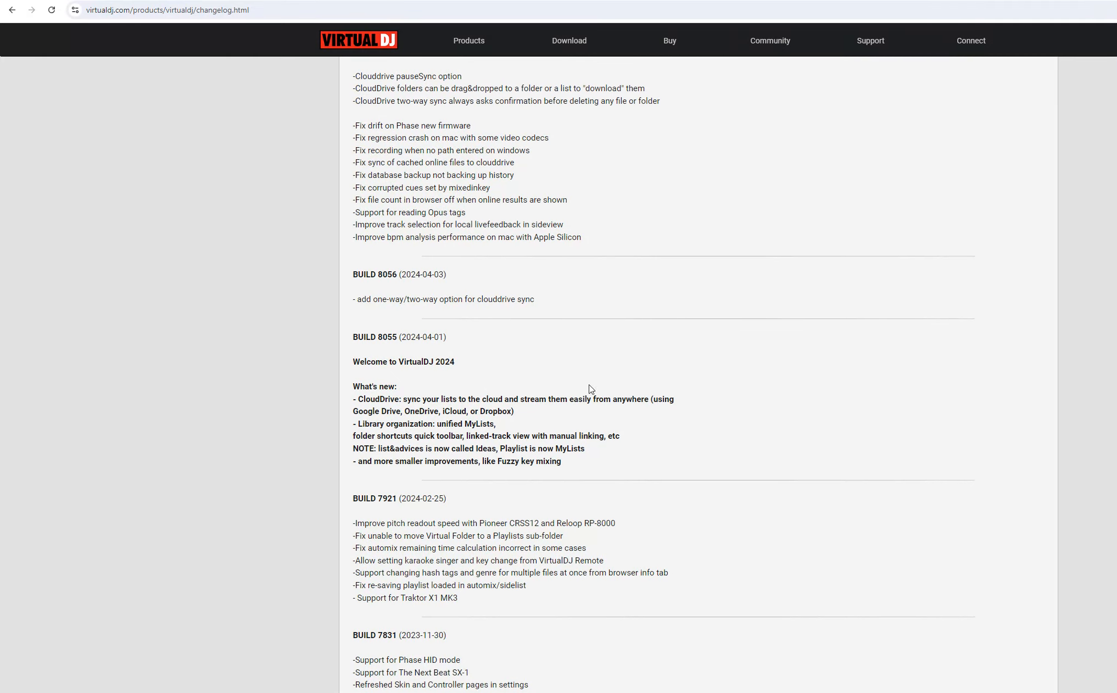
{"action": "scroll", "scroll_direction": "up", "scroll_amount": 3}
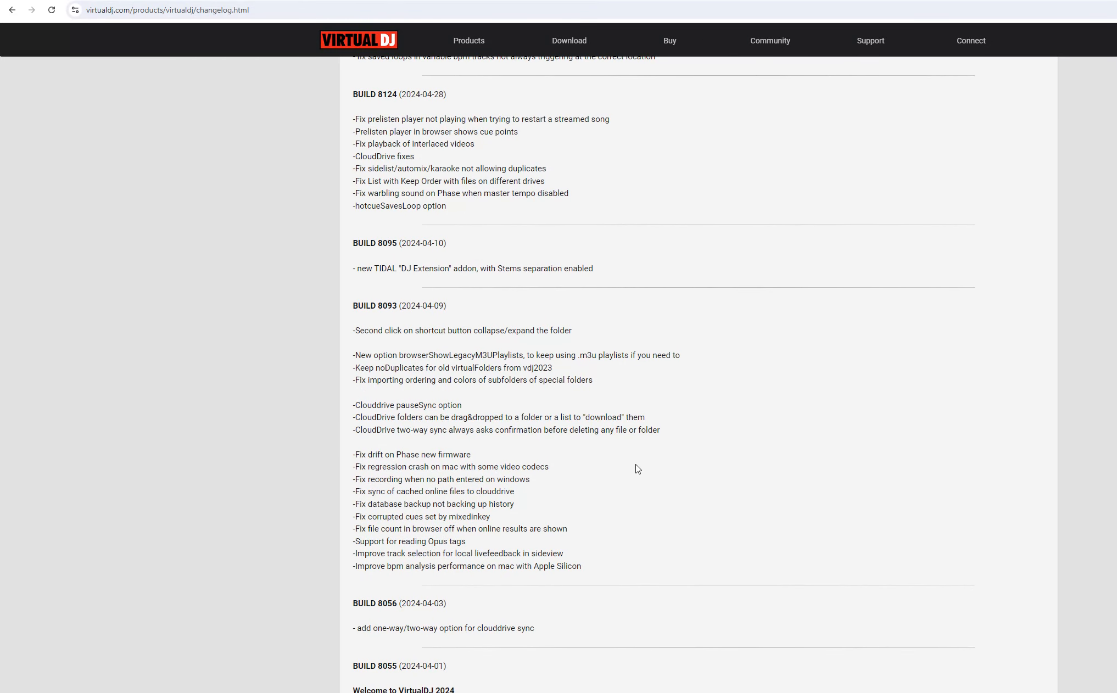
{"action": "scroll", "scroll_direction": "up", "scroll_amount": 3}
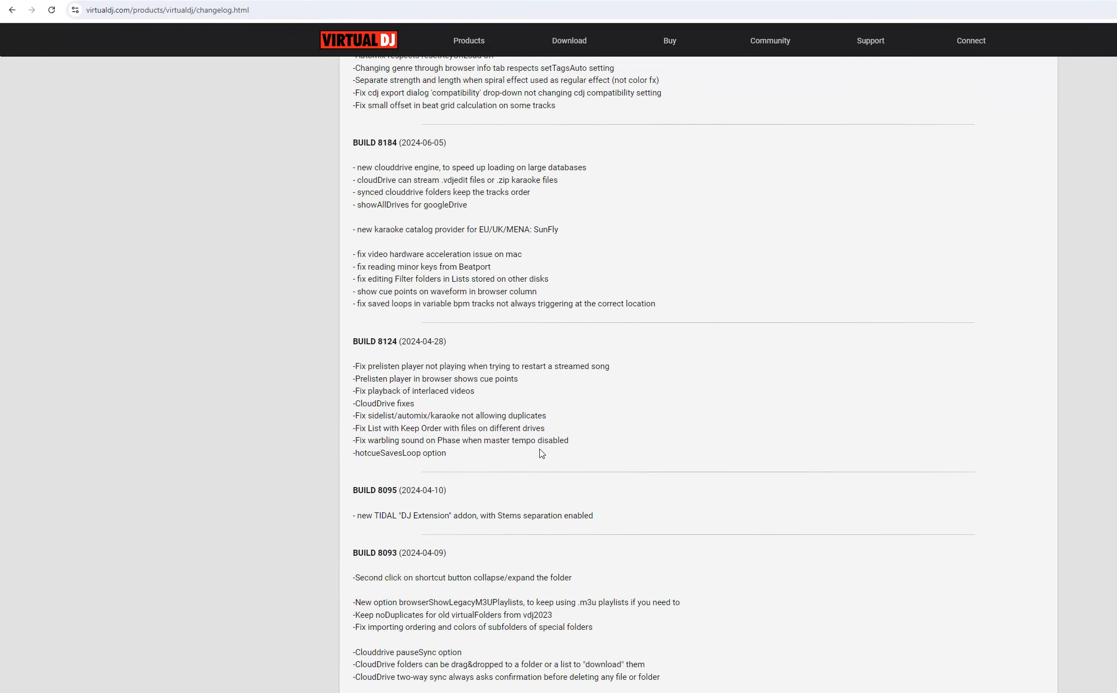
{"action": "scroll", "scroll_direction": "up", "scroll_amount": 3}
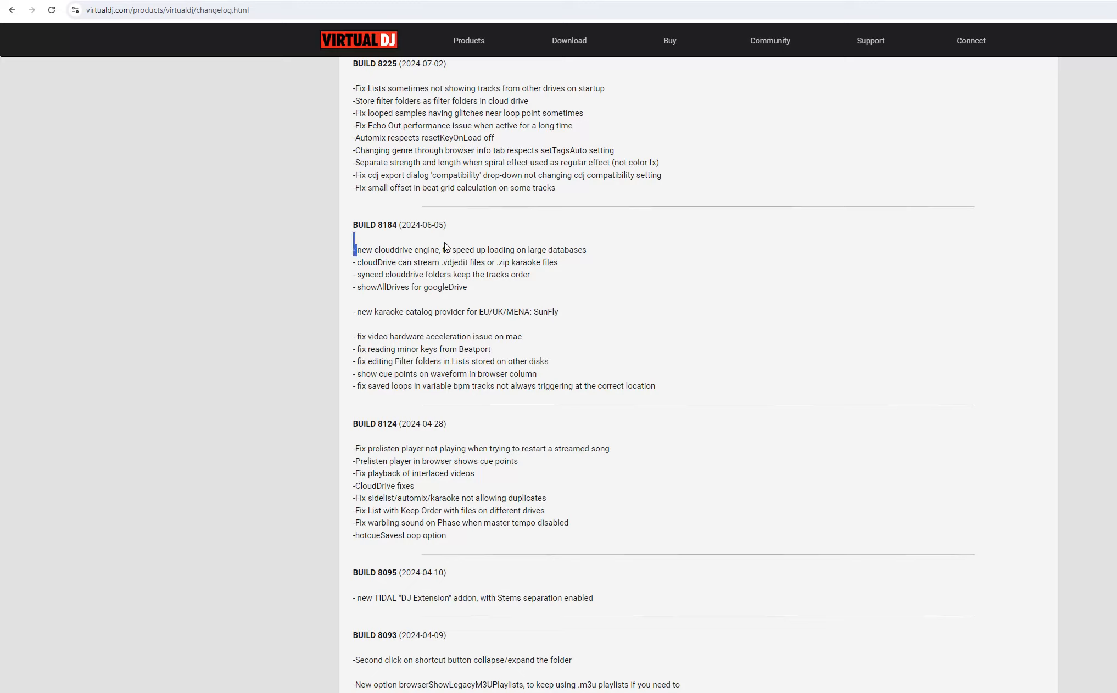
Step: Select the clouddrive engine note under build 8184 and scroll down past build 8055
{"action": "double_click", "coordinate": [385, 249]}
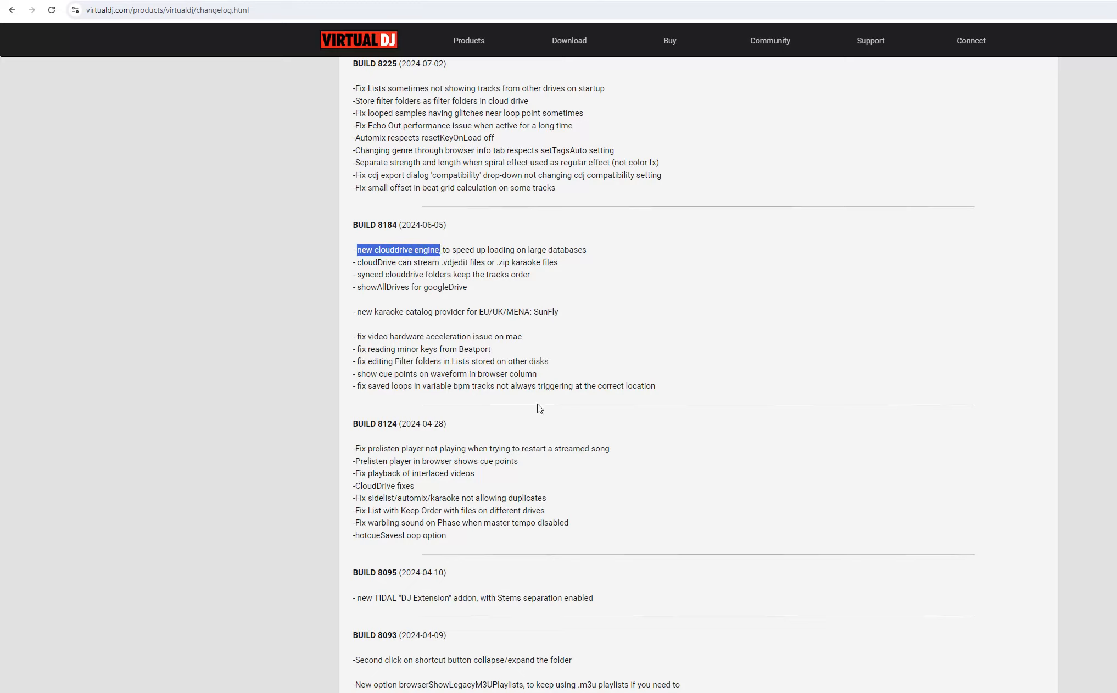
{"action": "mouse_move", "coordinate": [539, 398]}
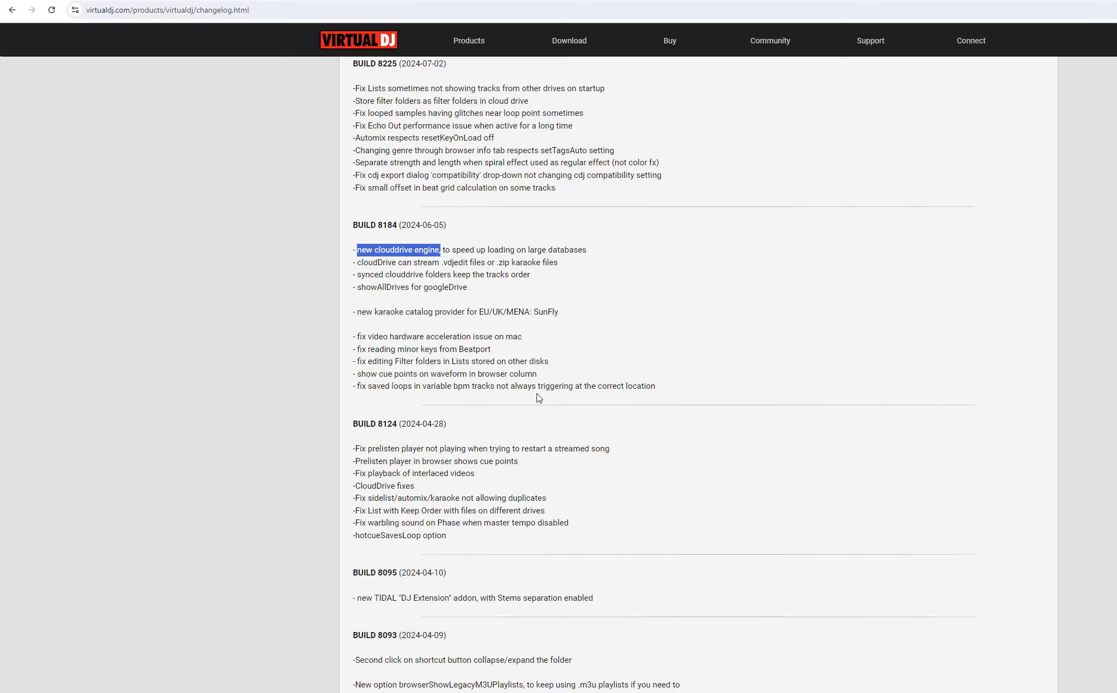
{"action": "mouse_move", "coordinate": [569, 398]}
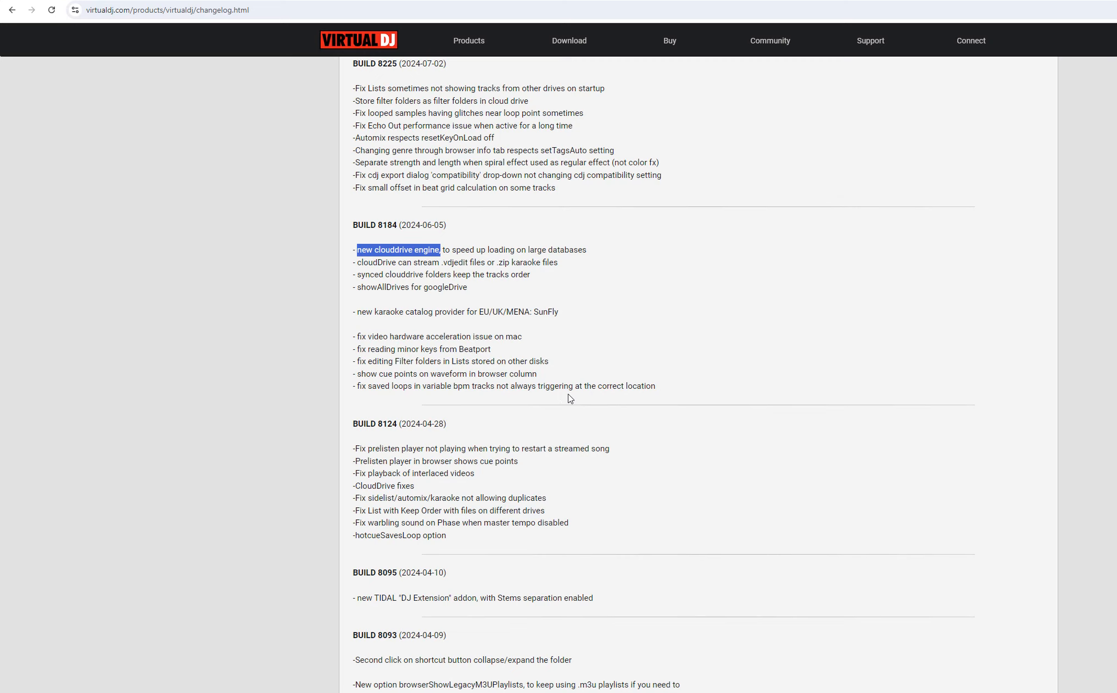
{"action": "mouse_move", "coordinate": [656, 312]}
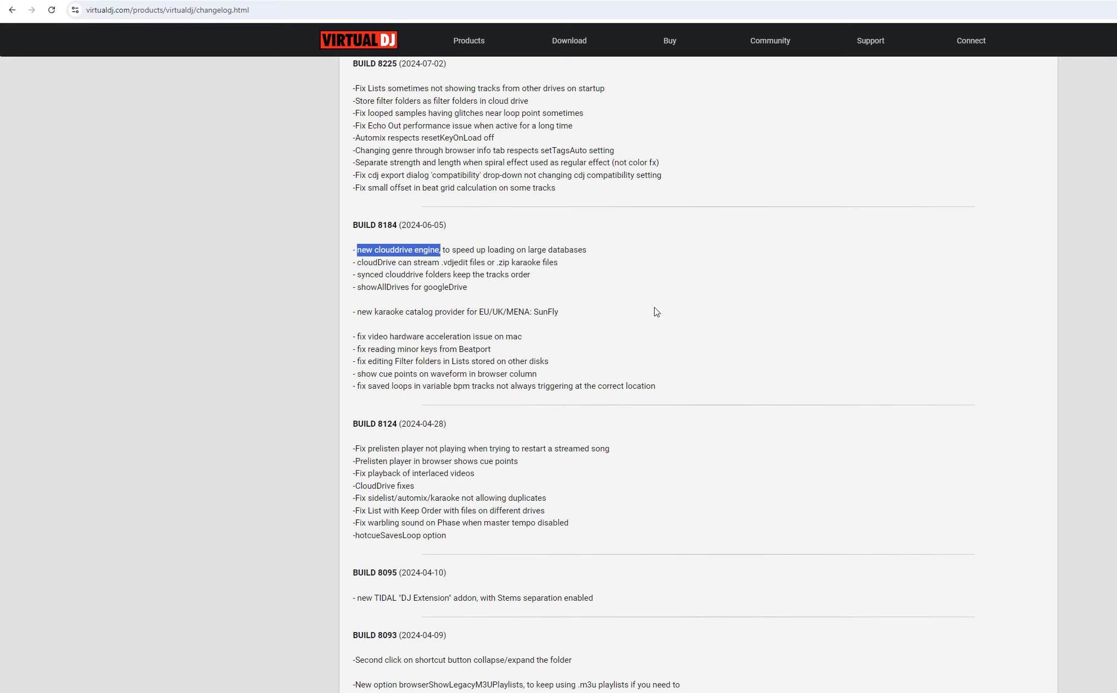
{"action": "mouse_move", "coordinate": [439, 645]}
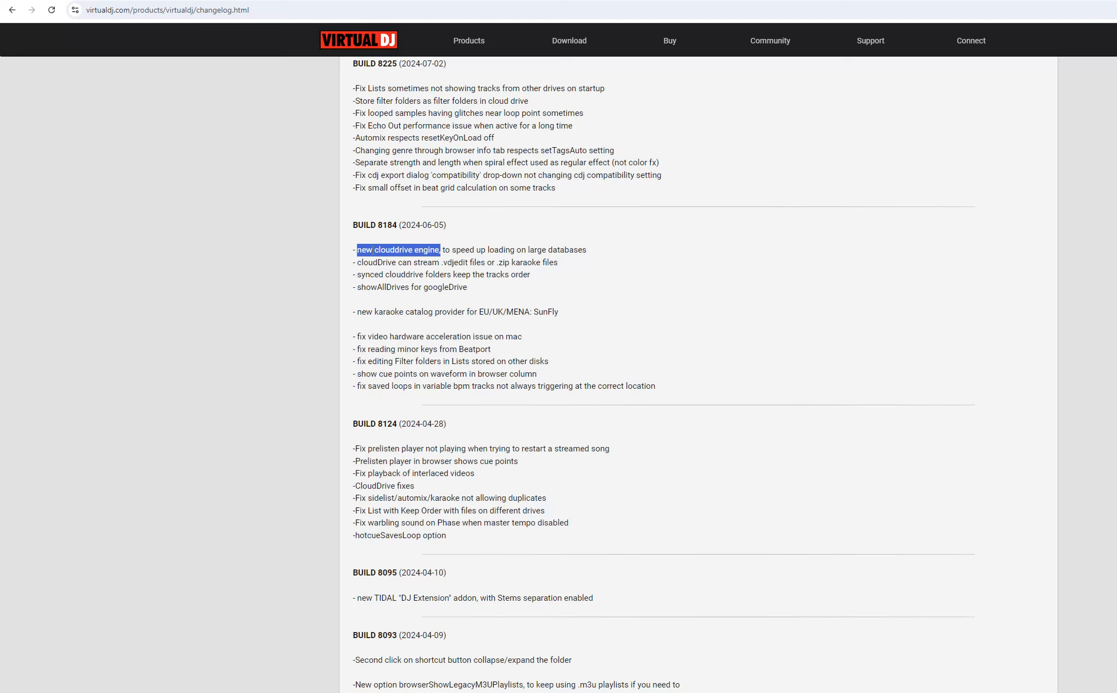
{"action": "mouse_move", "coordinate": [530, 373]}
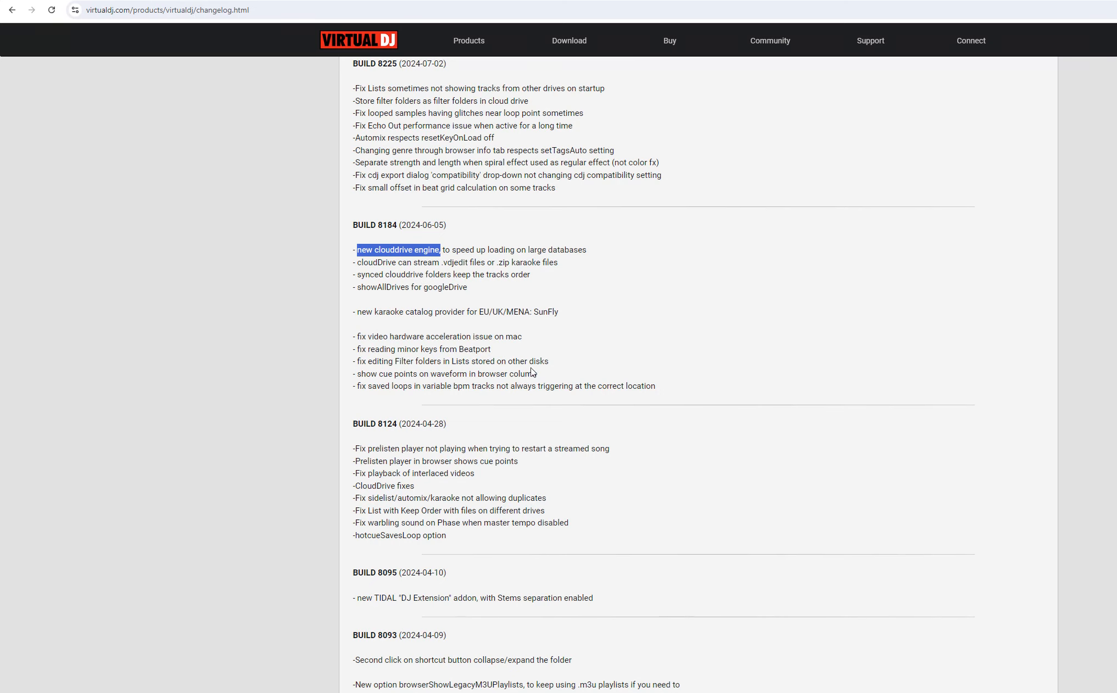
{"action": "scroll", "scroll_direction": "down", "scroll_amount": 3}
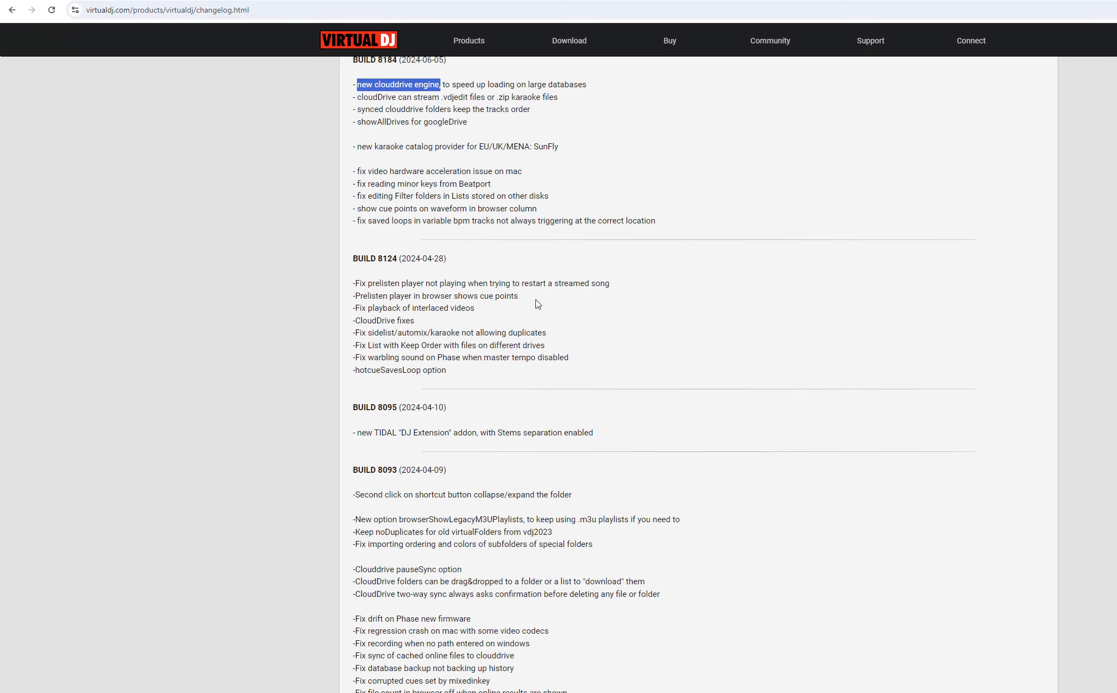
{"action": "scroll", "scroll_direction": "down", "scroll_amount": 3}
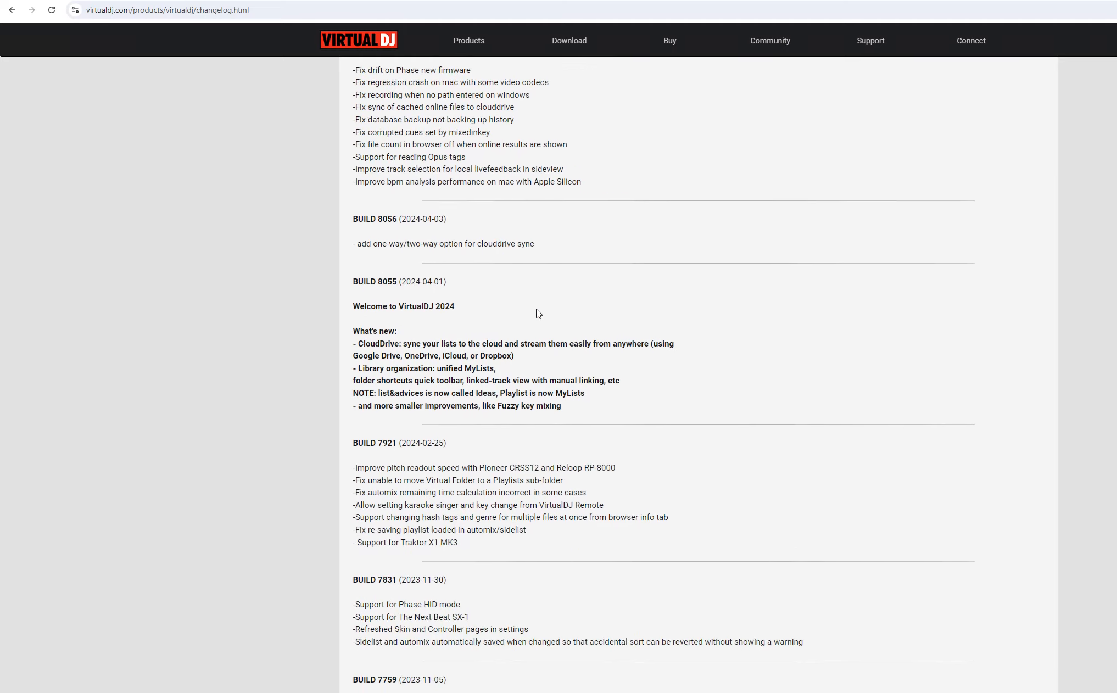
{"action": "mouse_move", "coordinate": [564, 299]}
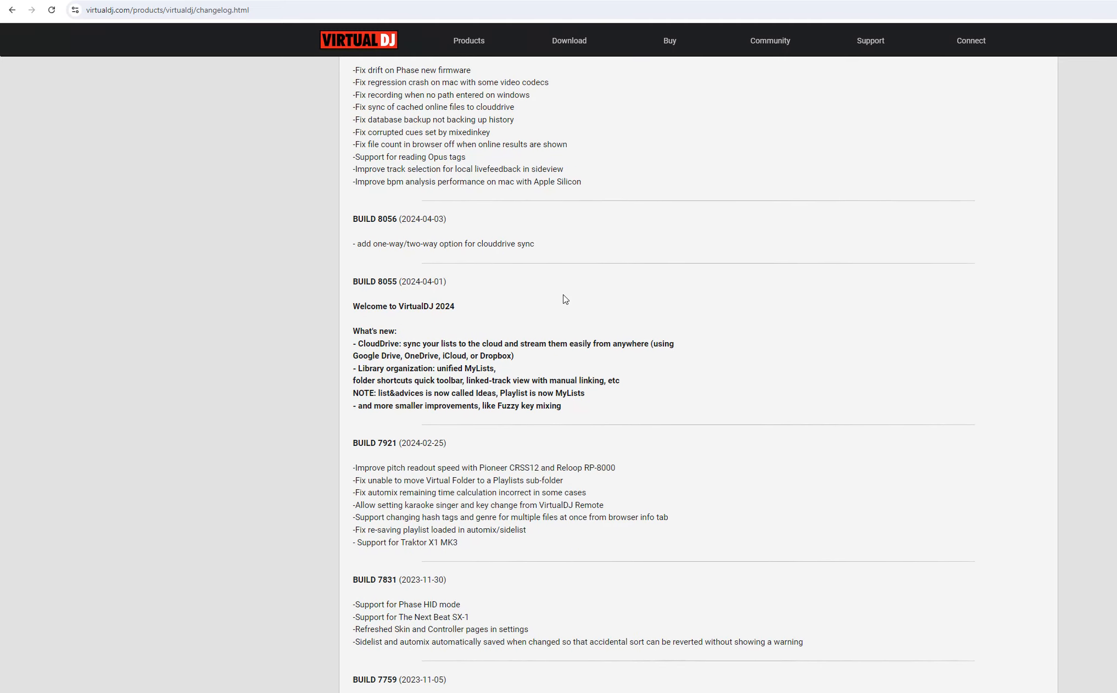
{"action": "mouse_move", "coordinate": [395, 493]}
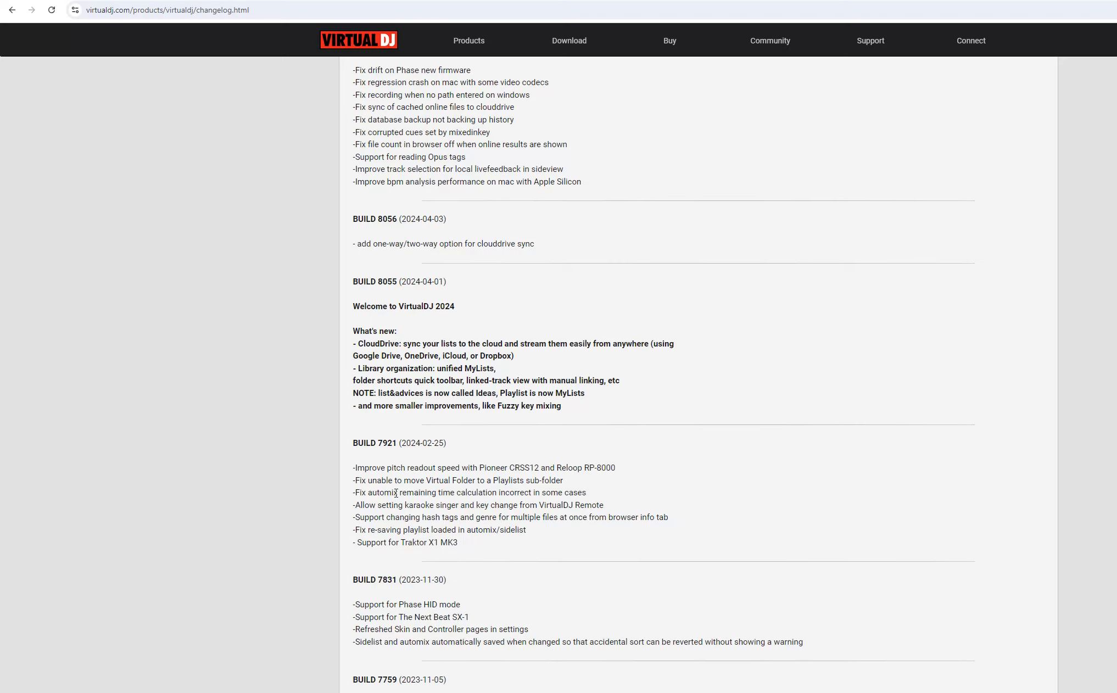
{"action": "mouse_move", "coordinate": [354, 463]}
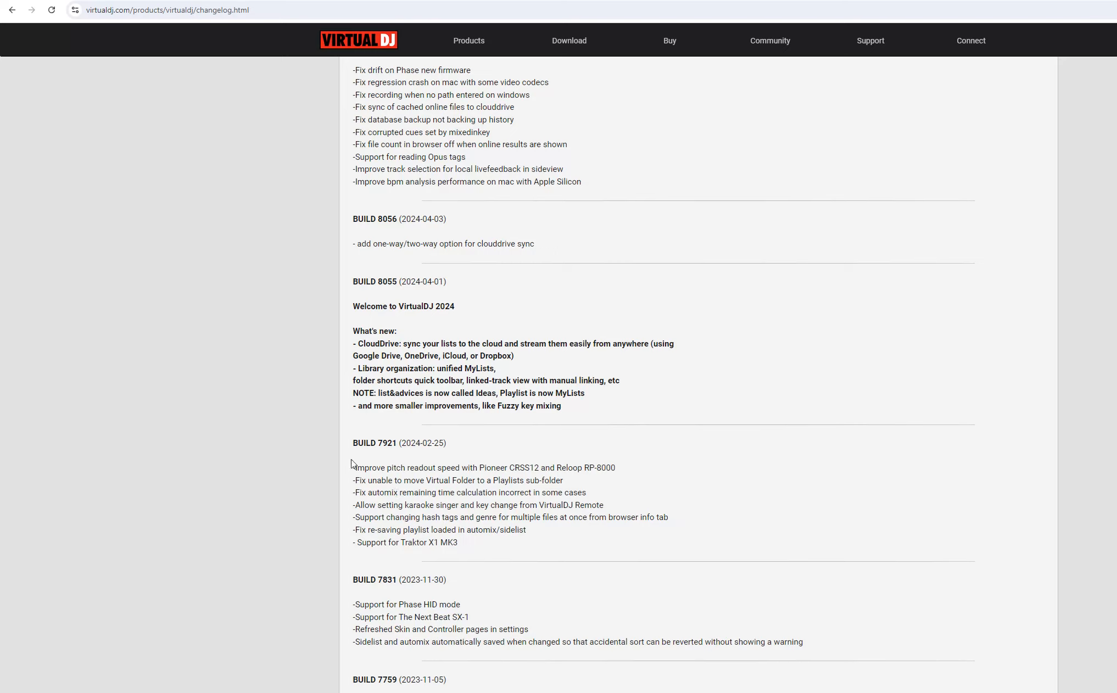
{"action": "mouse_move", "coordinate": [597, 569]}
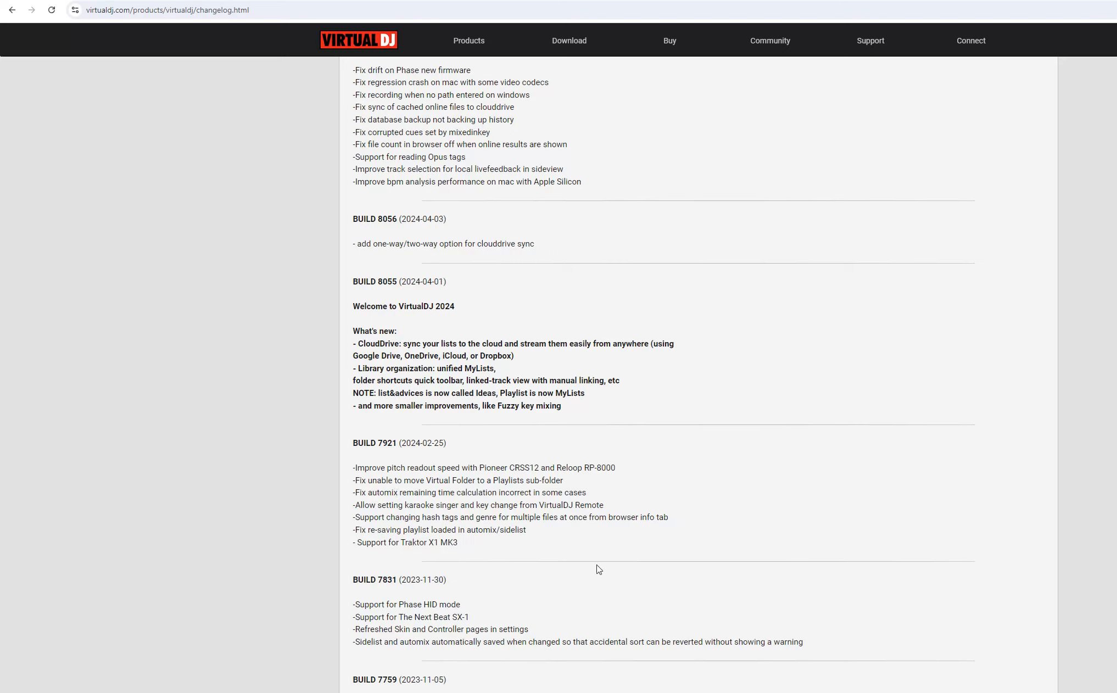
{"action": "mouse_move", "coordinate": [629, 431]}
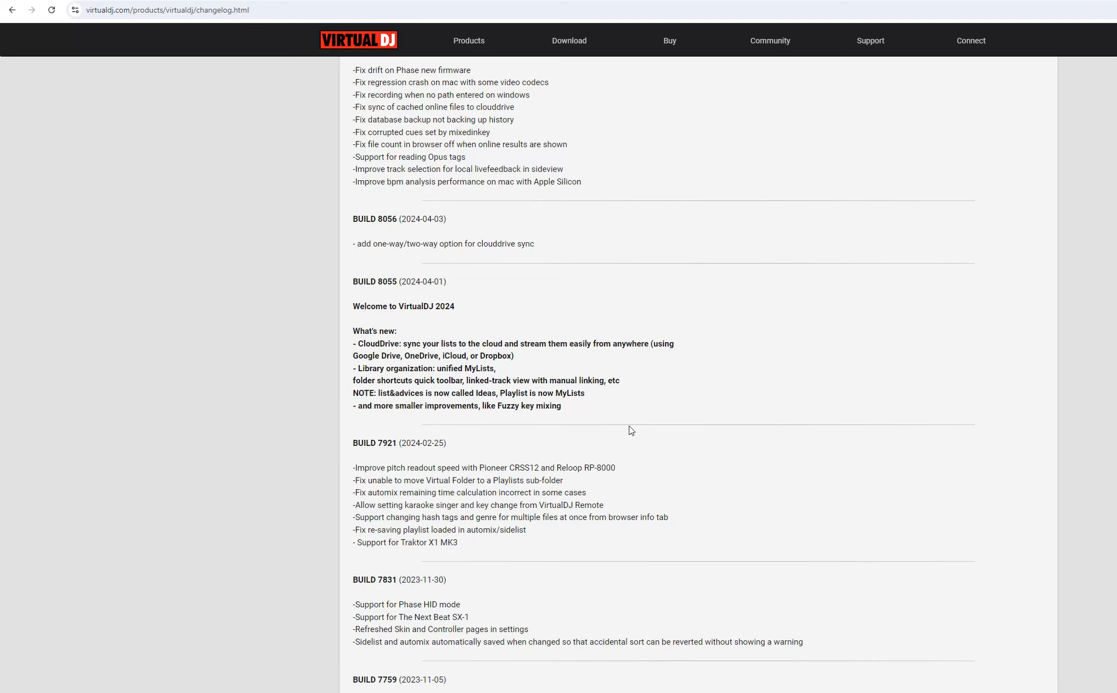
{"action": "mouse_move", "coordinate": [690, 462]}
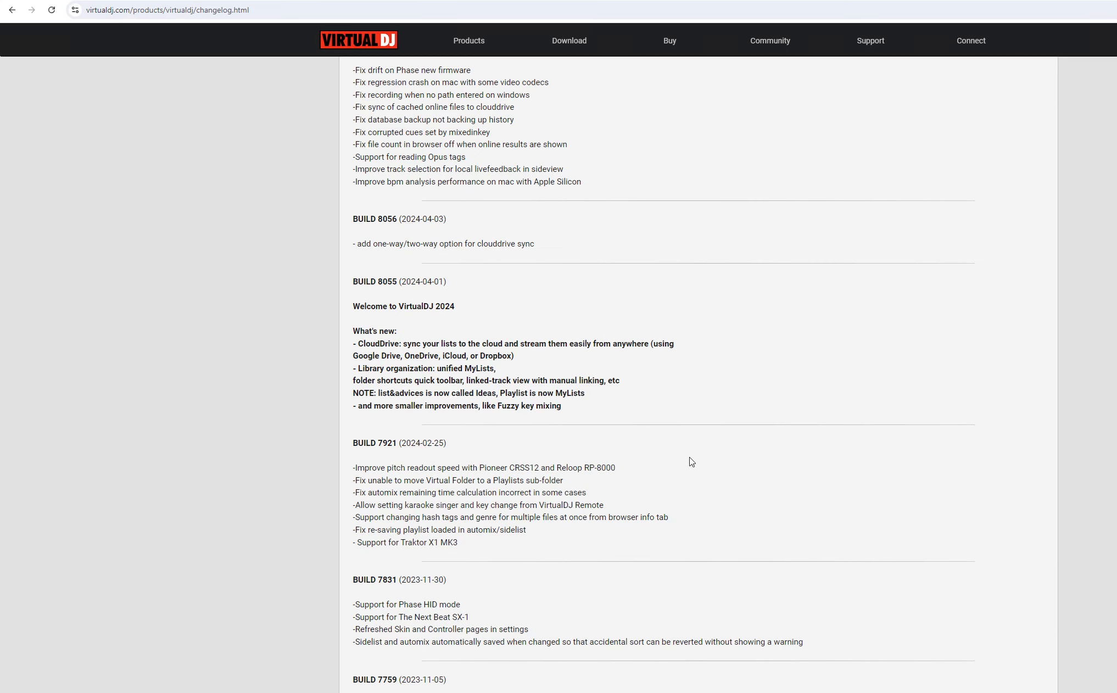
{"action": "mouse_move", "coordinate": [639, 342]}
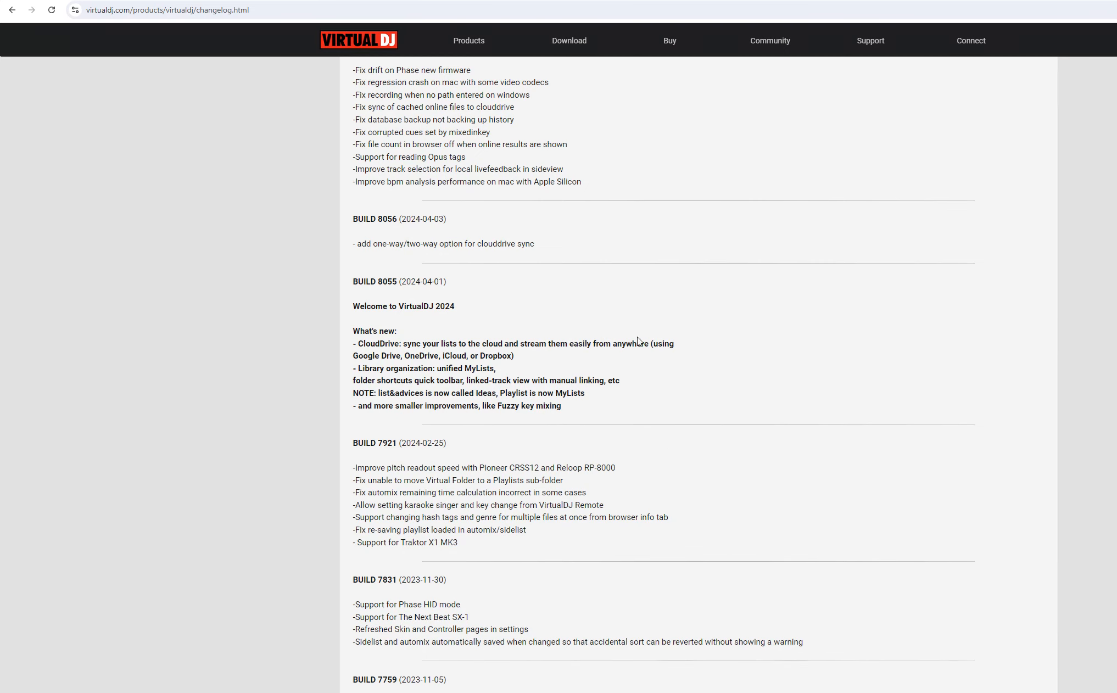
Step: Scroll back up to the newest changelog entries around builds 8263 and 8184
{"action": "scroll", "scroll_direction": "up", "scroll_amount": 3}
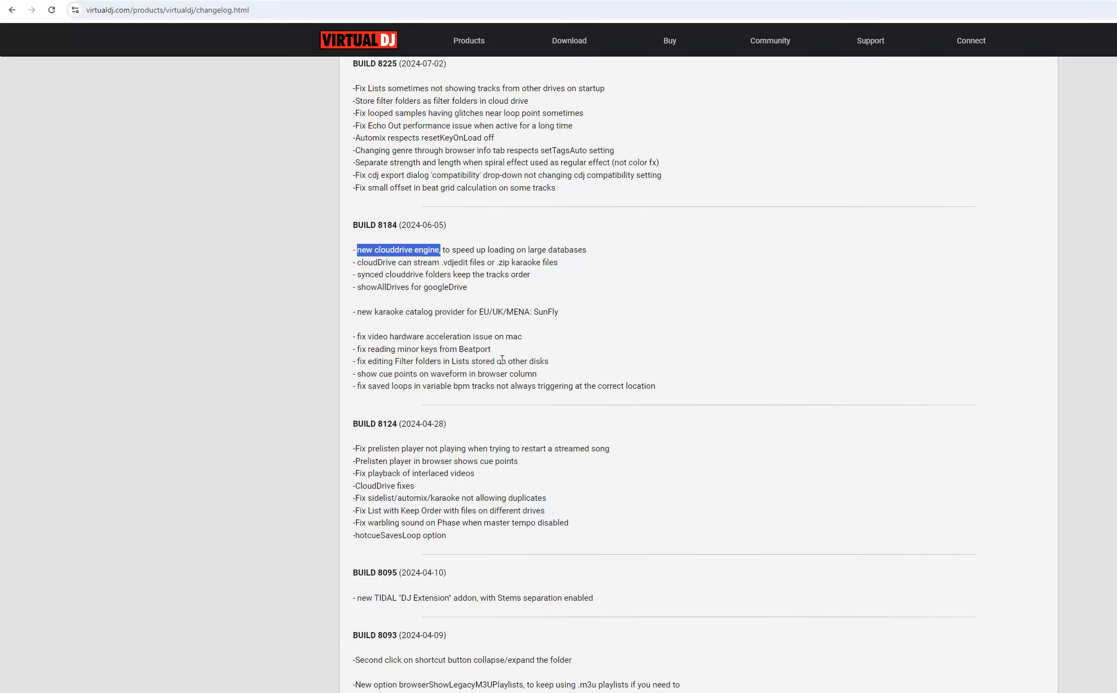
{"action": "mouse_move", "coordinate": [437, 424]}
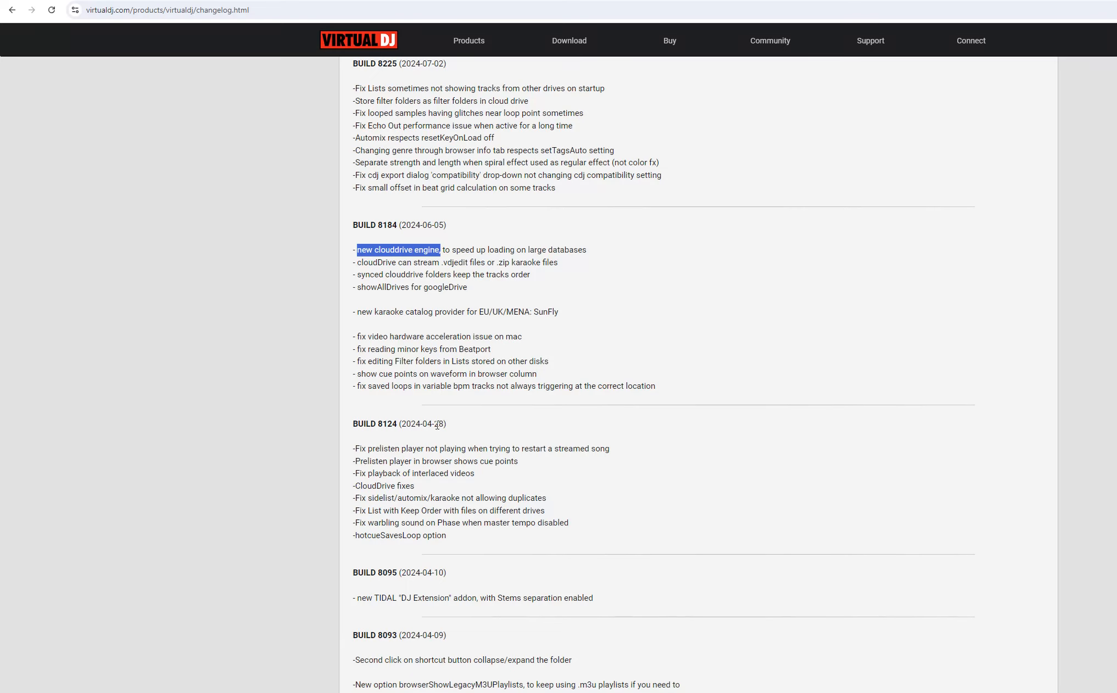
{"action": "scroll", "scroll_direction": "up", "scroll_amount": 3}
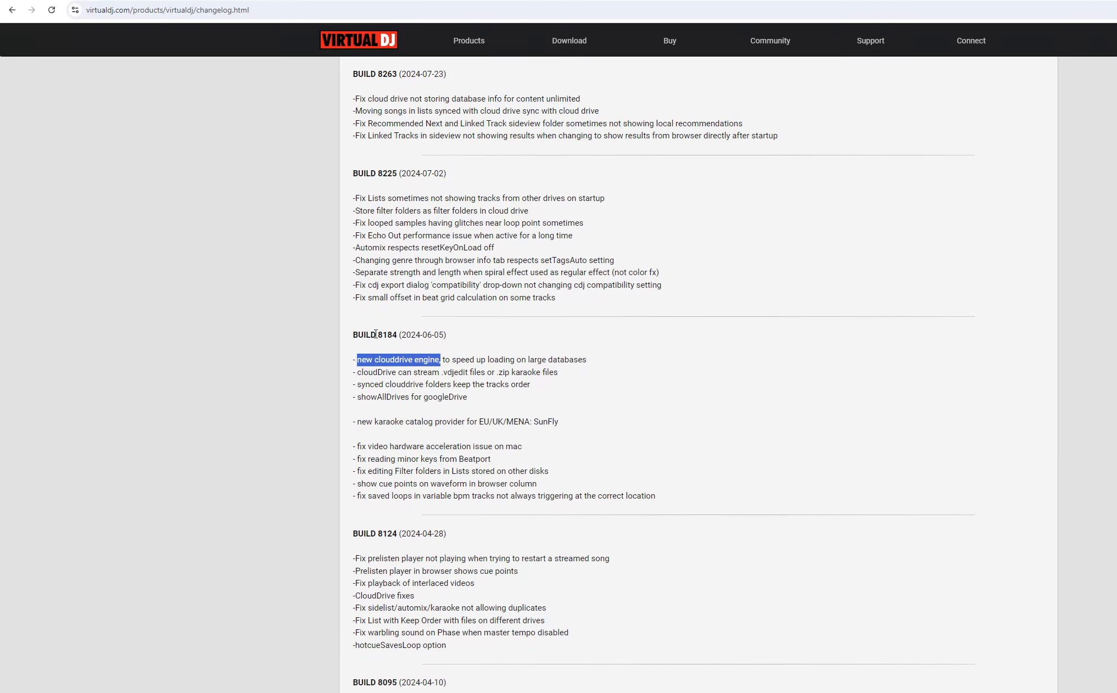
{"action": "mouse_move", "coordinate": [553, 350]}
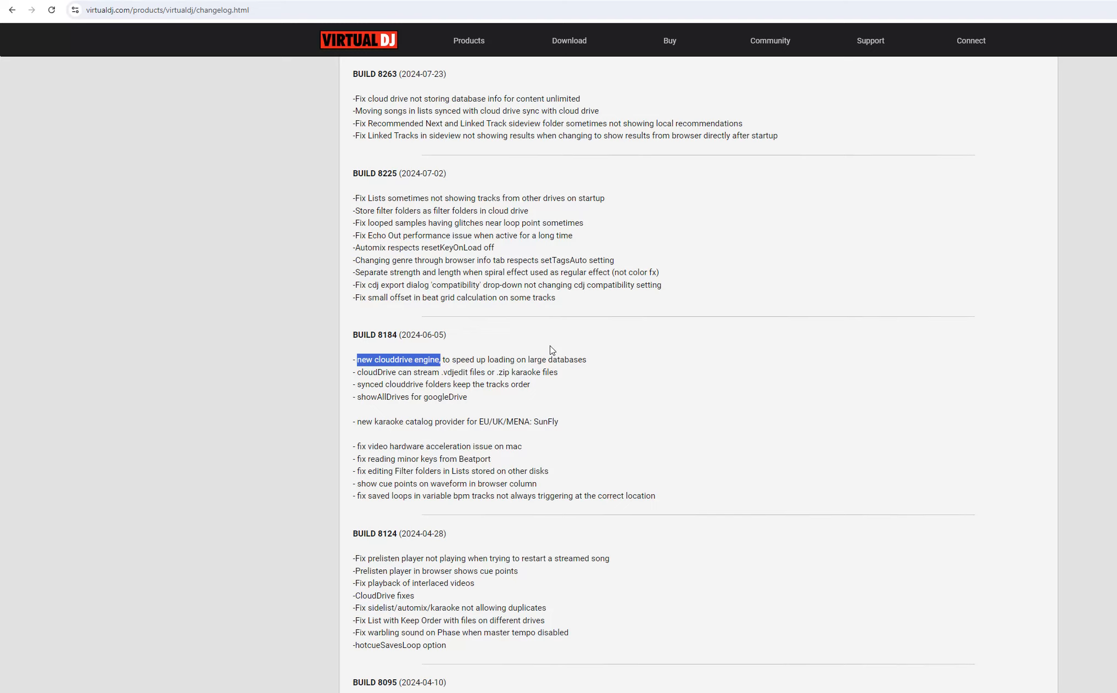
{"action": "mouse_move", "coordinate": [551, 350]}
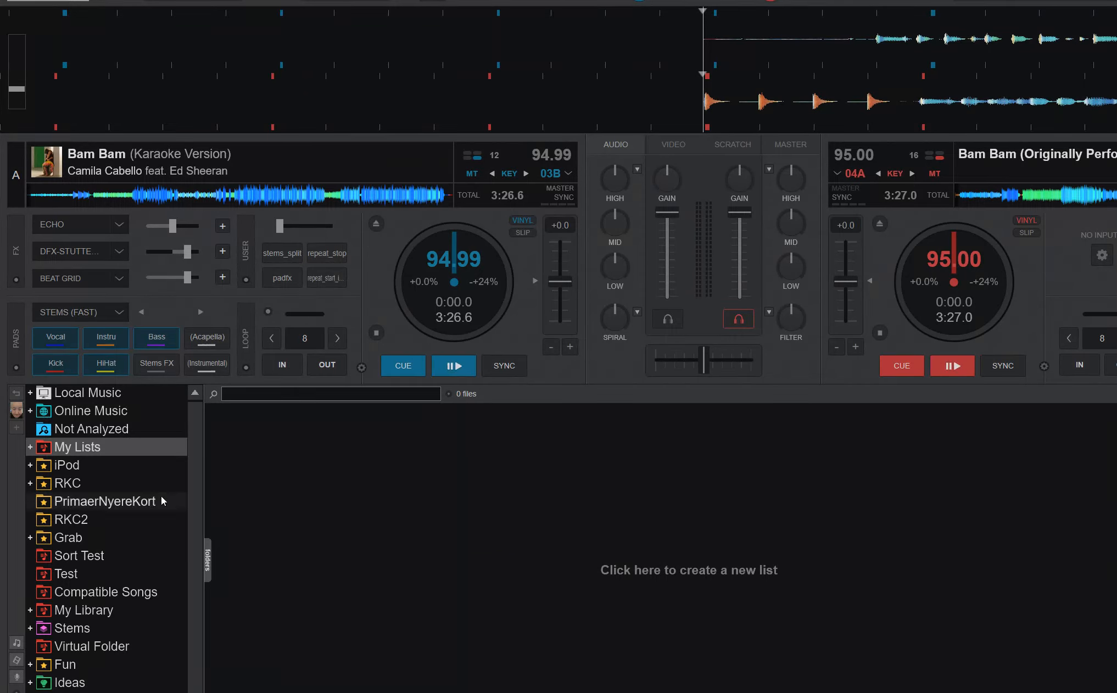
{"action": "mouse_move", "coordinate": [146, 469]}
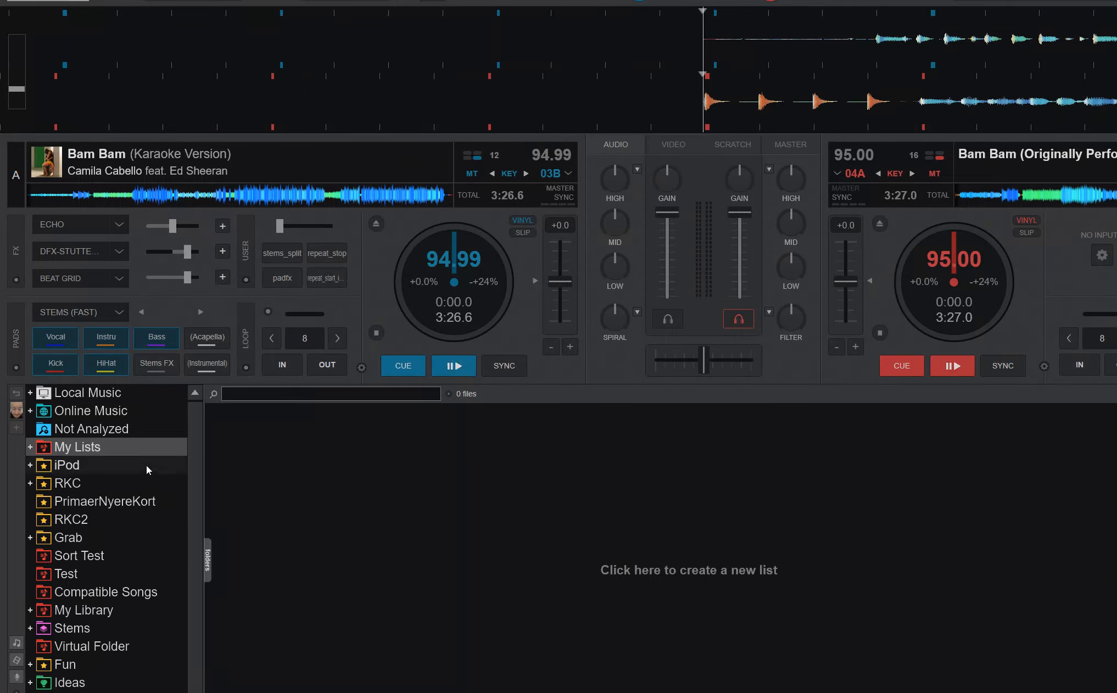
{"action": "mouse_move", "coordinate": [111, 457]}
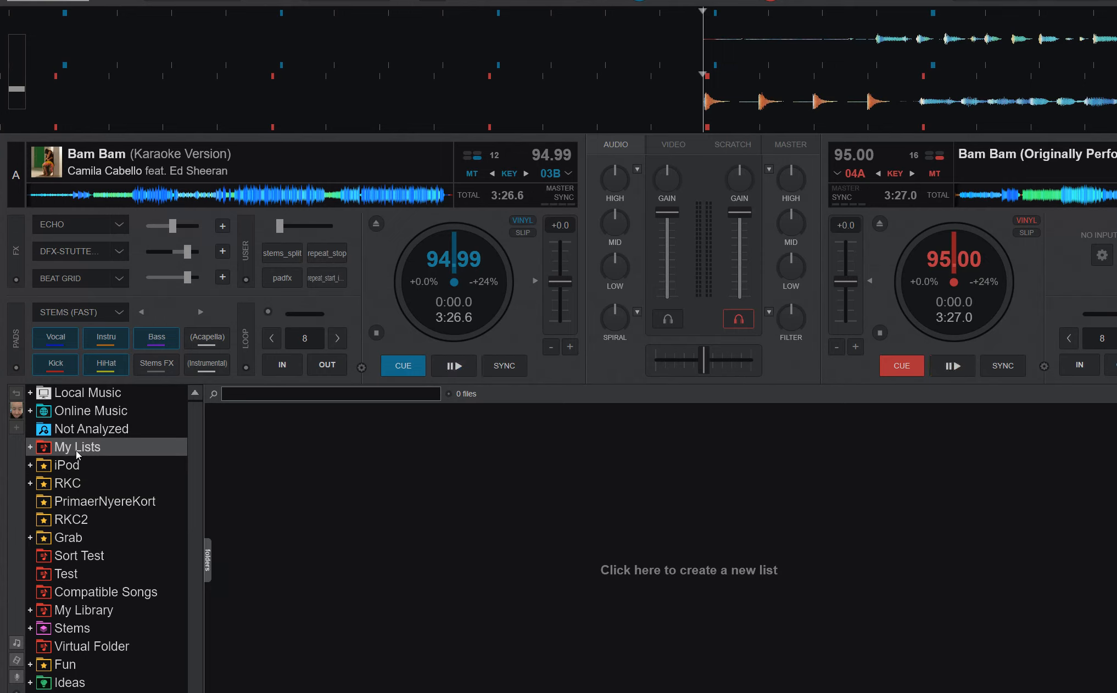
{"action": "mouse_move", "coordinate": [6, 398]}
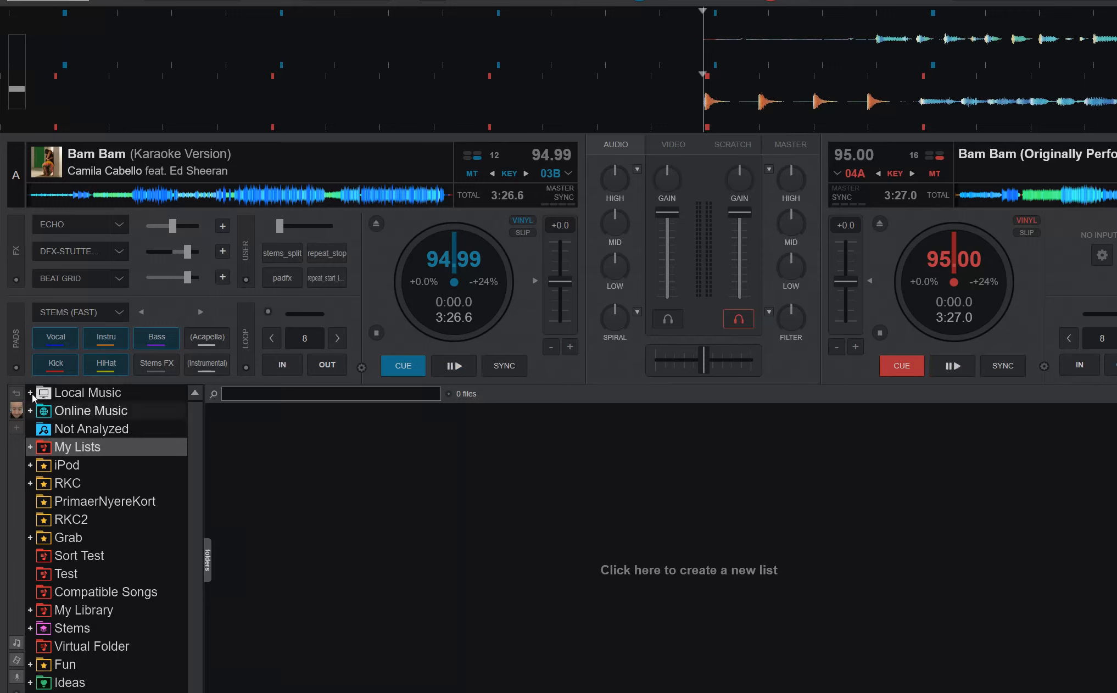
{"action": "mouse_move", "coordinate": [10, 444]}
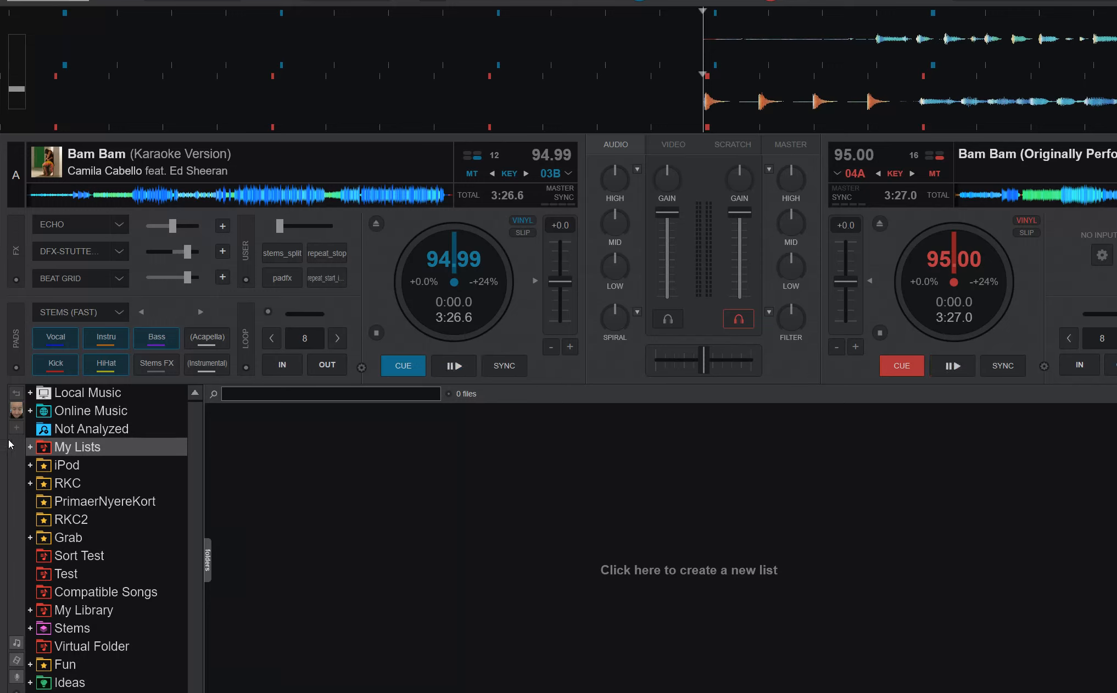
{"action": "mouse_move", "coordinate": [21, 408]}
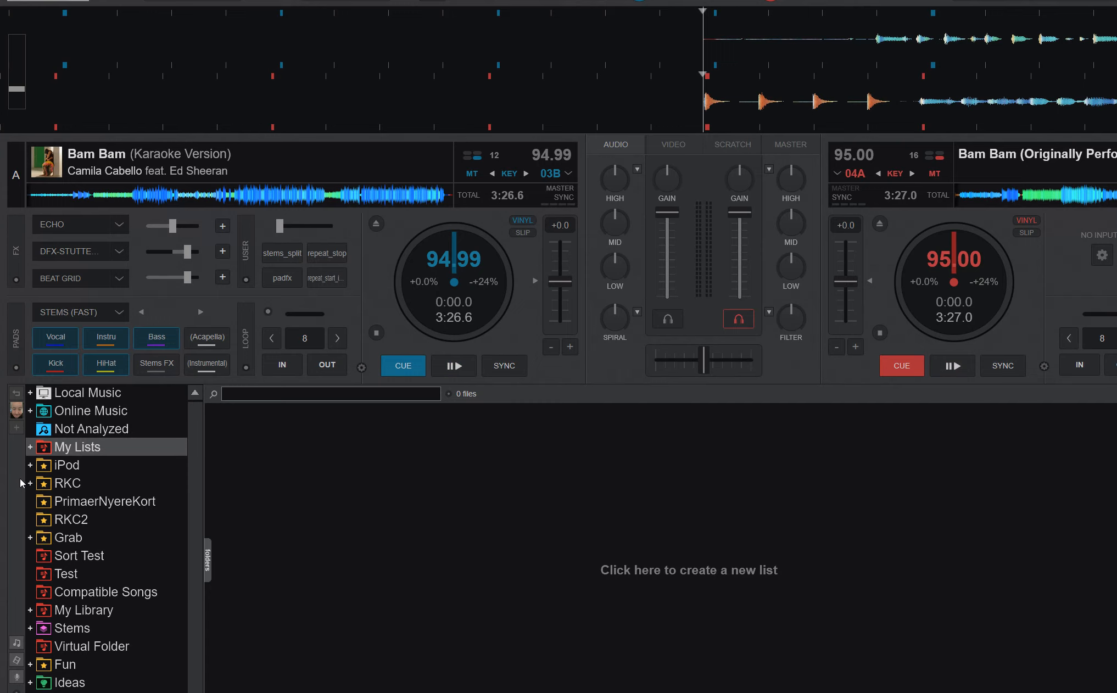
{"action": "mouse_move", "coordinate": [68, 483]}
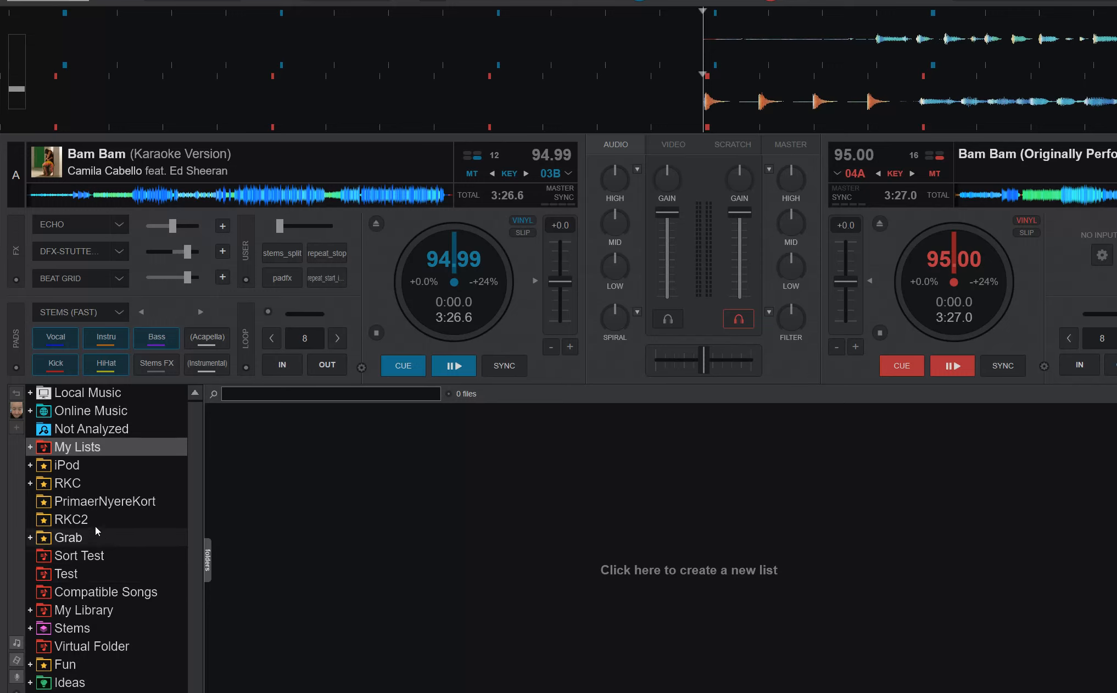
Step: Show the DupTest2 list's two tracks and its options menu with No duplicates checked
{"action": "left_click", "coordinate": [31, 447]}
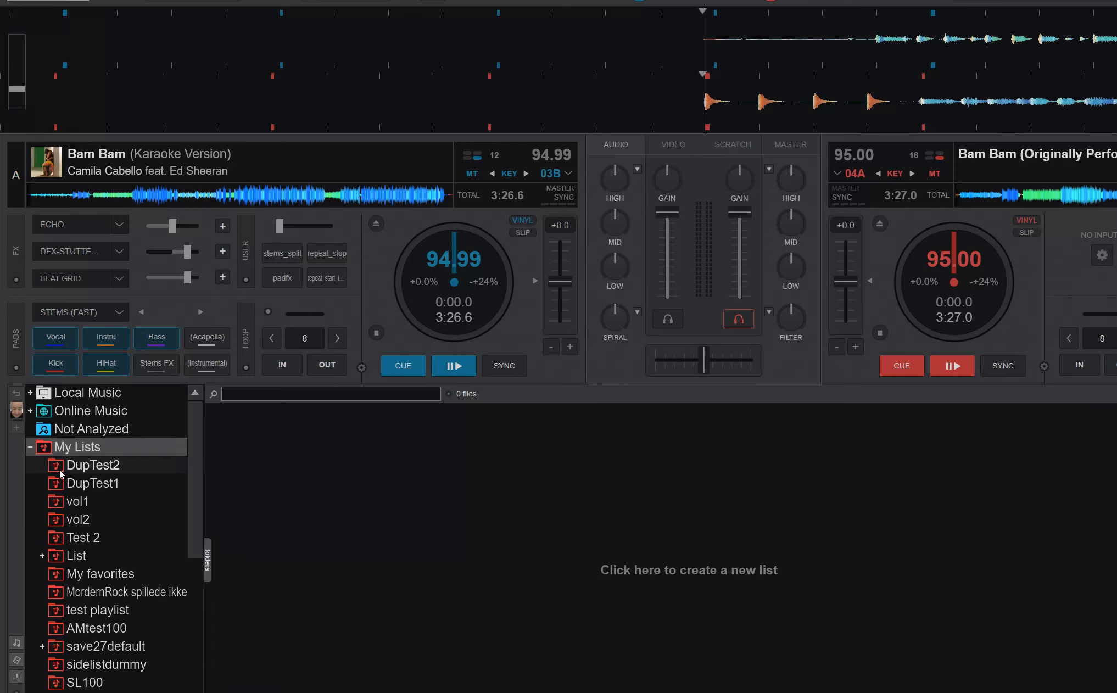
{"action": "right_click", "coordinate": [92, 464]}
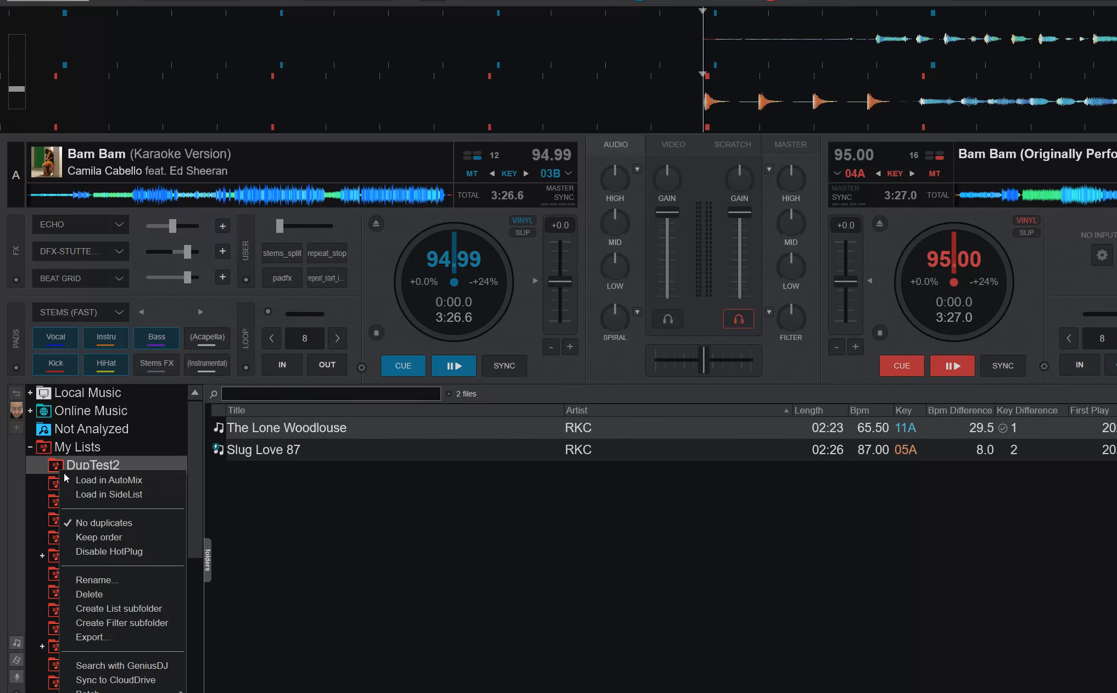
{"action": "mouse_move", "coordinate": [111, 479]}
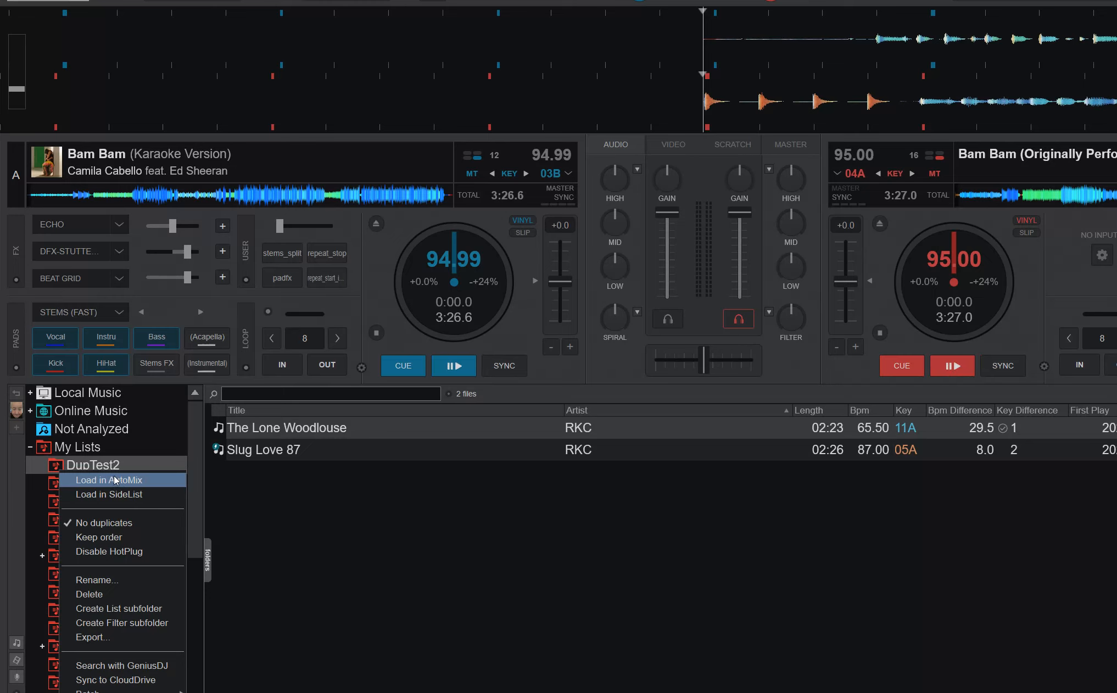
{"action": "mouse_move", "coordinate": [148, 526]}
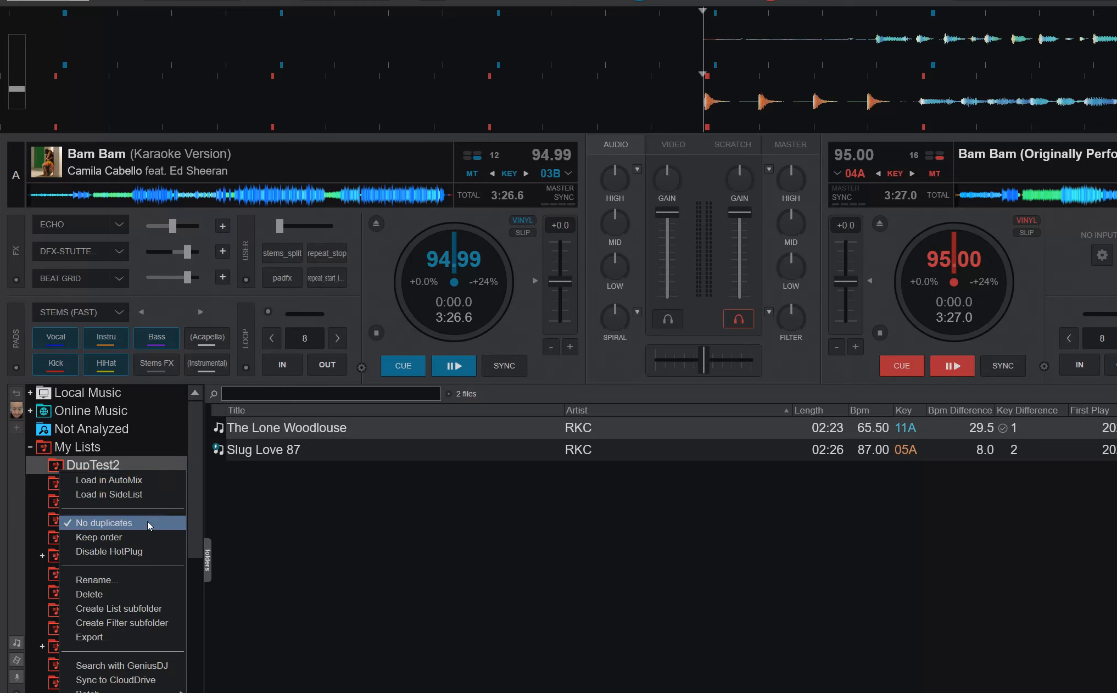
{"action": "mouse_move", "coordinate": [146, 537]}
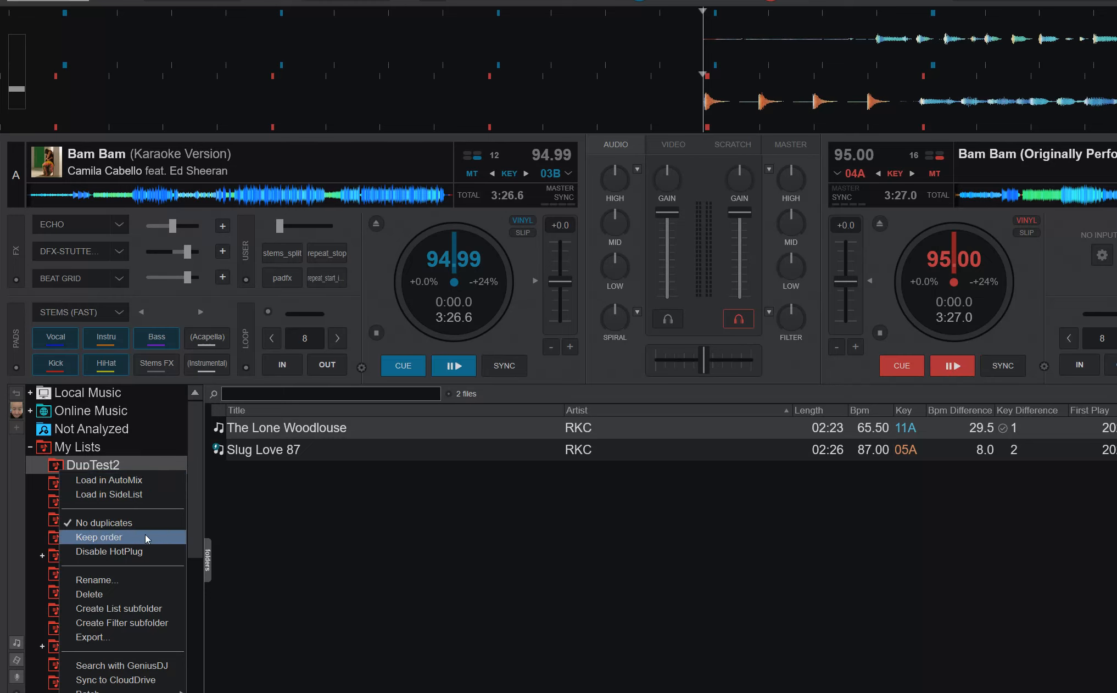
{"action": "mouse_move", "coordinate": [150, 551]}
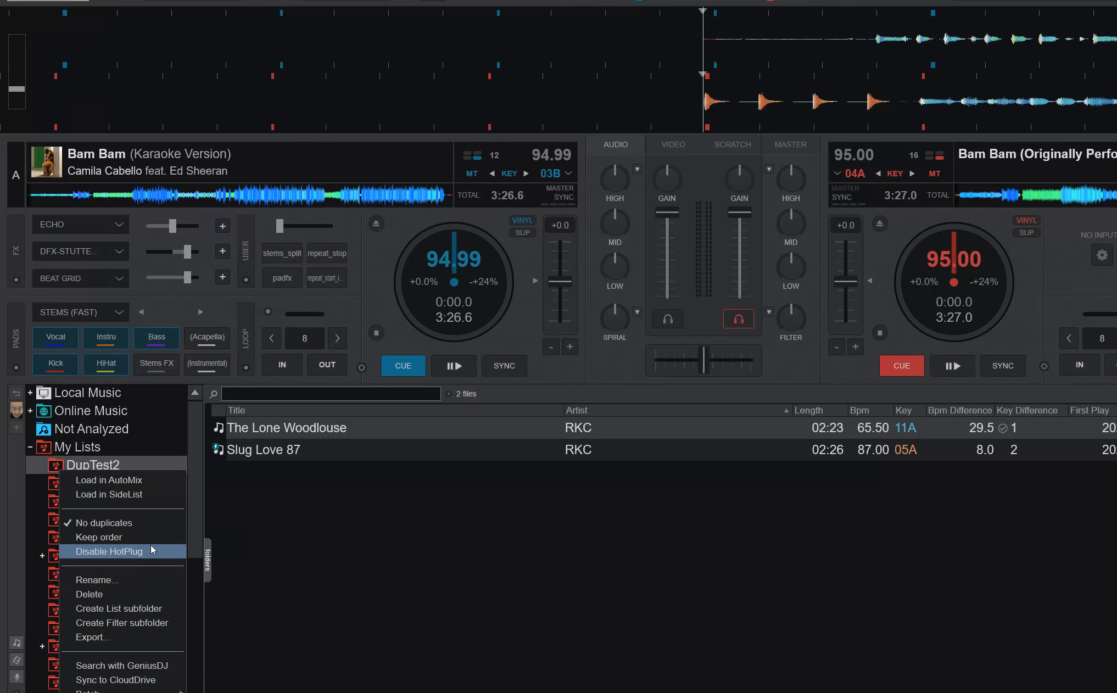
{"action": "mouse_move", "coordinate": [99, 537]}
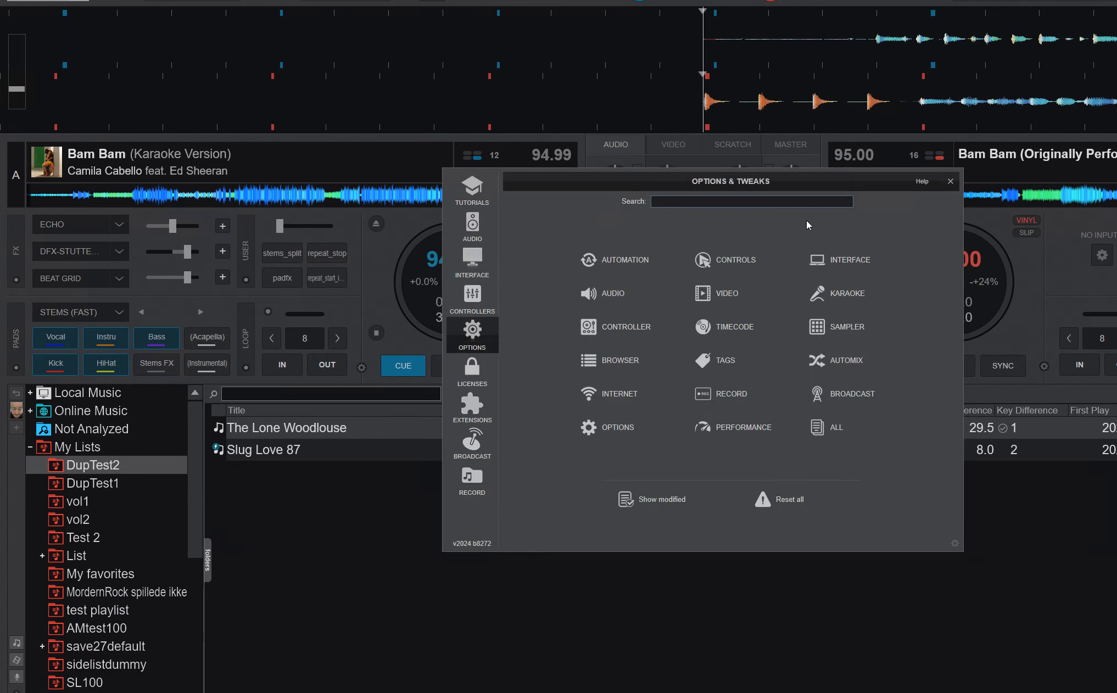
Step: Filter Options & Tweaks by 'disable', revealing disableDuplicateForNewLists set to No
{"action": "type", "text": "disable"}
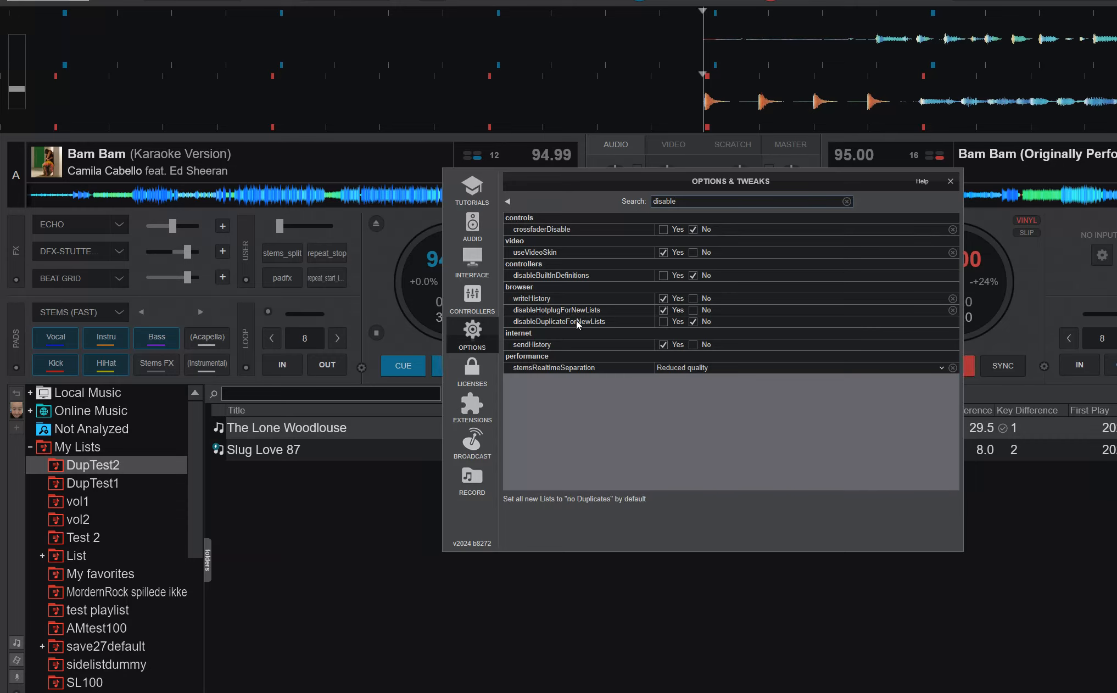
{"action": "mouse_move", "coordinate": [536, 332]}
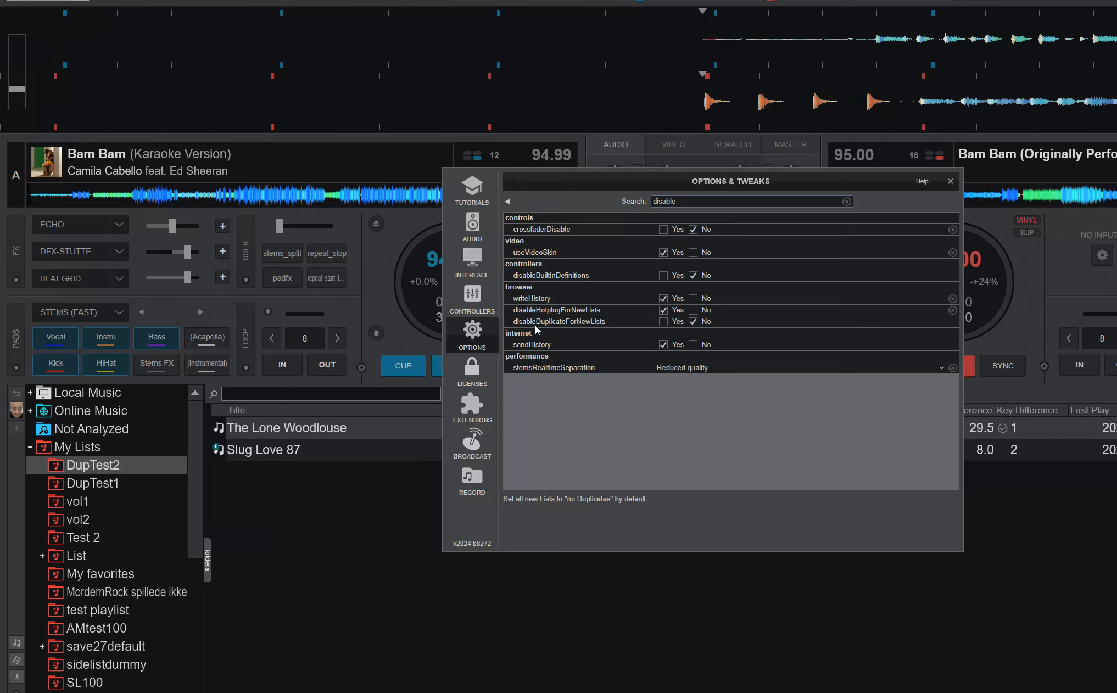
{"action": "mouse_move", "coordinate": [597, 323]}
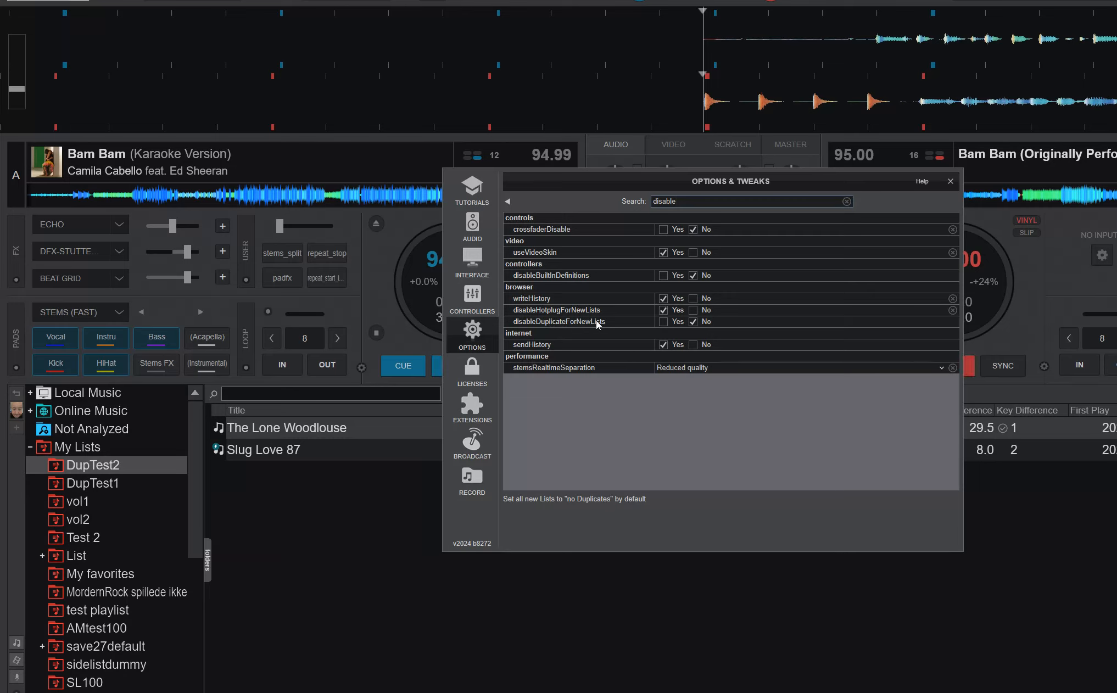
{"action": "mouse_move", "coordinate": [614, 328]}
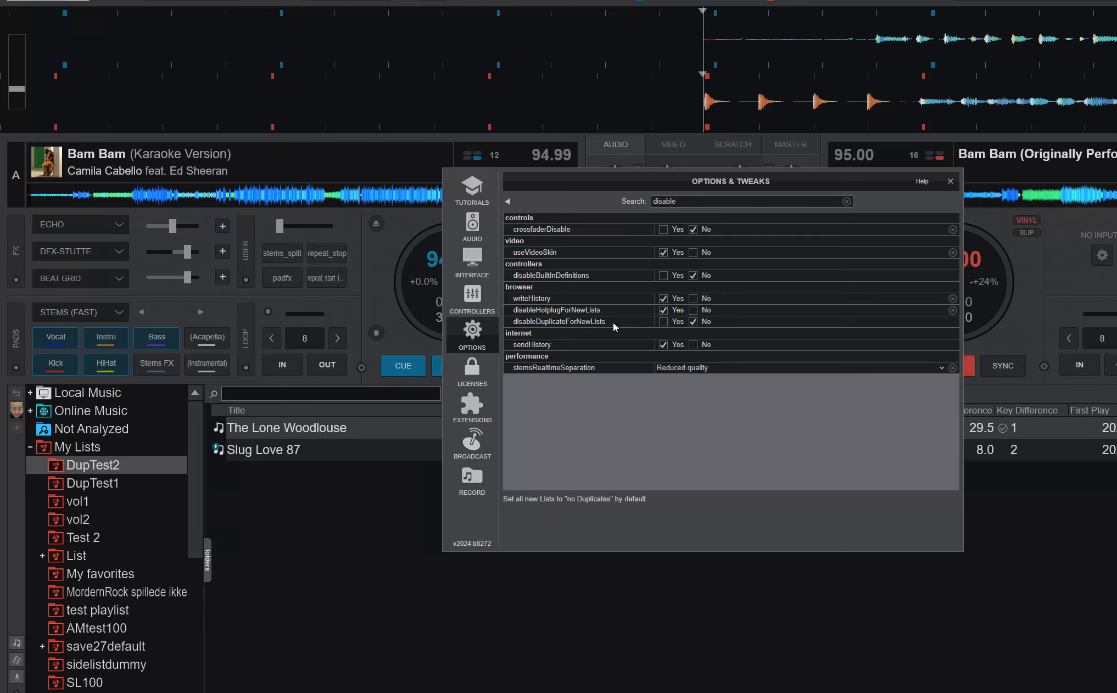
{"action": "mouse_move", "coordinate": [601, 328]}
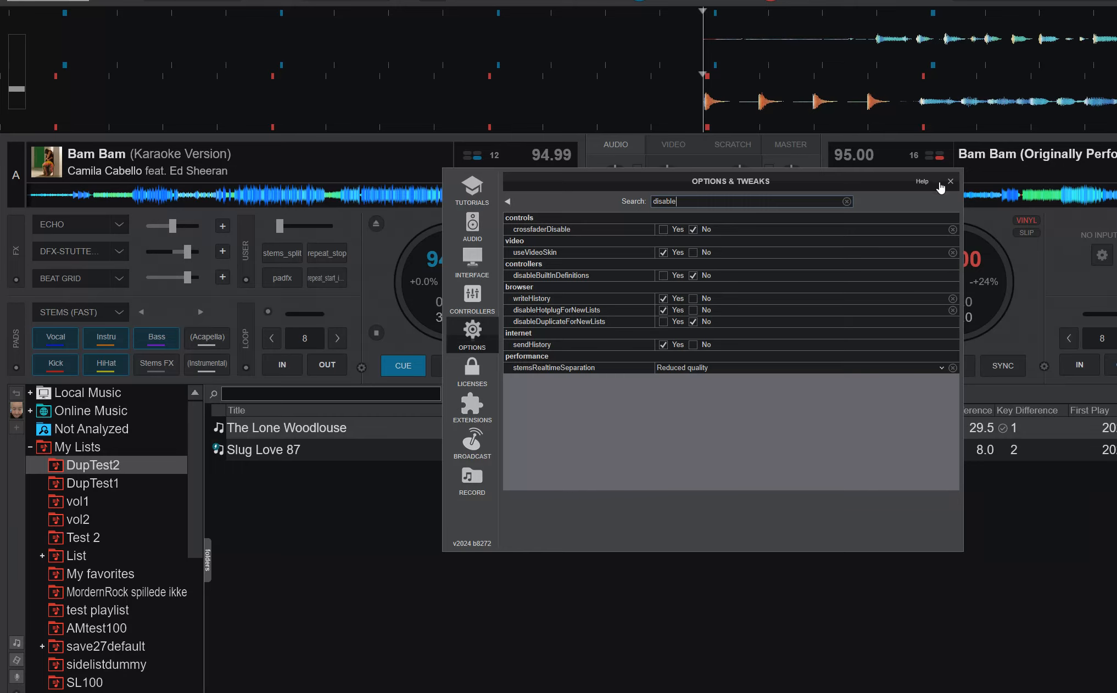
{"action": "mouse_move", "coordinate": [686, 202]}
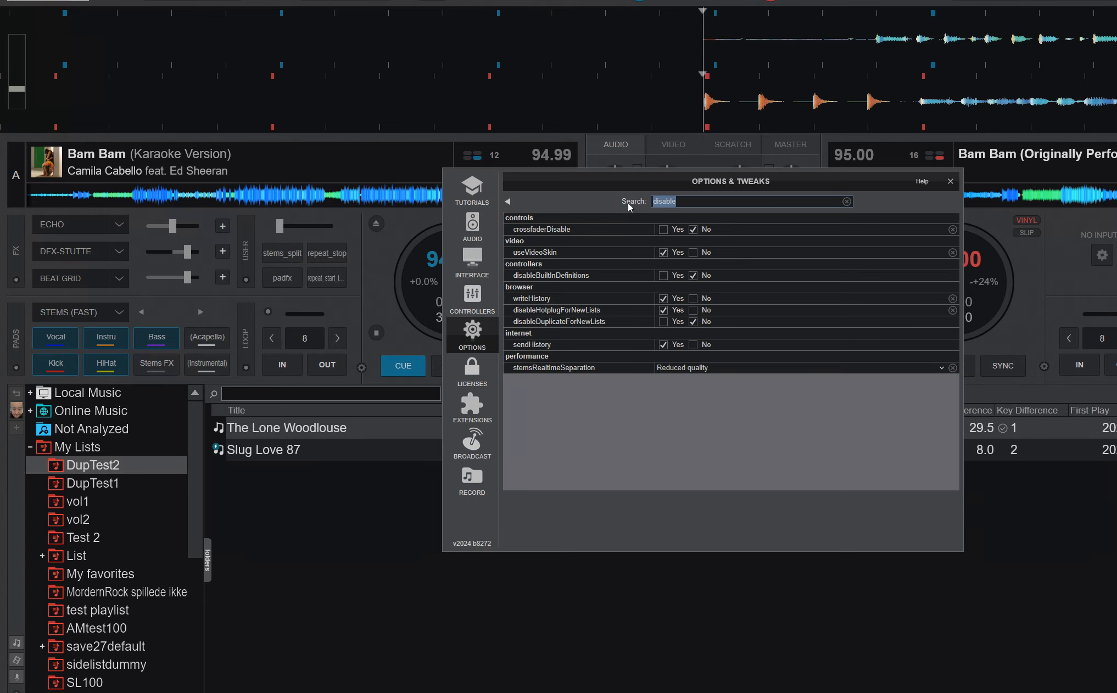
Step: Filter settings by 'm3u' and set browserShowLegacyM3UPlaylists to Yes (toggled off and on)
{"action": "type", "text": "m3u"}
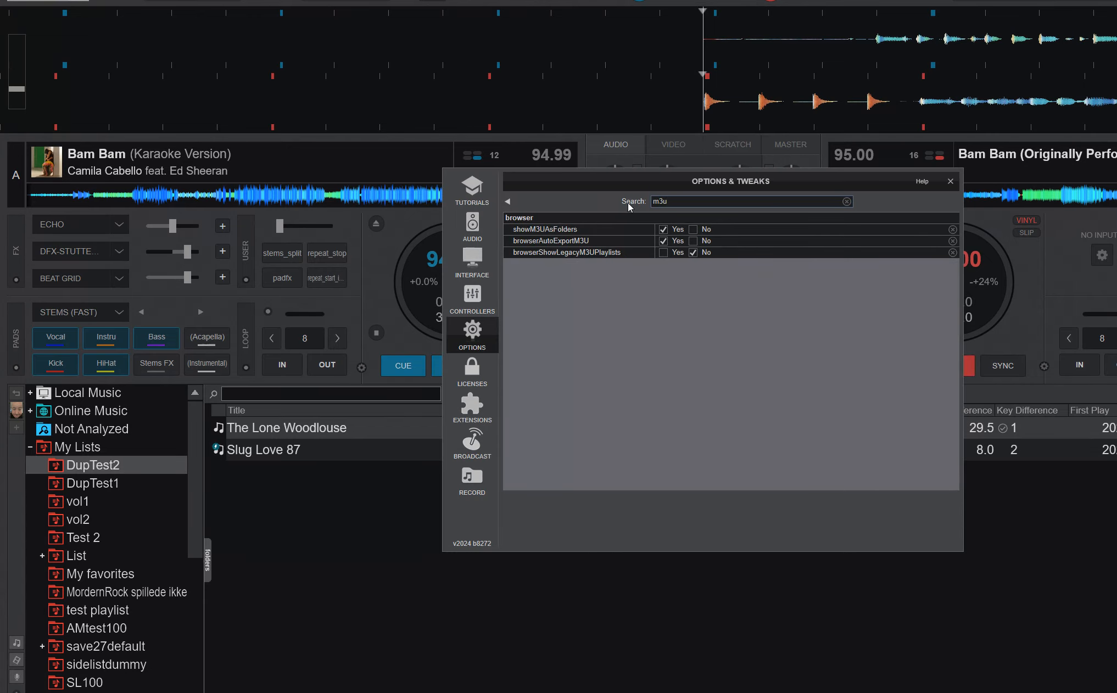
{"action": "mouse_move", "coordinate": [610, 243]}
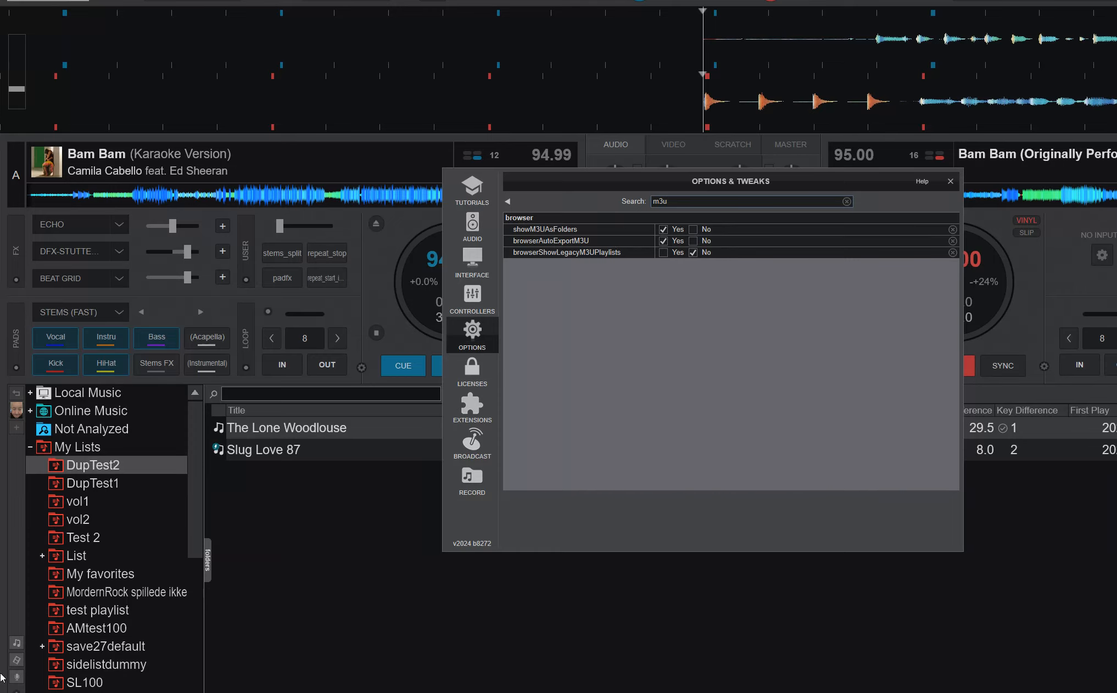
{"action": "mouse_move", "coordinate": [507, 312]}
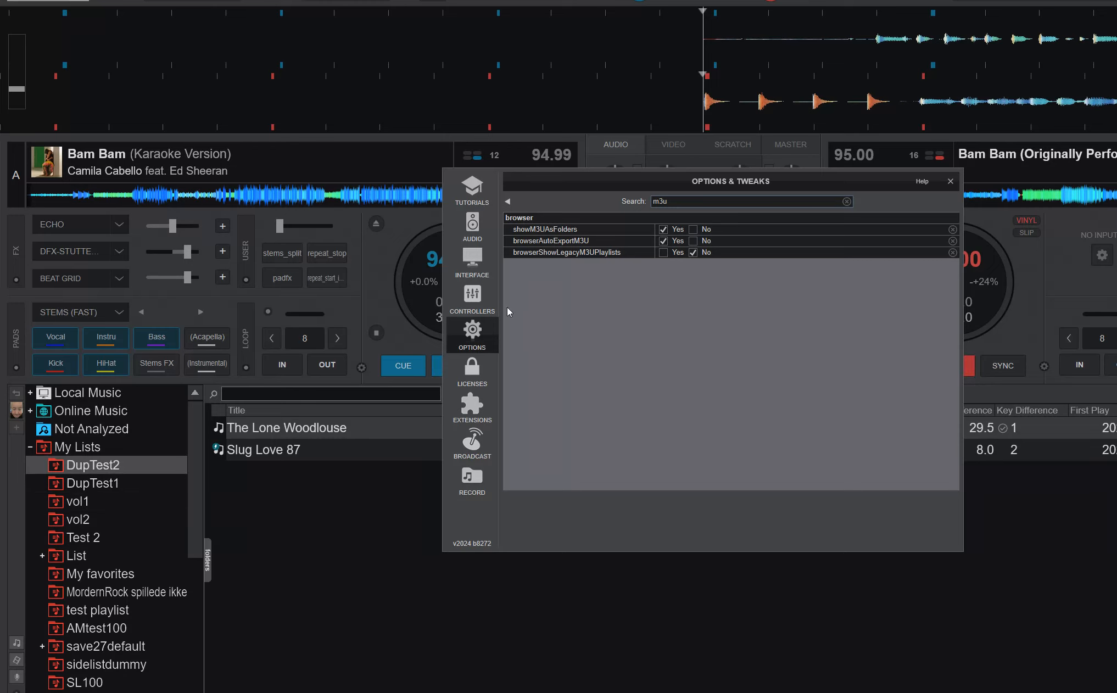
{"action": "mouse_move", "coordinate": [581, 241]}
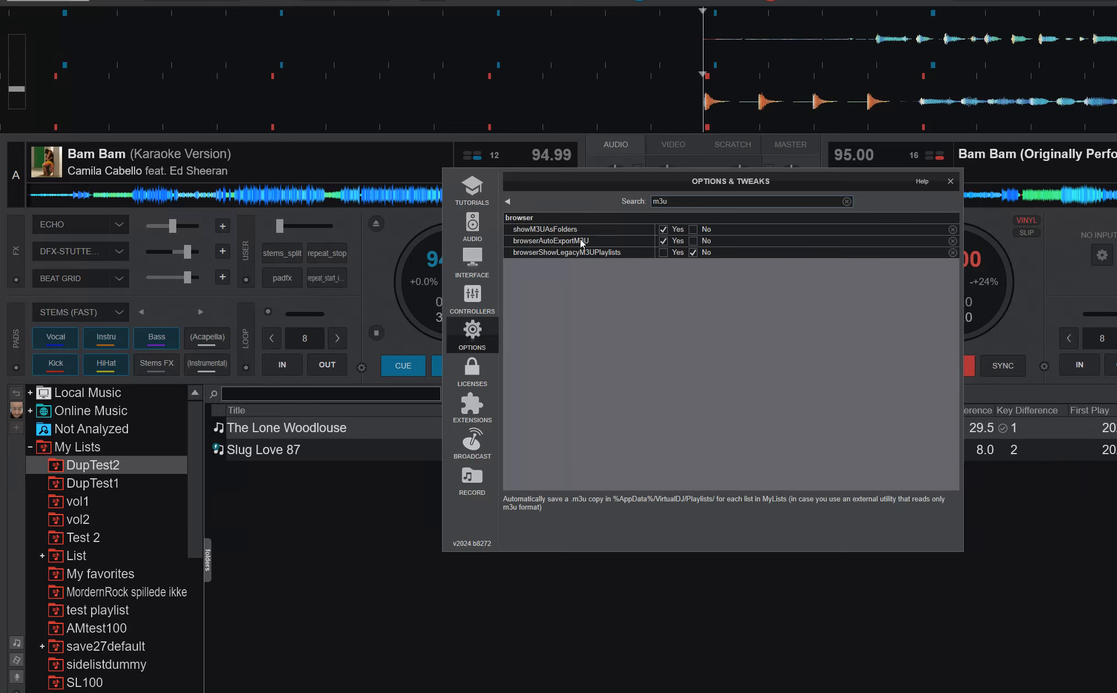
{"action": "mouse_move", "coordinate": [541, 246]}
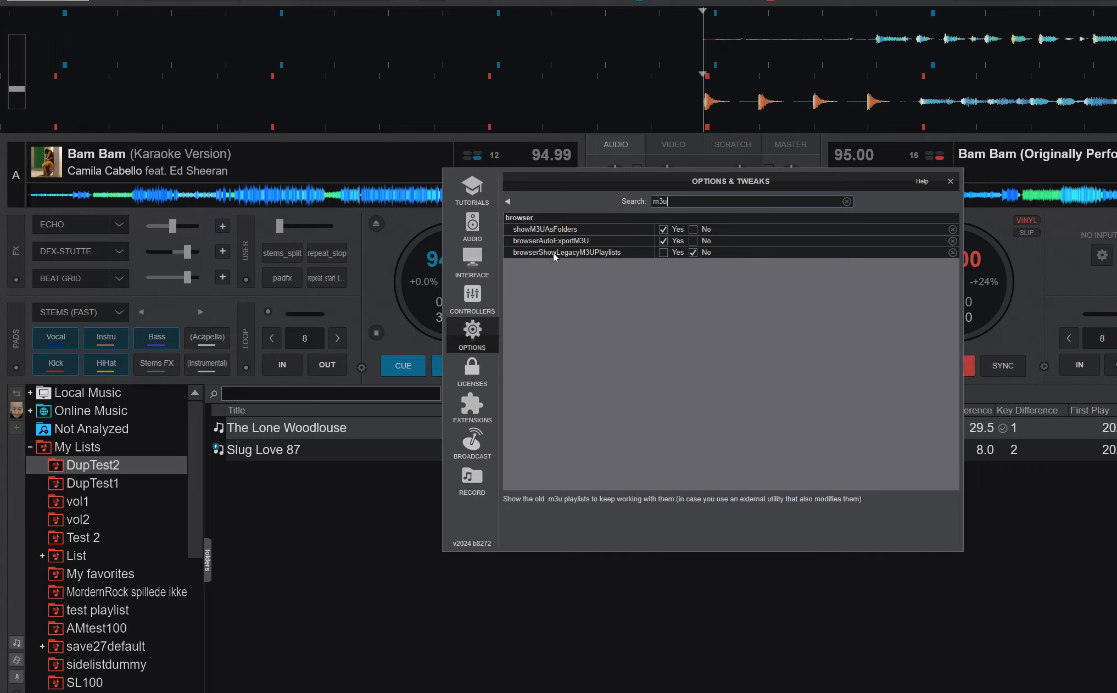
{"action": "left_click", "coordinate": [29, 447]}
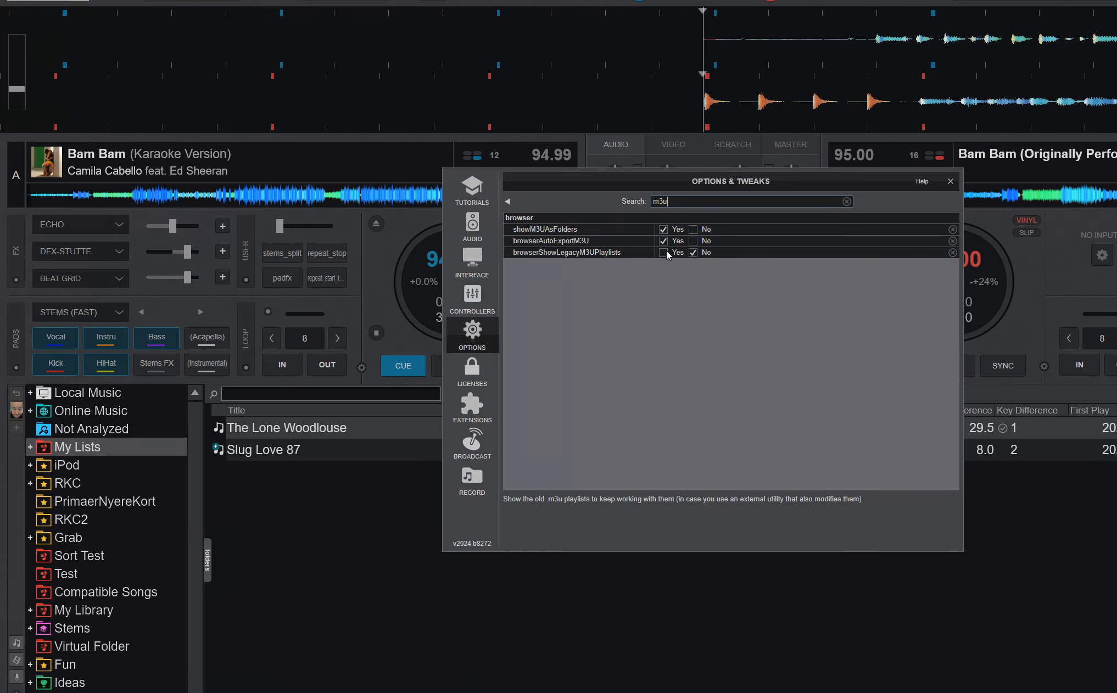
{"action": "left_click", "coordinate": [663, 253]}
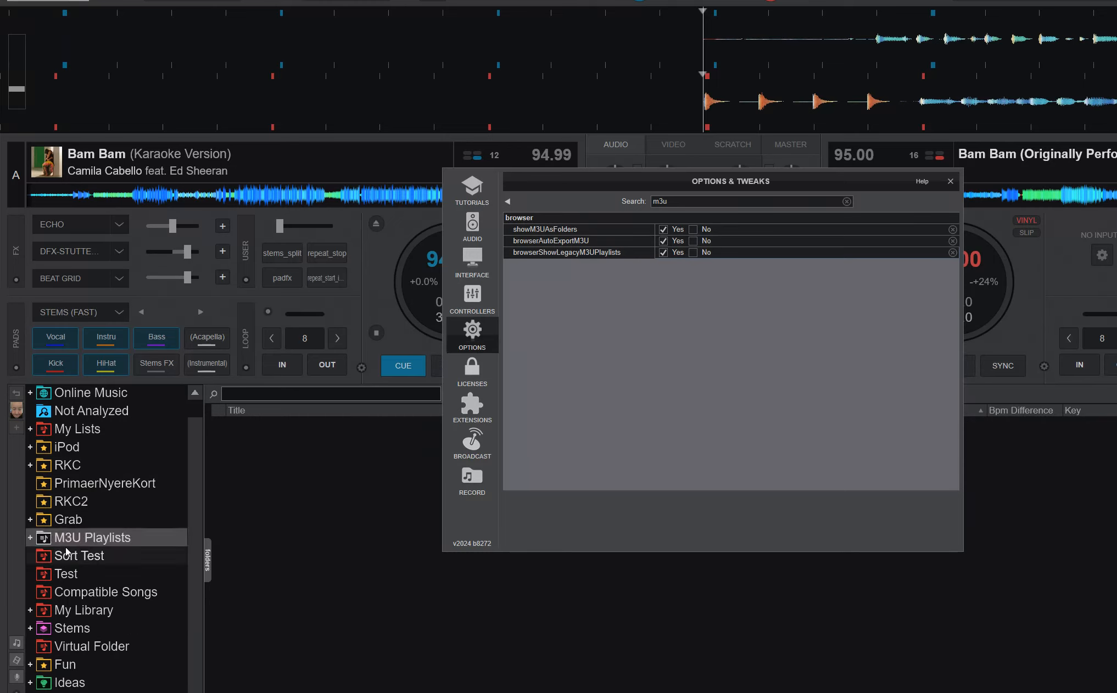
{"action": "mouse_move", "coordinate": [709, 252]}
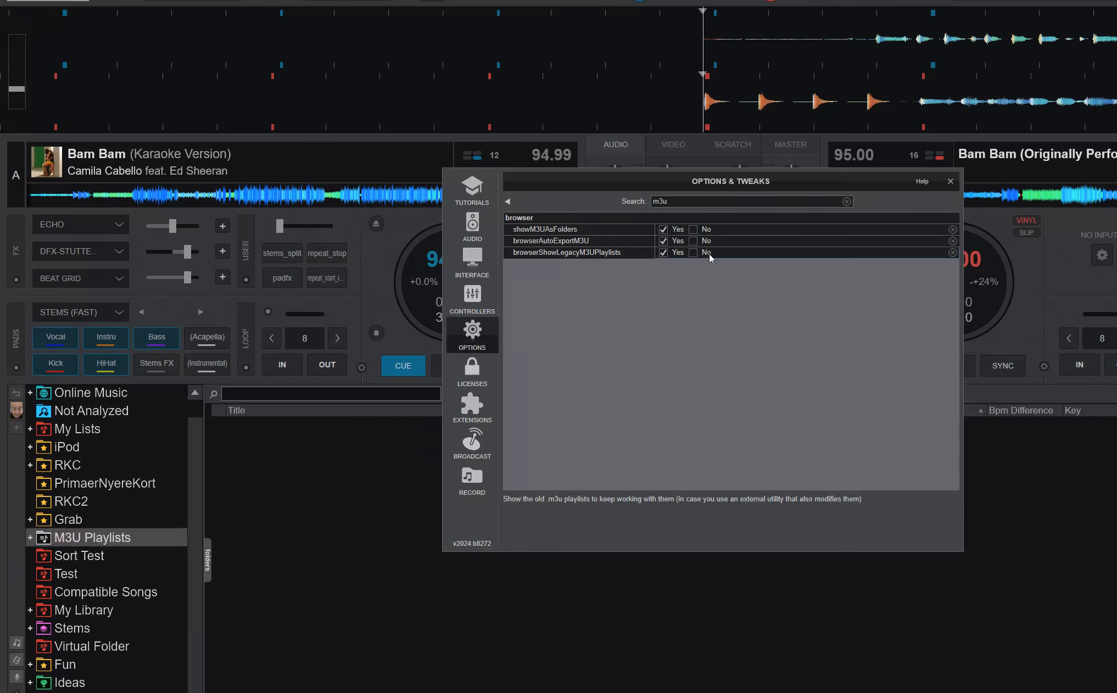
{"action": "left_click", "coordinate": [692, 253]}
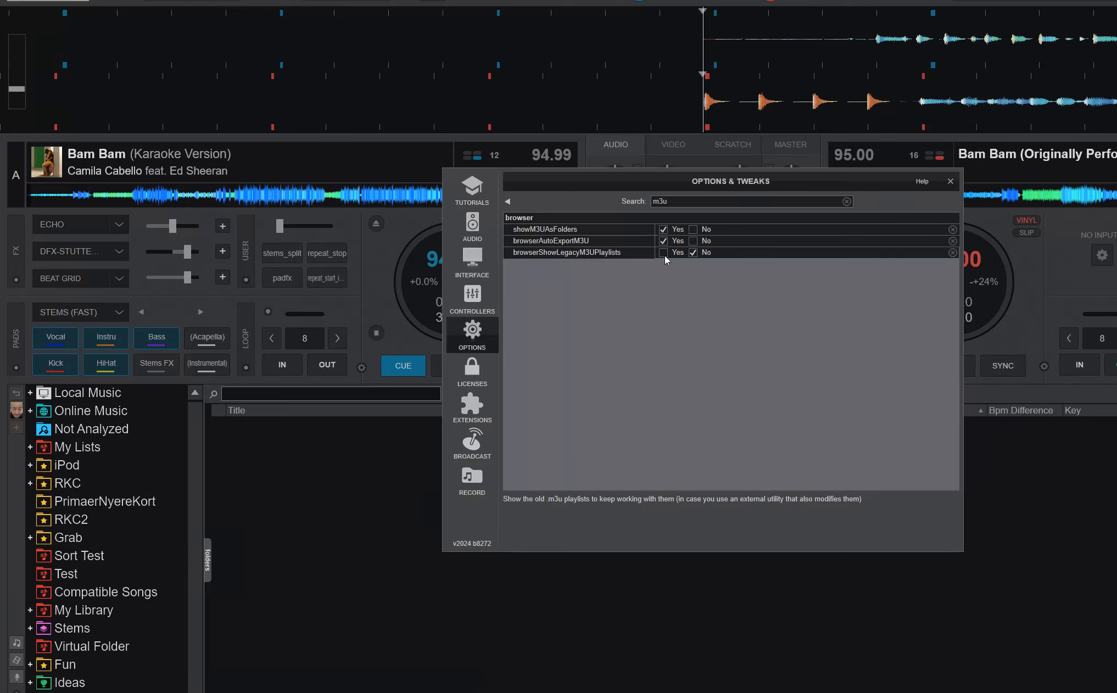
{"action": "left_click", "coordinate": [663, 253]}
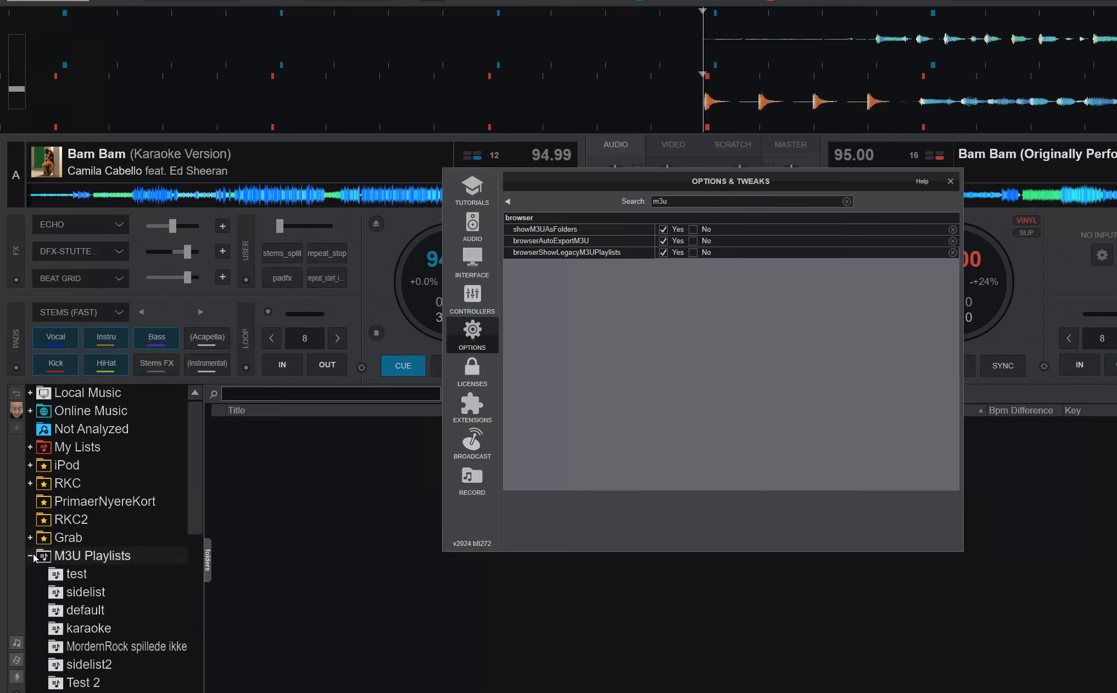
{"action": "scroll", "scroll_direction": "down", "scroll_amount": 3}
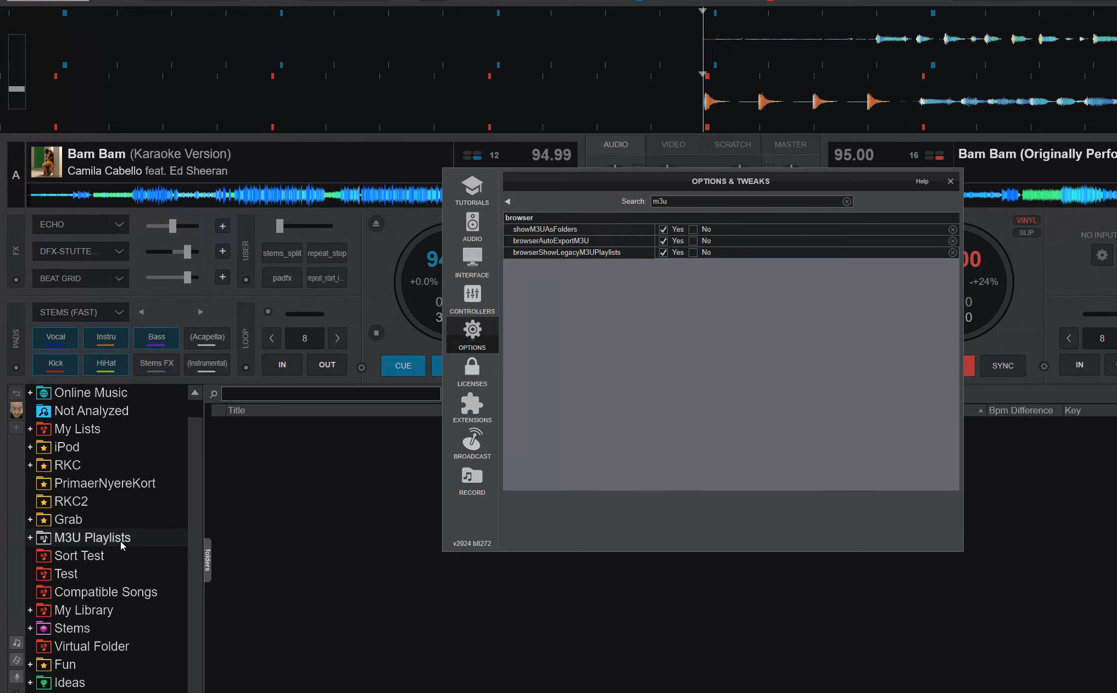
{"action": "mouse_move", "coordinate": [614, 295]}
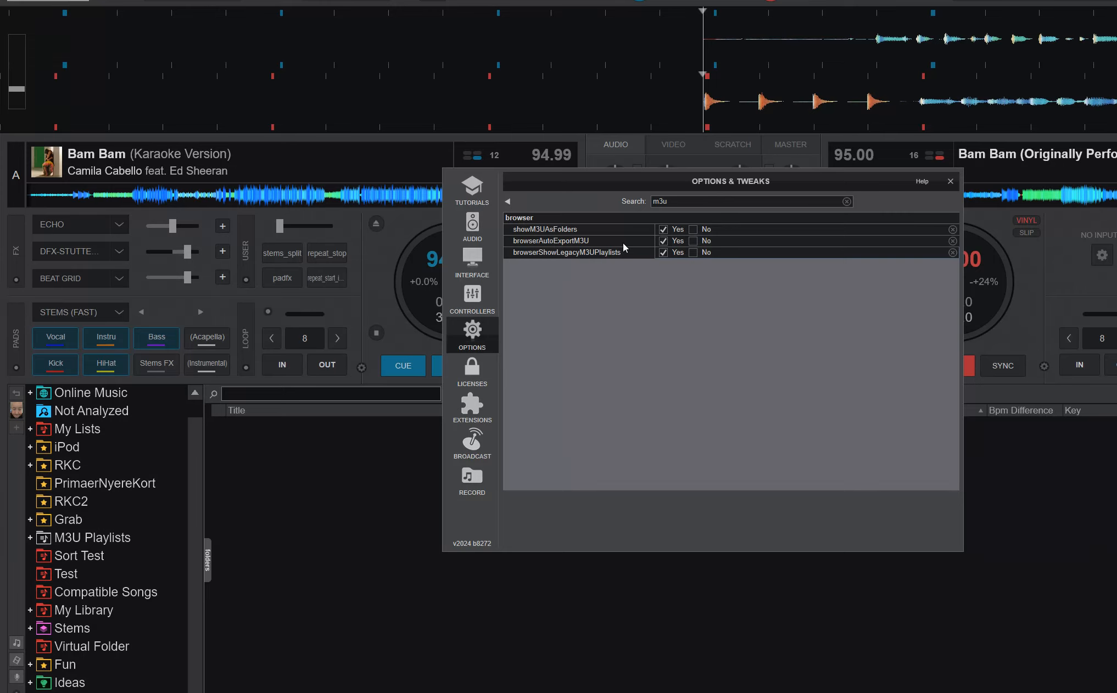
{"action": "mouse_move", "coordinate": [630, 241]}
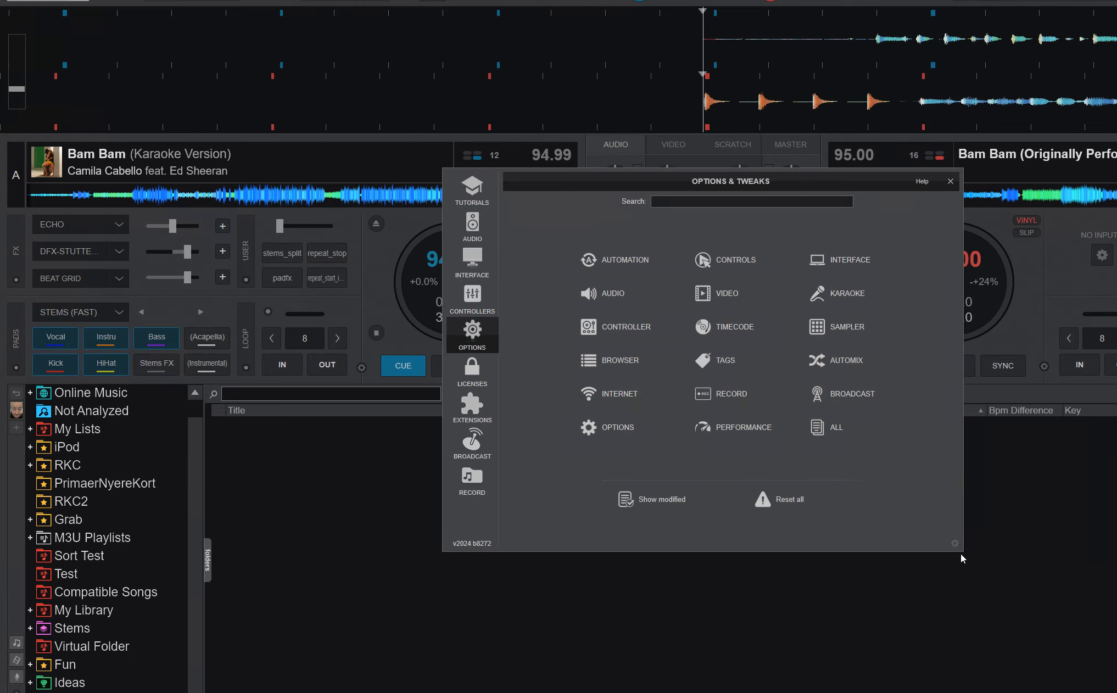
{"action": "mouse_move", "coordinate": [960, 553]}
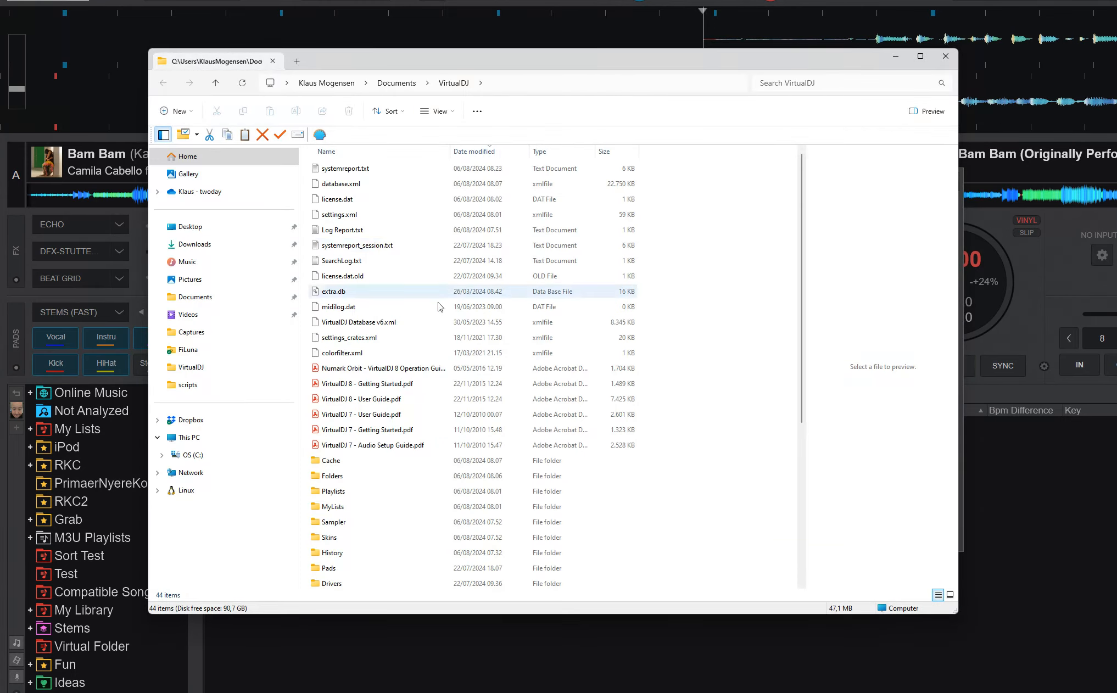
Step: Open the Playlists folder under Documents > VirtualDJ to see the existing .m3u files
{"action": "left_click", "coordinate": [335, 491]}
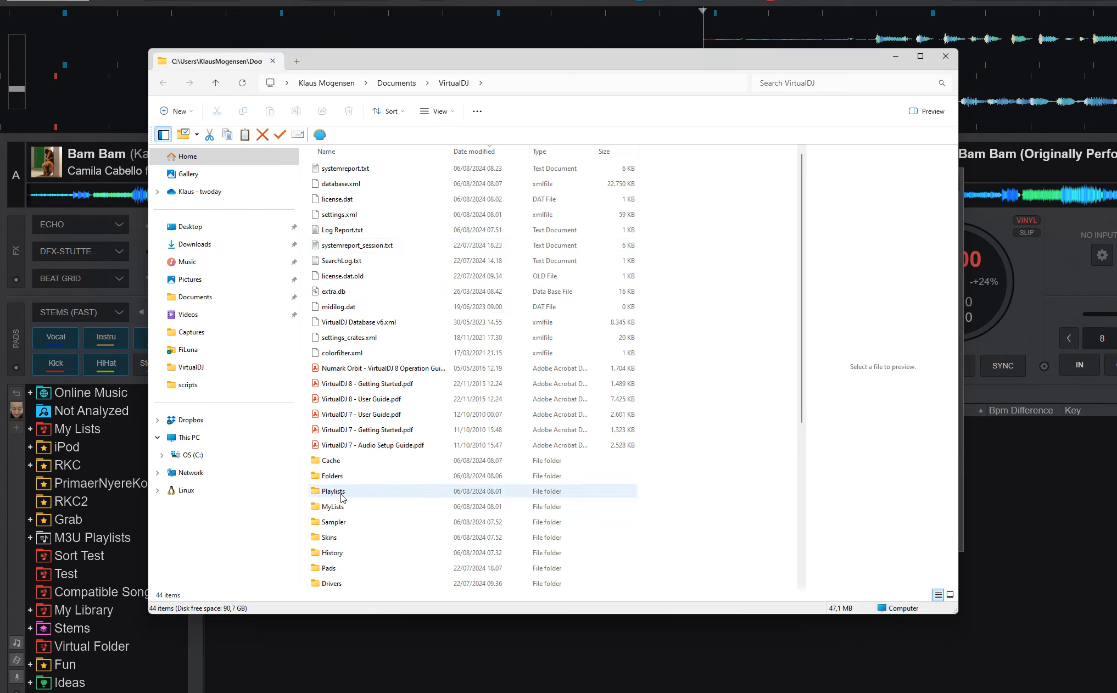
{"action": "double_click", "coordinate": [332, 491]}
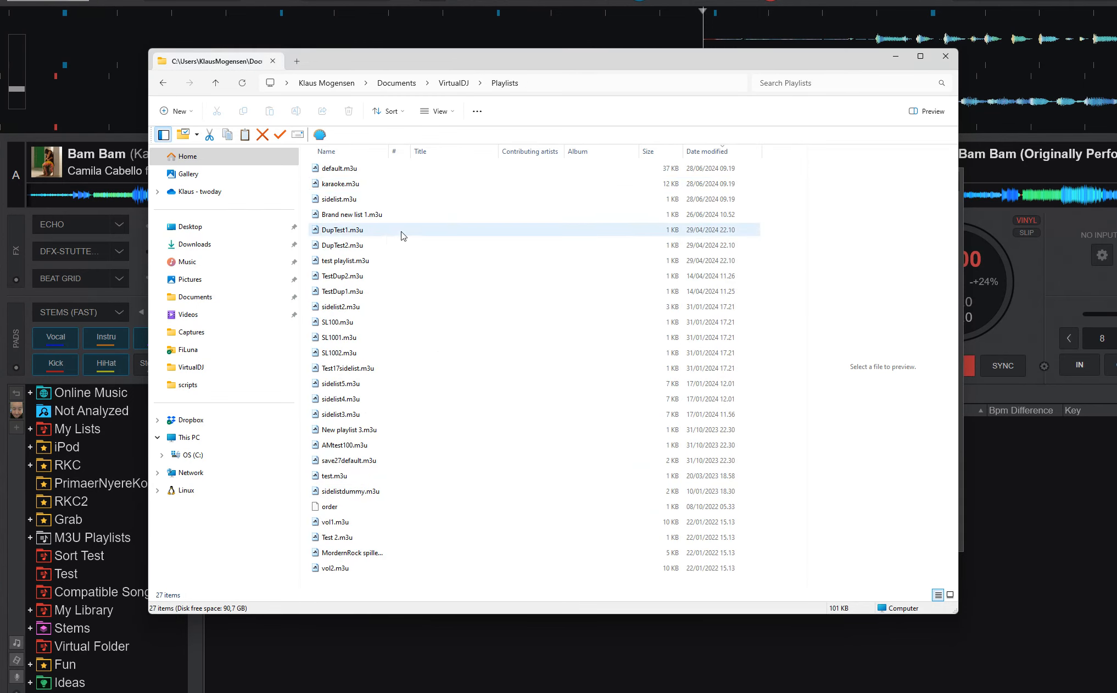
{"action": "left_click", "coordinate": [352, 491]}
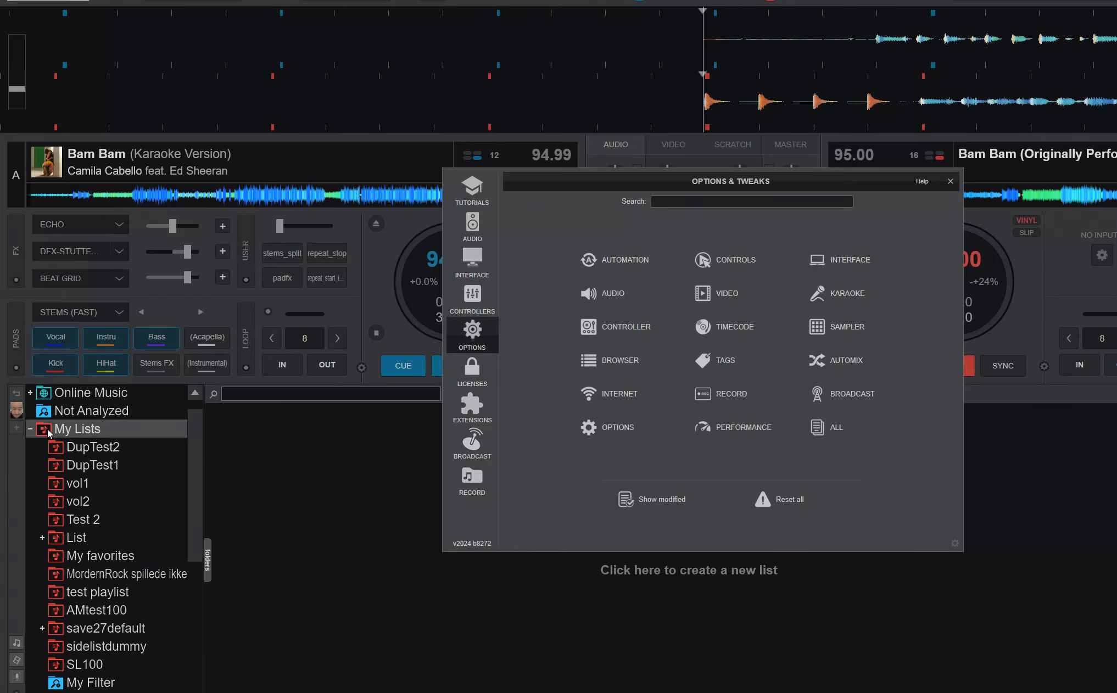
Step: Close the settings window and start adding a new list under My Lists
{"action": "left_click", "coordinate": [950, 182]}
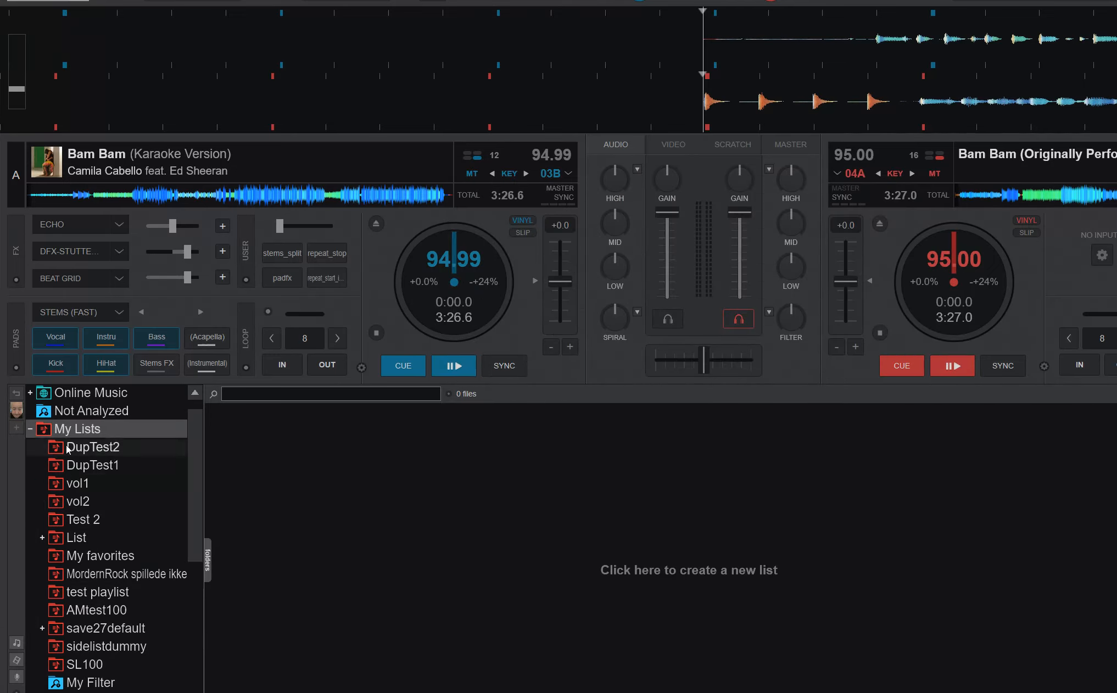
{"action": "right_click", "coordinate": [73, 428]}
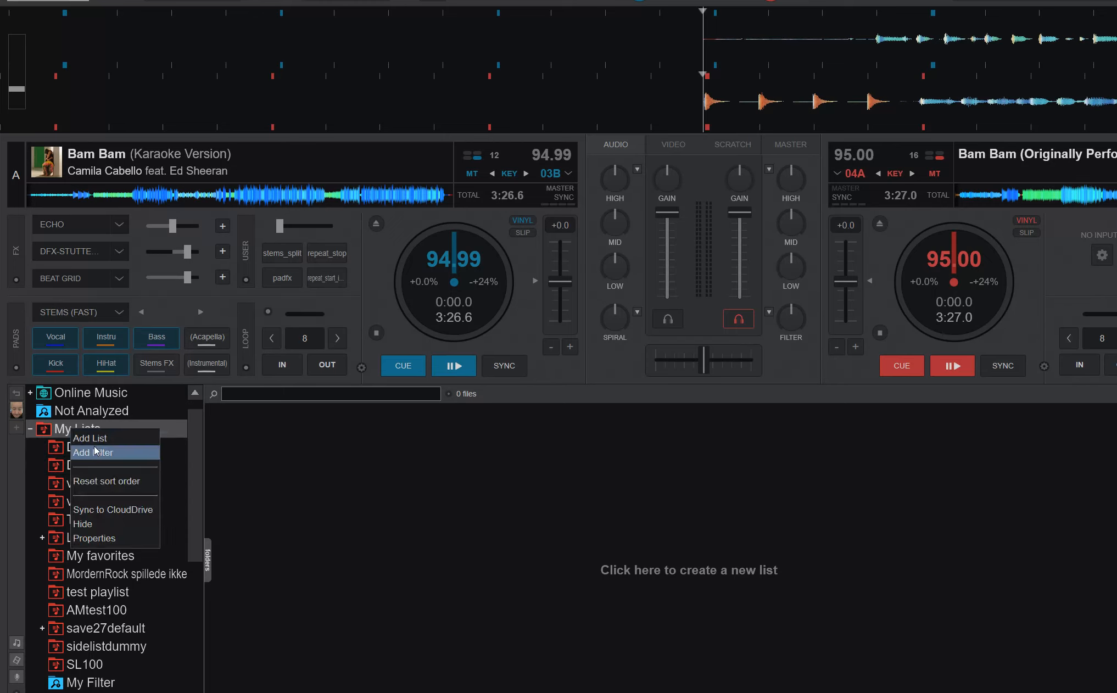
{"action": "left_click", "coordinate": [89, 438]}
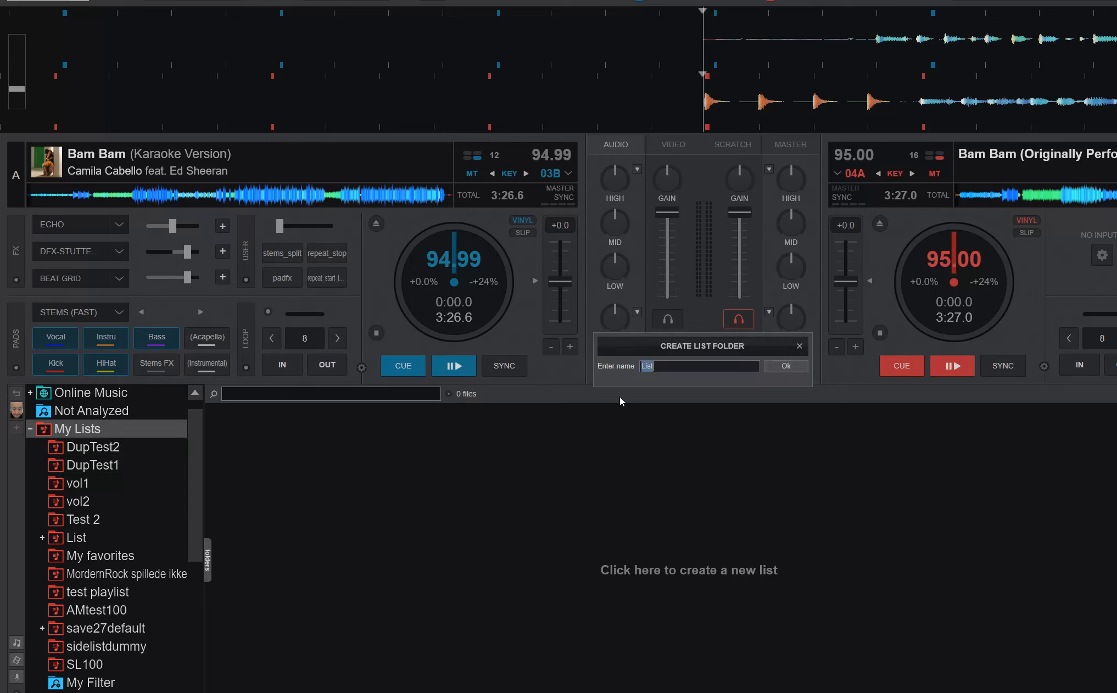
Step: Name the new list 'Test m3u for me' and confirm it
{"action": "type", "text": "Test m3u f"}
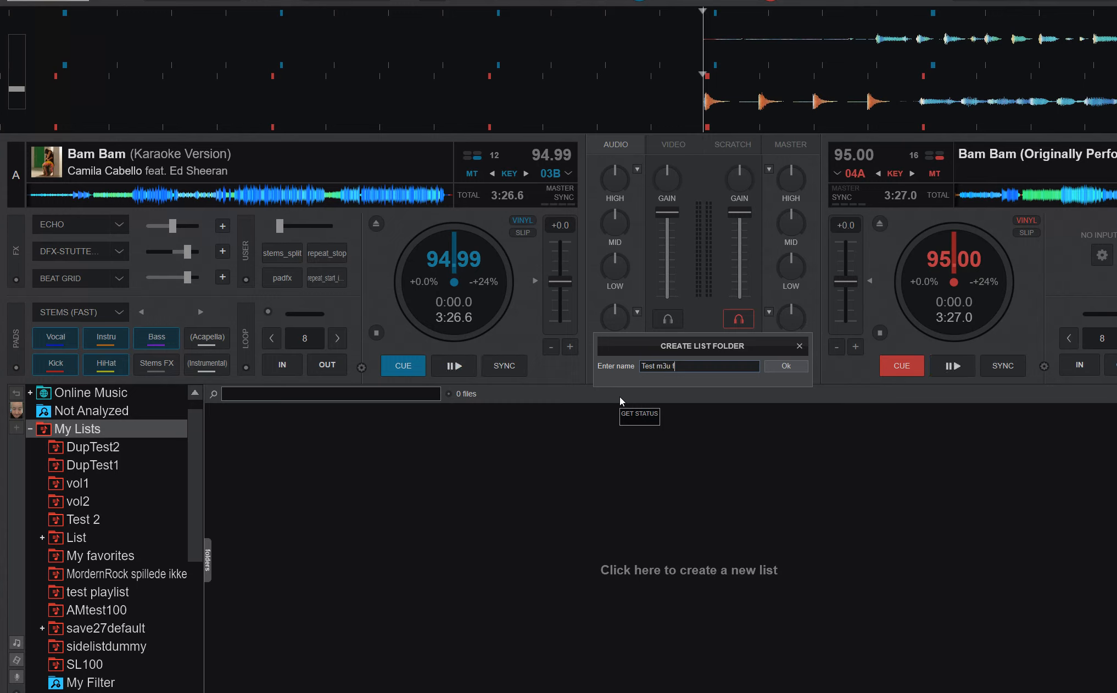
{"action": "type", "text": "or me"}
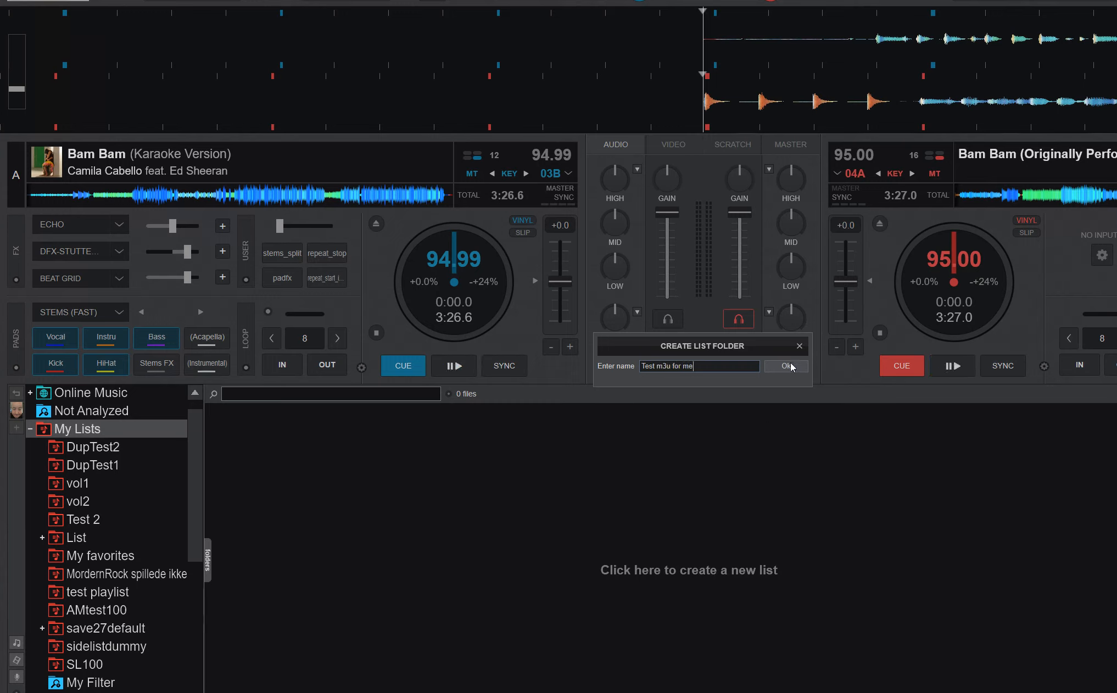
{"action": "left_click", "coordinate": [784, 366]}
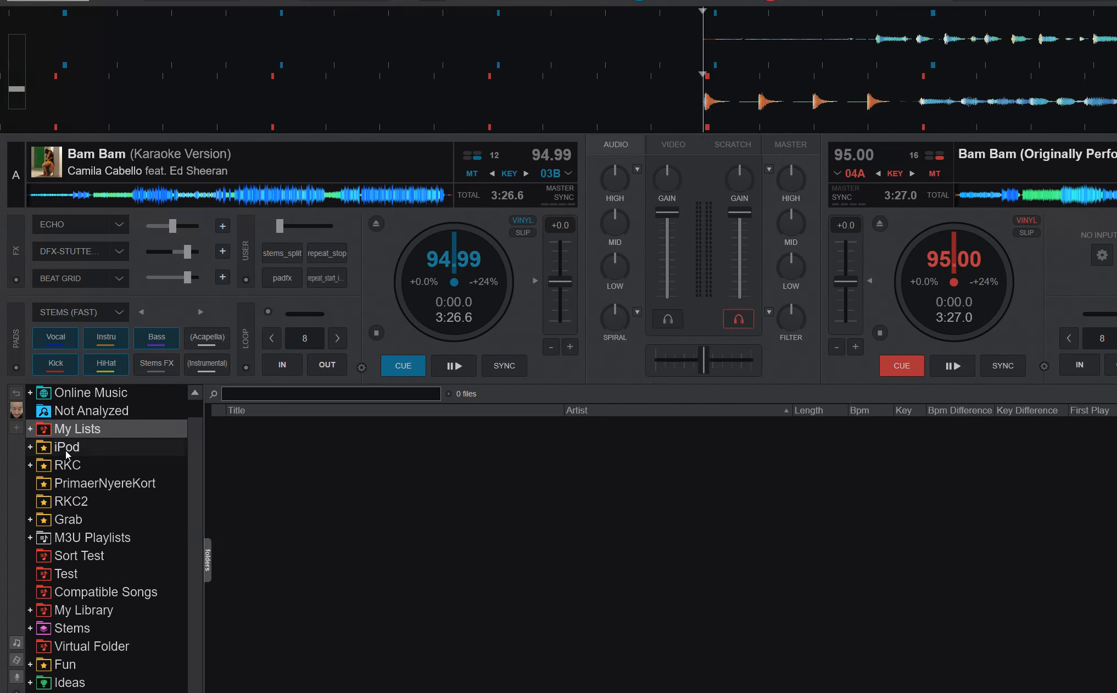
Step: Drag Slug Love 87 from the RKC folder into Test m3u for me and view the list
{"action": "left_click", "coordinate": [67, 465]}
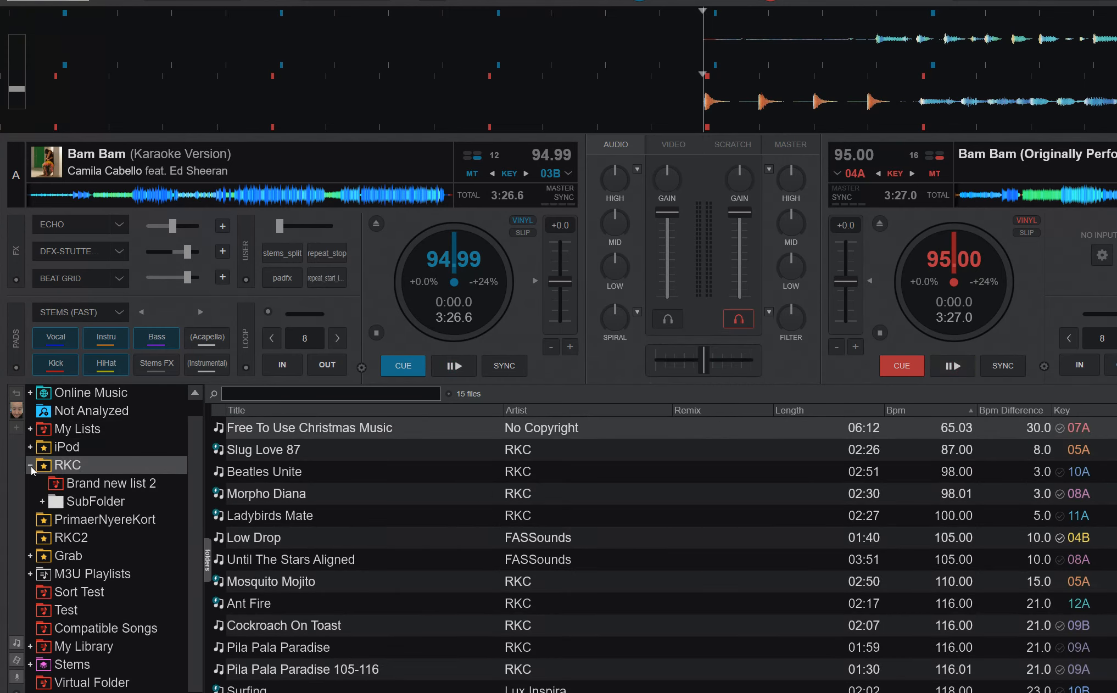
{"action": "left_click", "coordinate": [31, 428]}
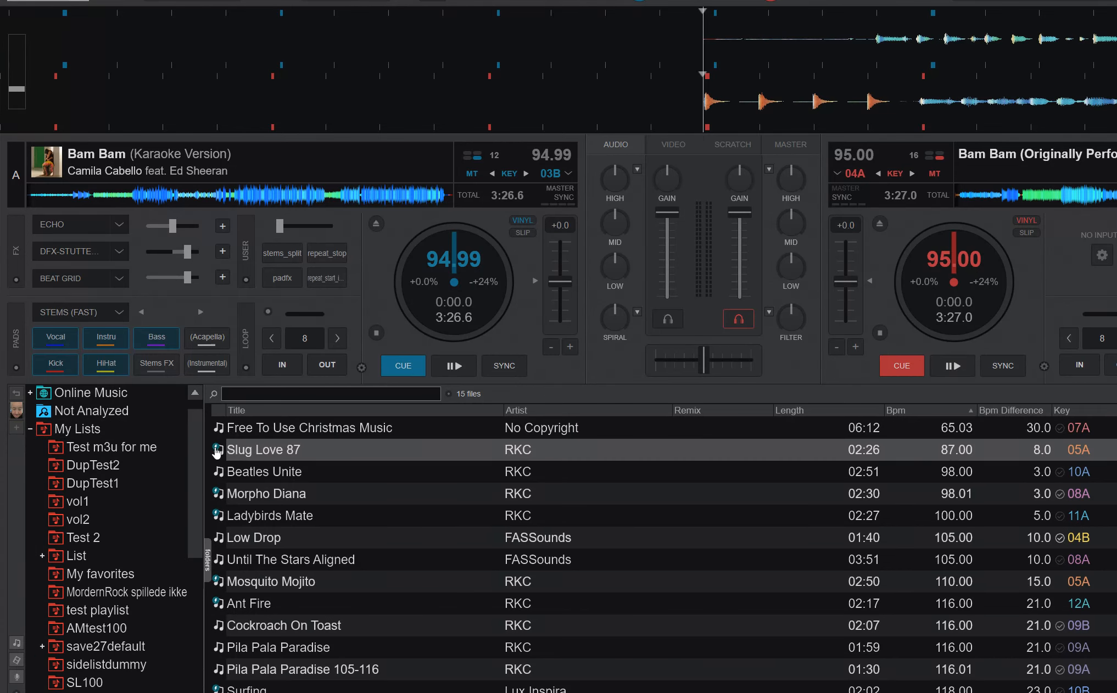
{"action": "left_click", "coordinate": [112, 447]}
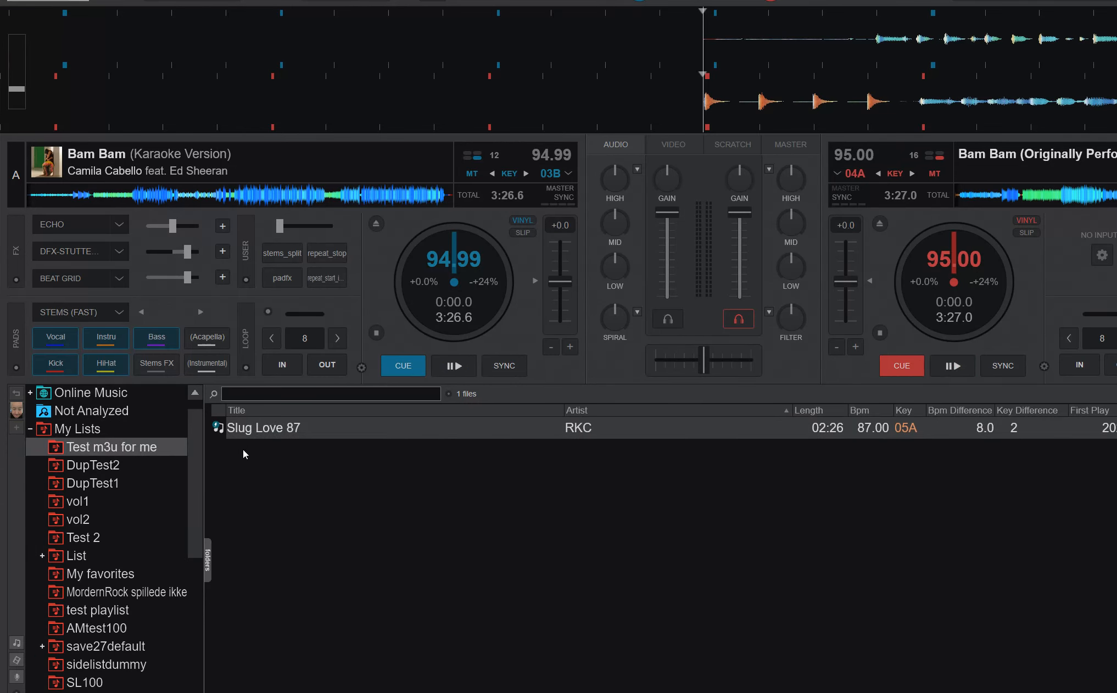
{"action": "mouse_move", "coordinate": [278, 437]}
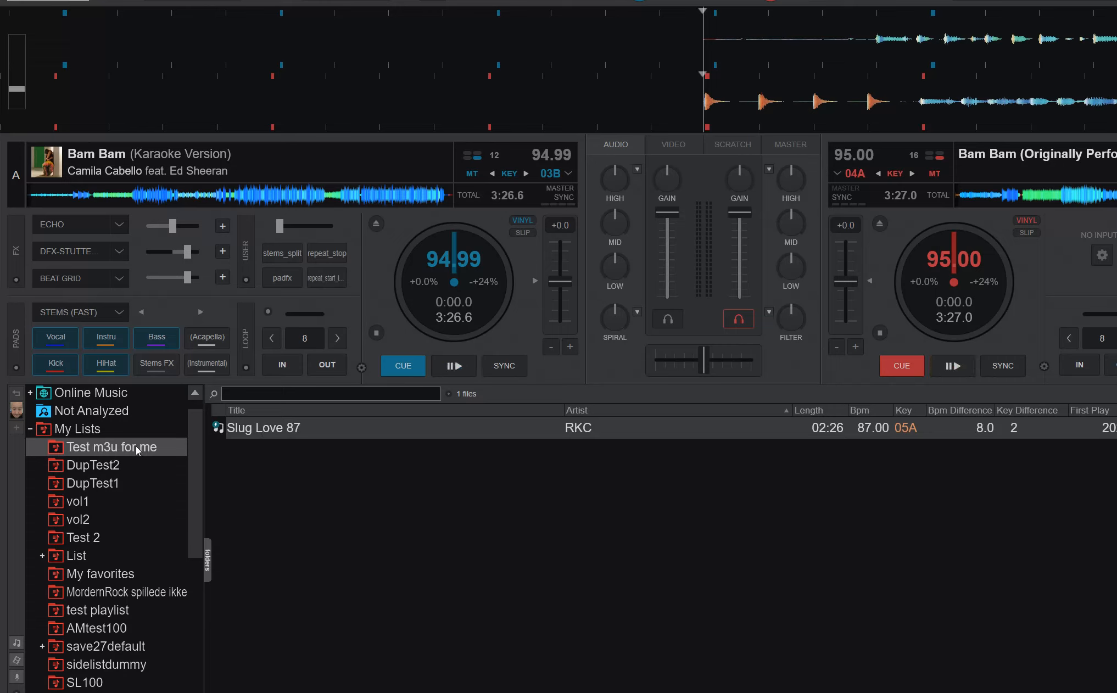
{"action": "mouse_move", "coordinate": [261, 433]}
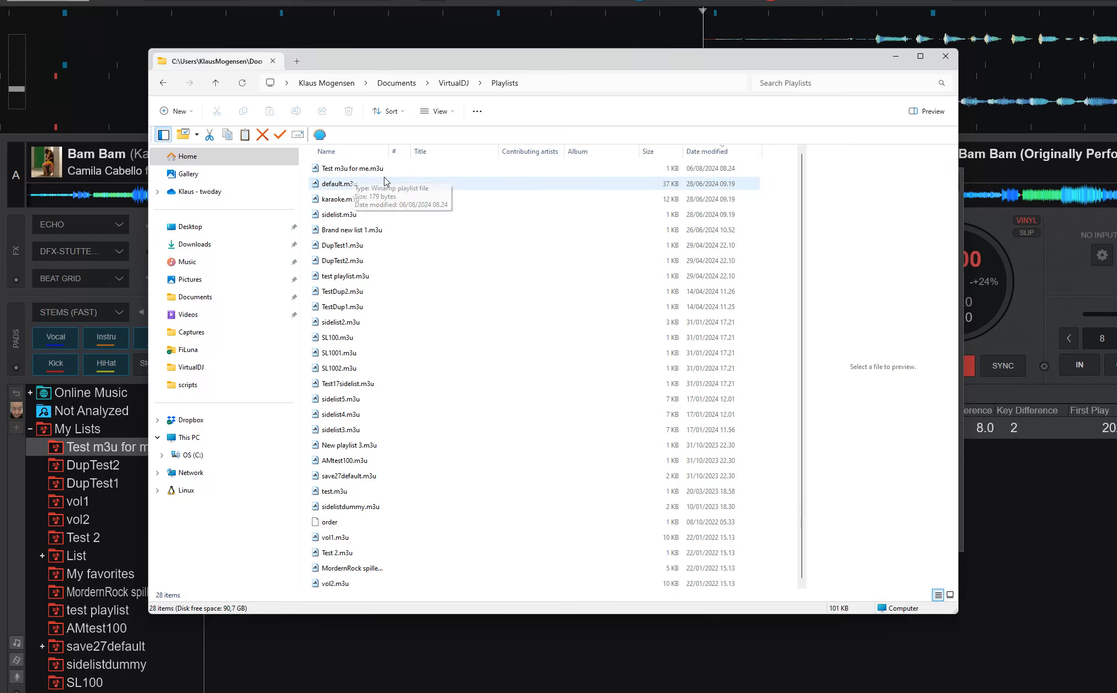
{"action": "mouse_move", "coordinate": [349, 168]}
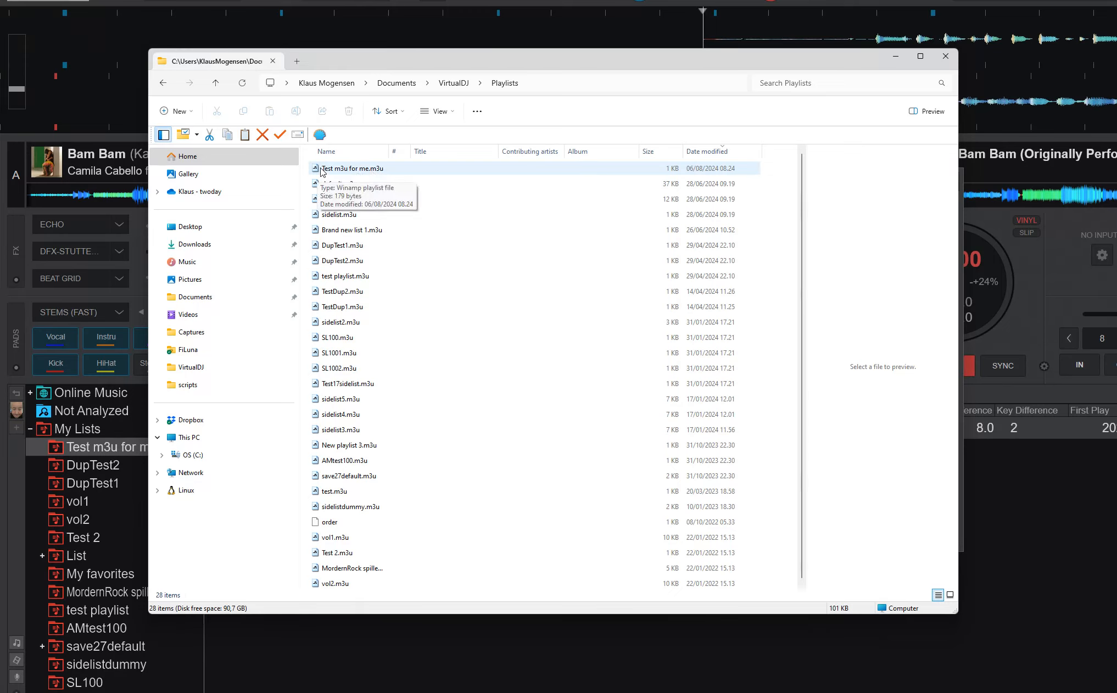
{"action": "mouse_move", "coordinate": [376, 178]}
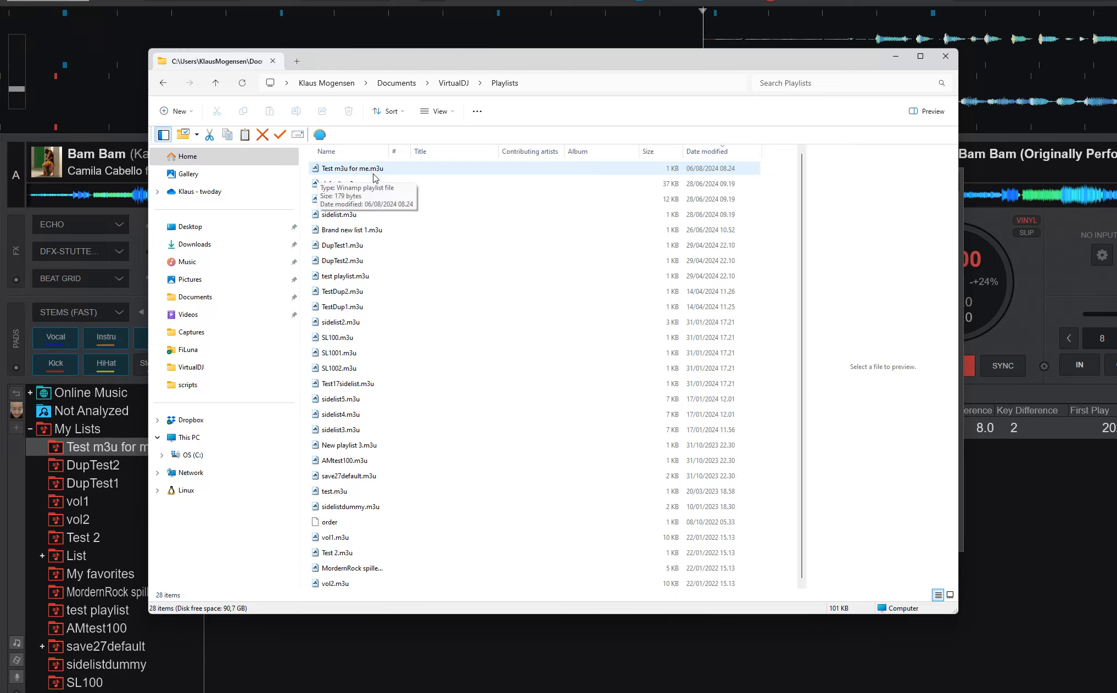
Step: Select the auto-exported 'Test m3u for me.m3u' file in the Playlists folder
{"action": "left_click", "coordinate": [351, 168]}
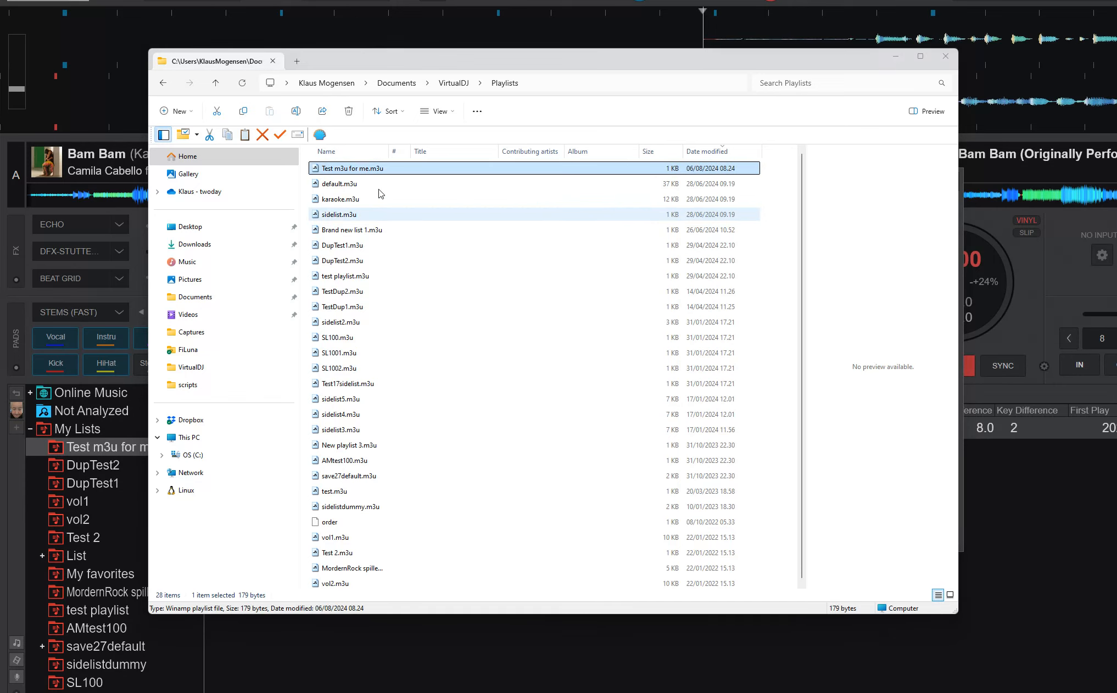
Step: Open 'Test m3u for me.m3u' in Winamp so the playlist shows RKC - Slug Love 87
{"action": "double_click", "coordinate": [352, 168]}
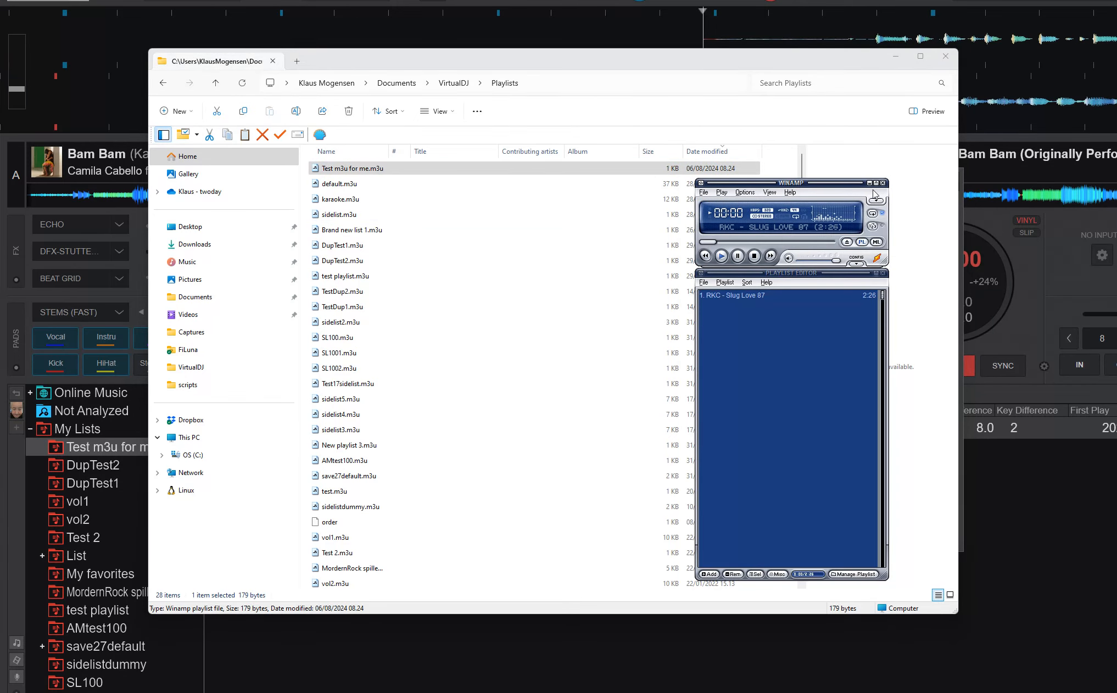
{"action": "left_click", "coordinate": [721, 256]}
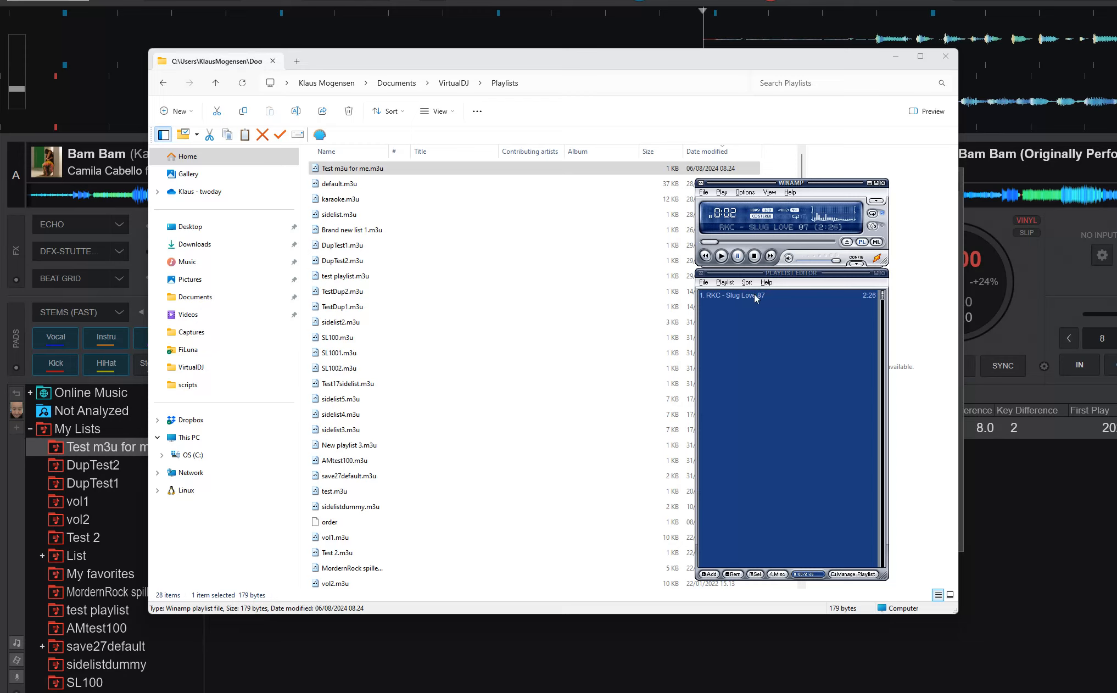
{"action": "mouse_move", "coordinate": [734, 301]}
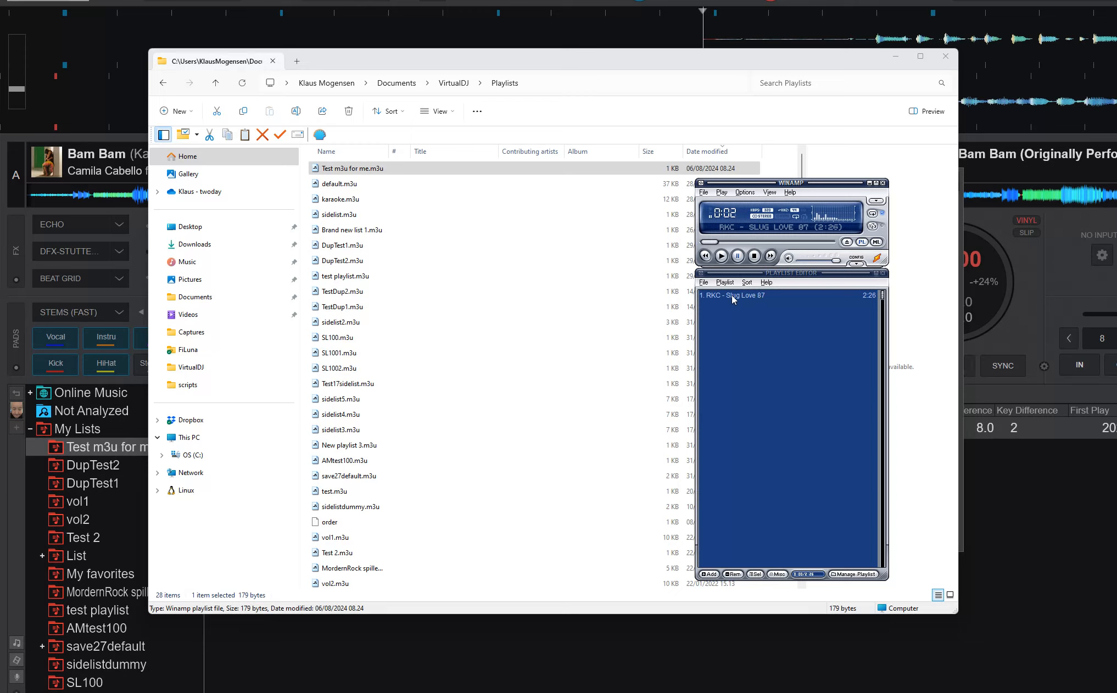